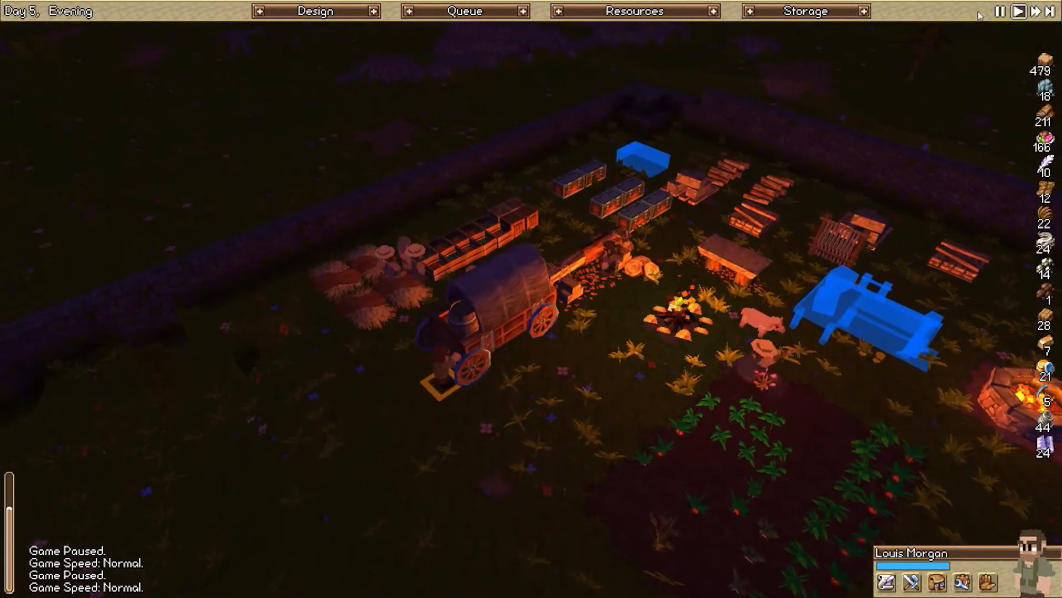
- Show Raquel's profession levels, including her level-4 Stone Mason skill
{"action": "left_click", "coordinate": [1035, 11]}
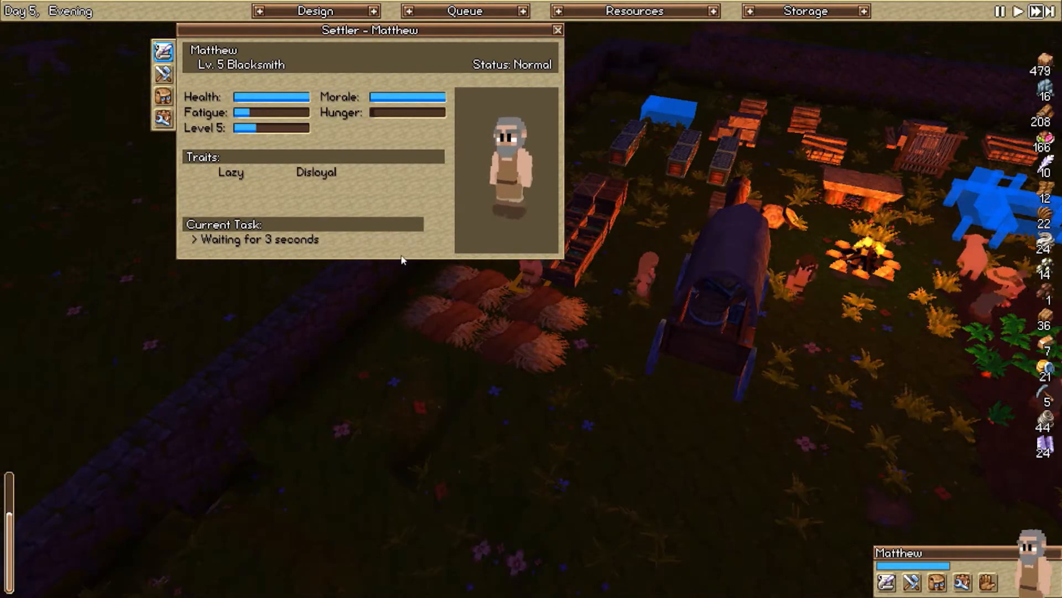
{"action": "left_click", "coordinate": [557, 30]}
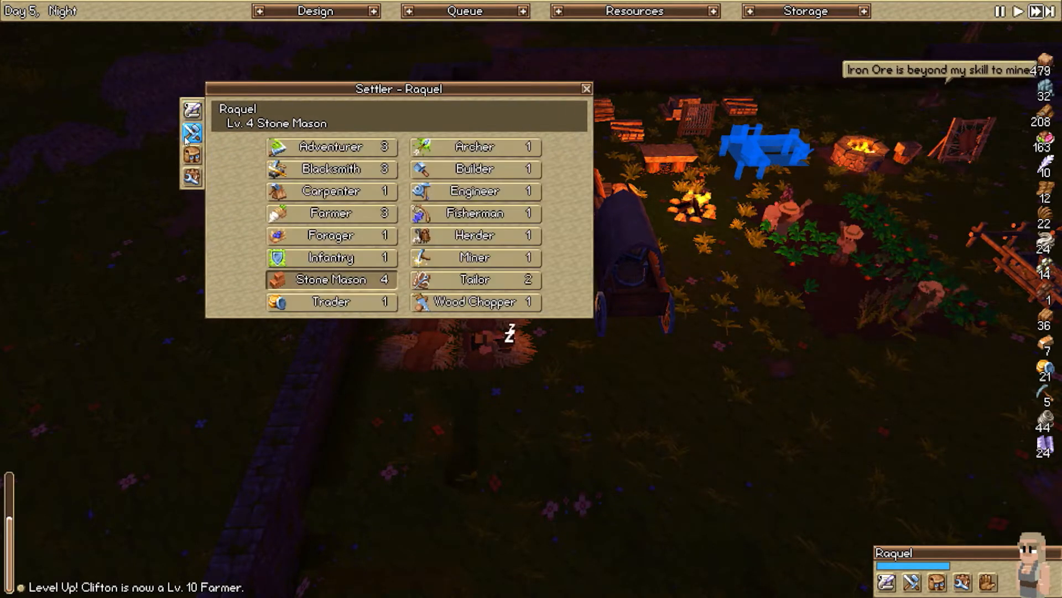
- Rename the level-5 blacksmith Matthew to 'Satch' and confirm the new name
{"action": "left_click", "coordinate": [192, 178]}
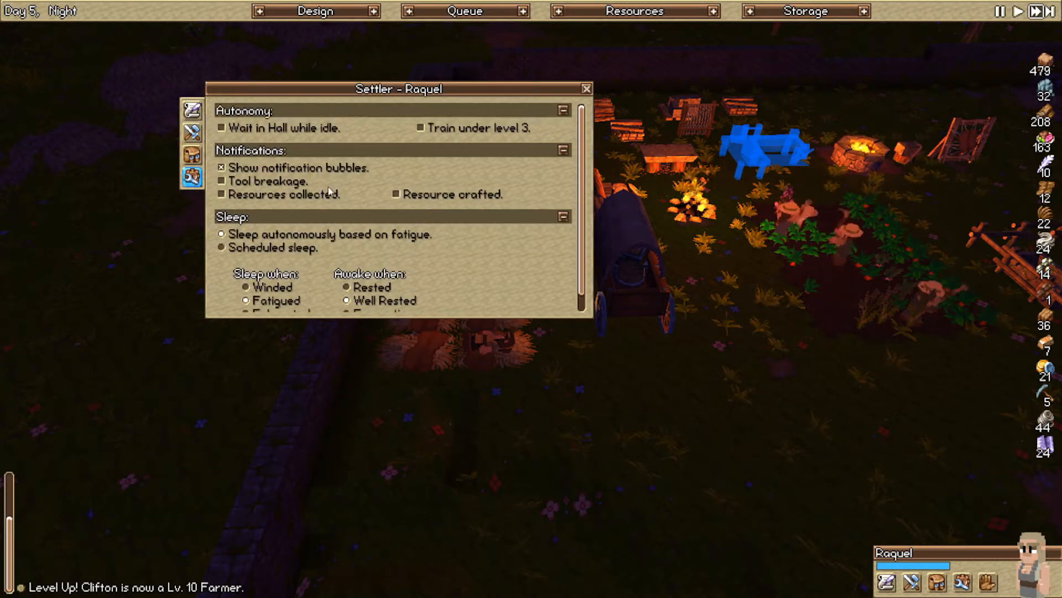
{"action": "left_click", "coordinate": [192, 110]}
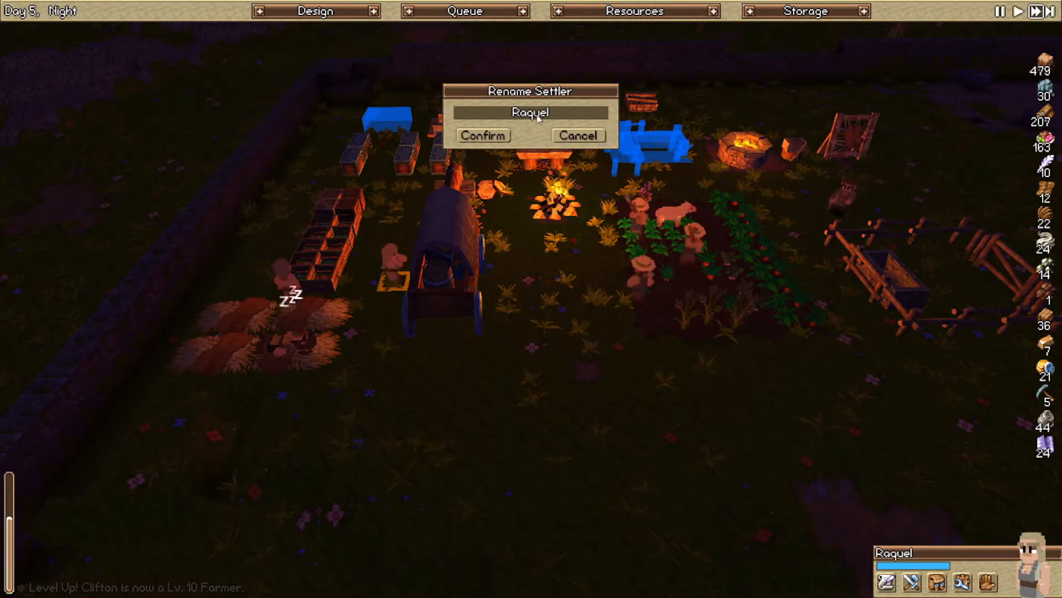
{"action": "left_click", "coordinate": [577, 135]}
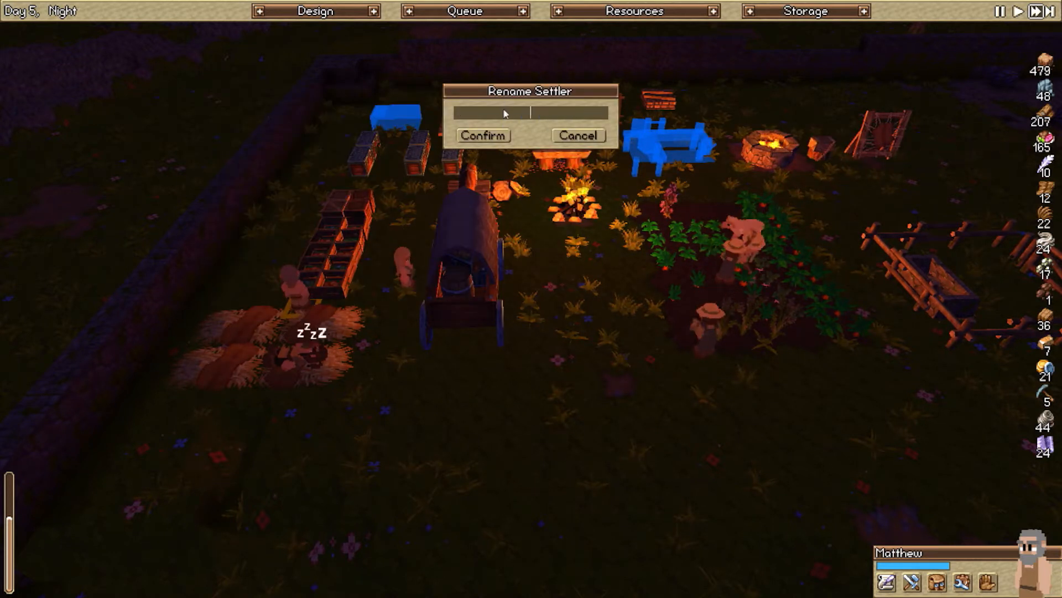
{"action": "type", "text": "sATCH"}
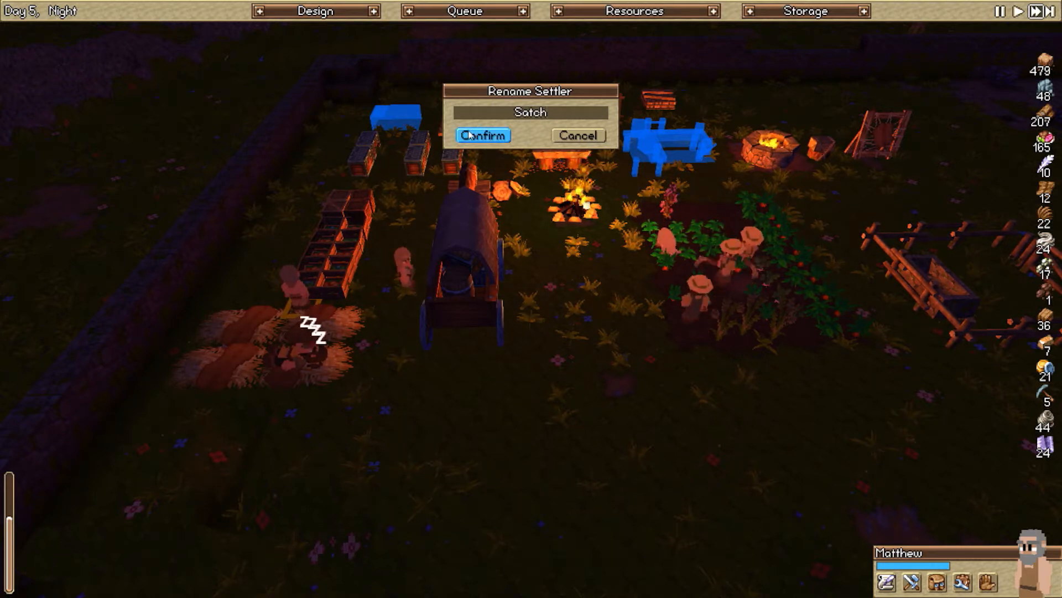
{"action": "left_click", "coordinate": [481, 135]}
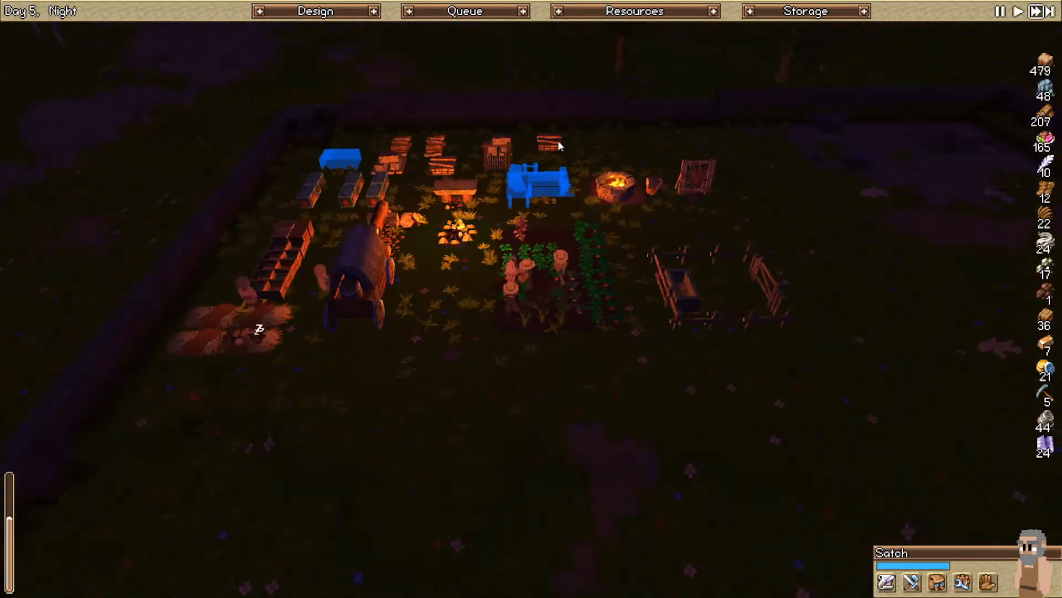
- Show the wall and farm zone outlines and review Satch's traits (Lazy, Disloyal) before closing his details
{"action": "scroll", "scroll_direction": "down", "scroll_amount": 3}
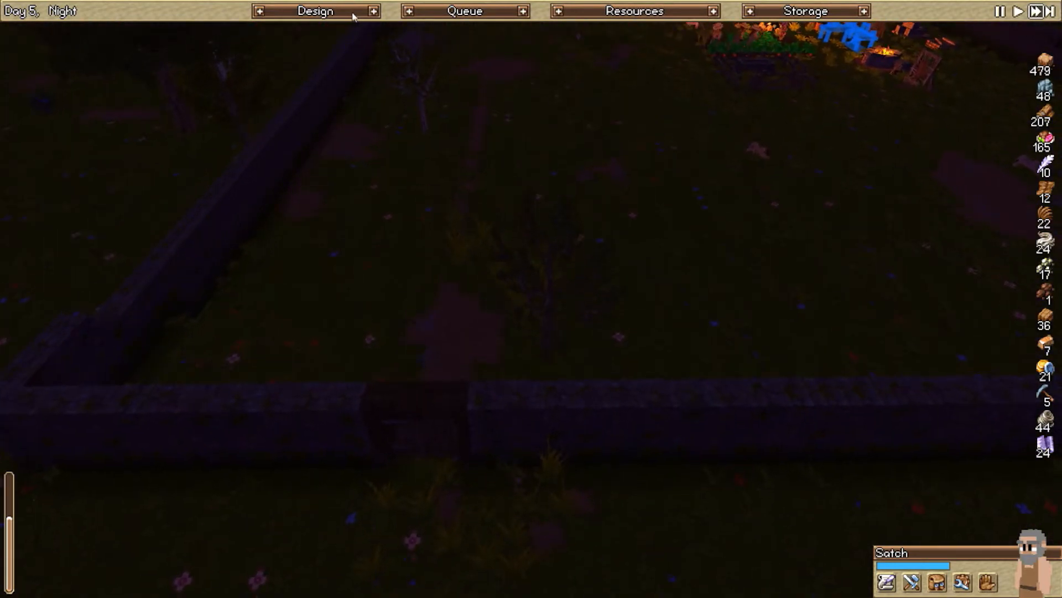
{"action": "left_click", "coordinate": [315, 11]}
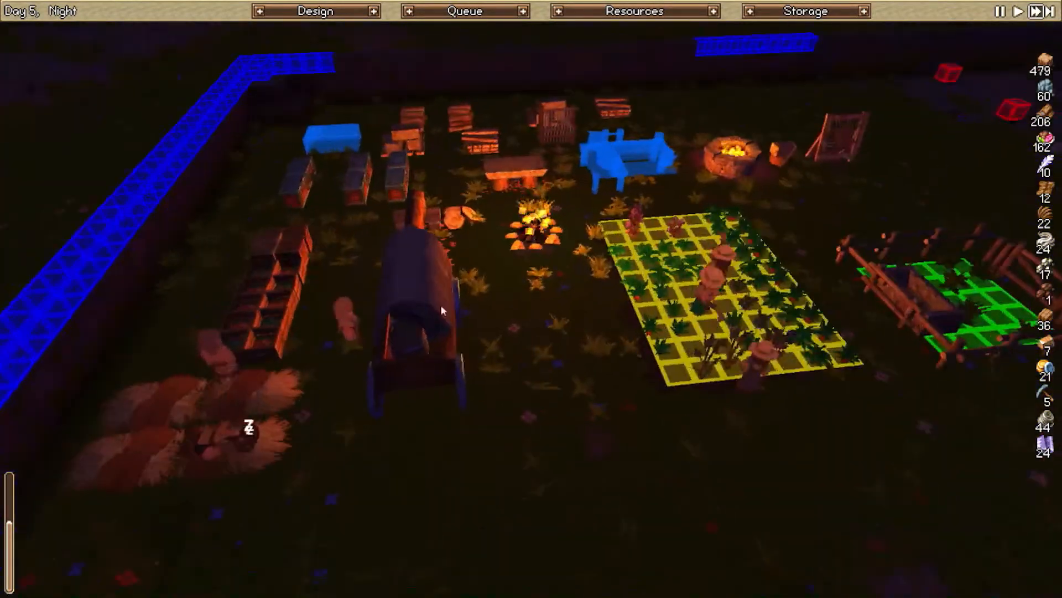
{"action": "left_click", "coordinate": [441, 310]}
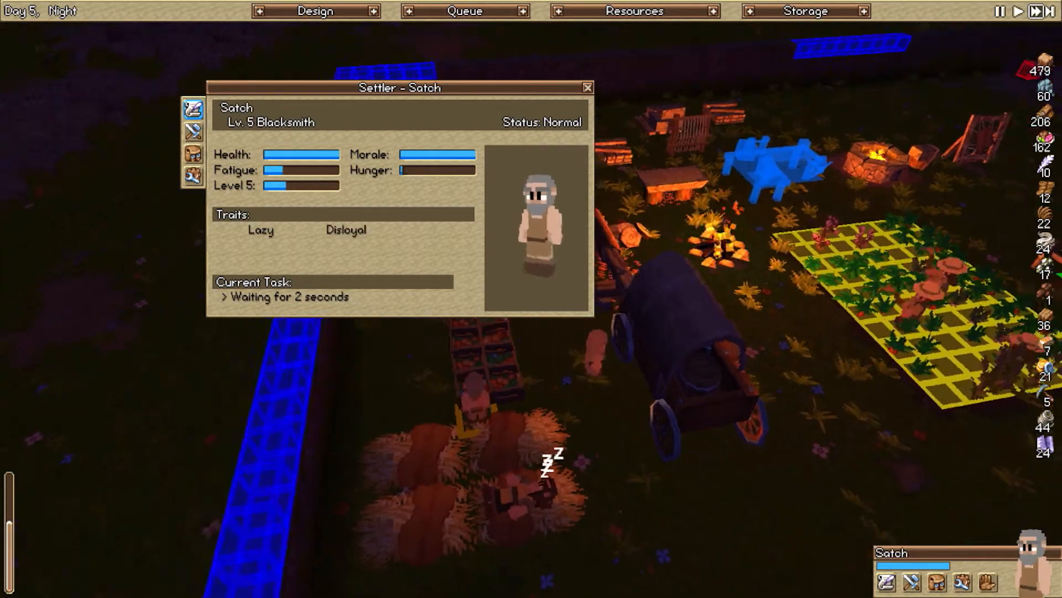
{"action": "left_click", "coordinate": [587, 87]}
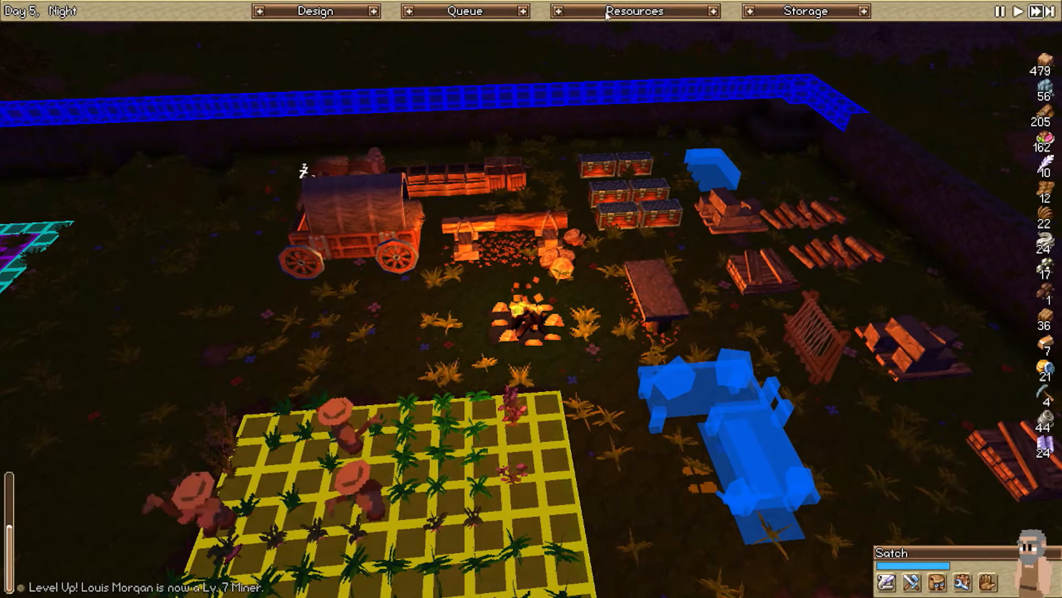
{"action": "left_click", "coordinate": [633, 11]}
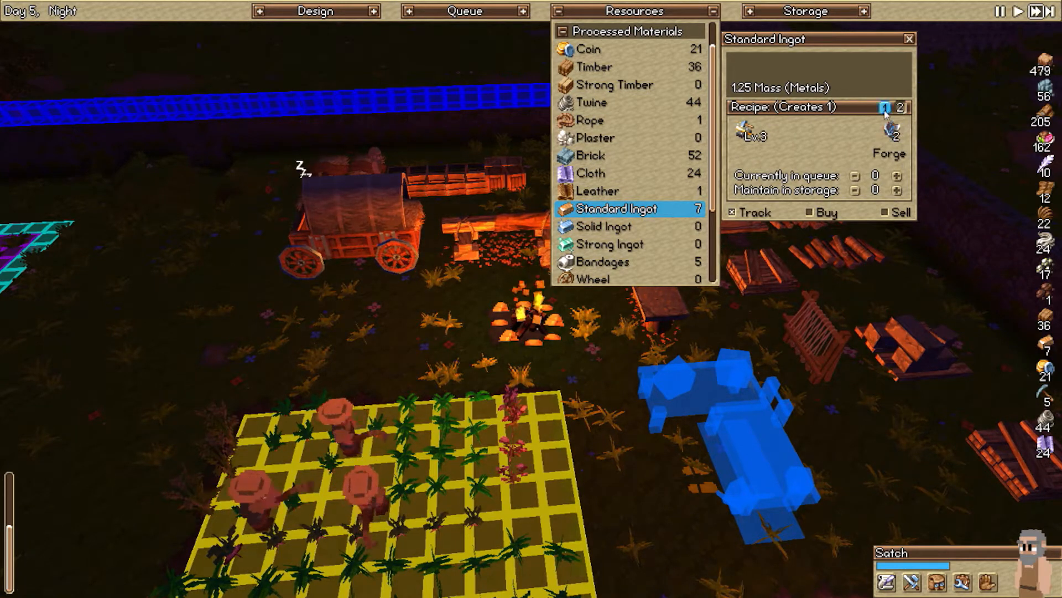
{"action": "left_click", "coordinate": [603, 225]}
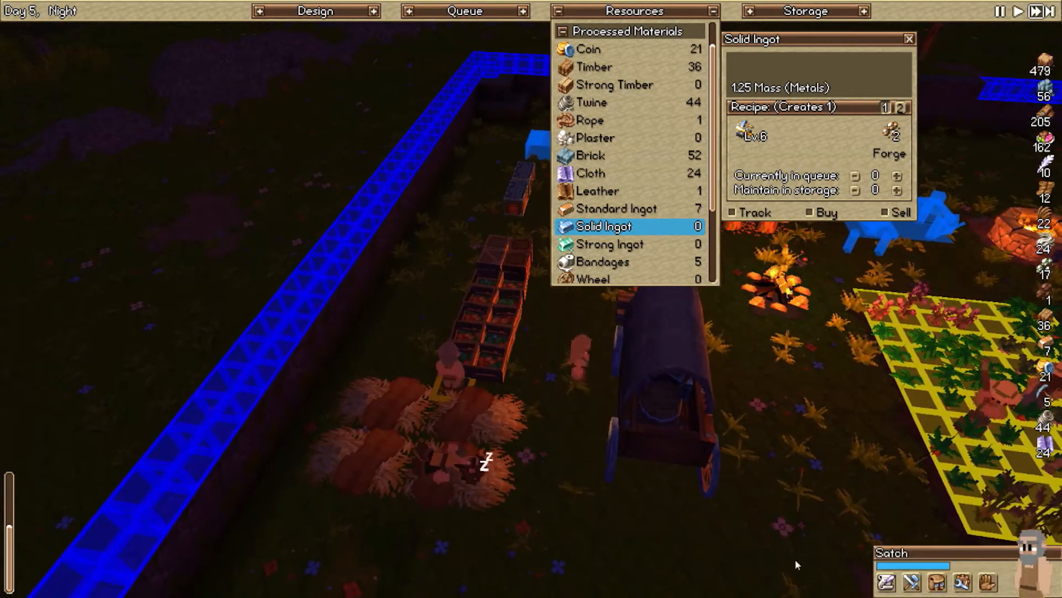
{"action": "left_click", "coordinate": [1030, 533]}
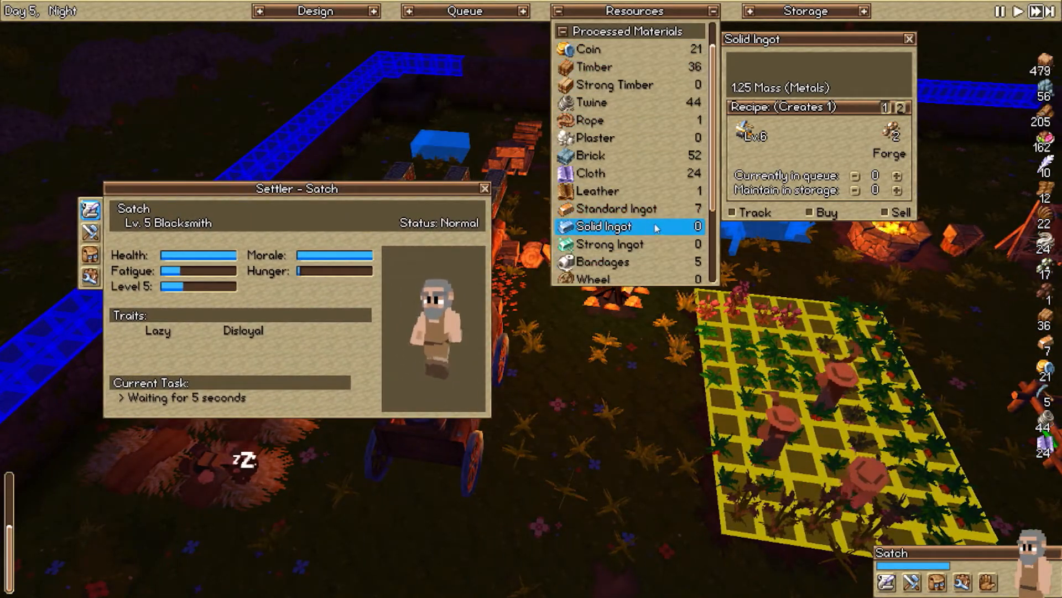
{"action": "left_click", "coordinate": [90, 230]}
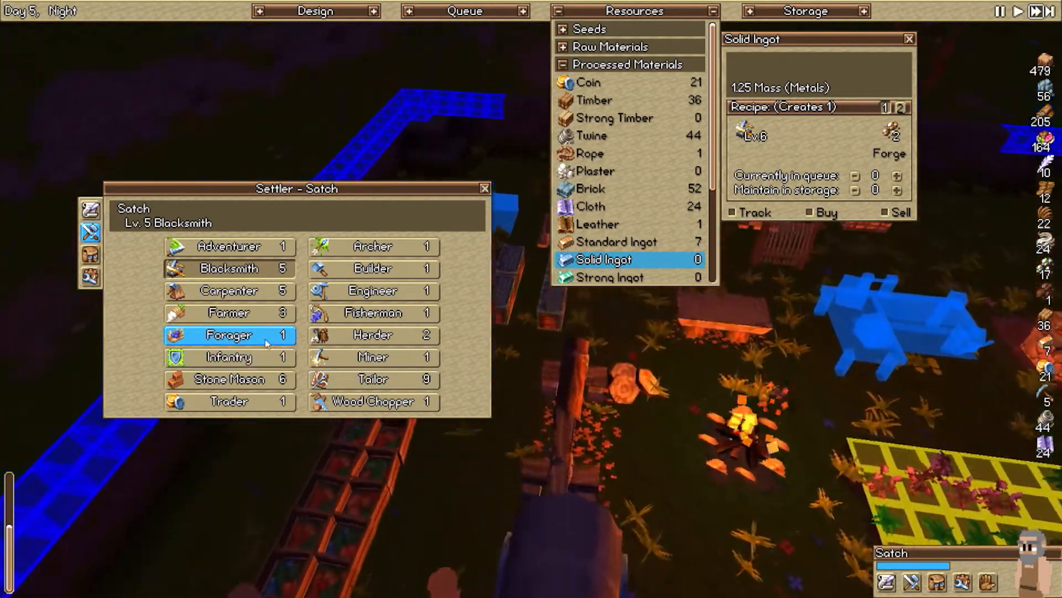
{"action": "left_click", "coordinate": [229, 291]}
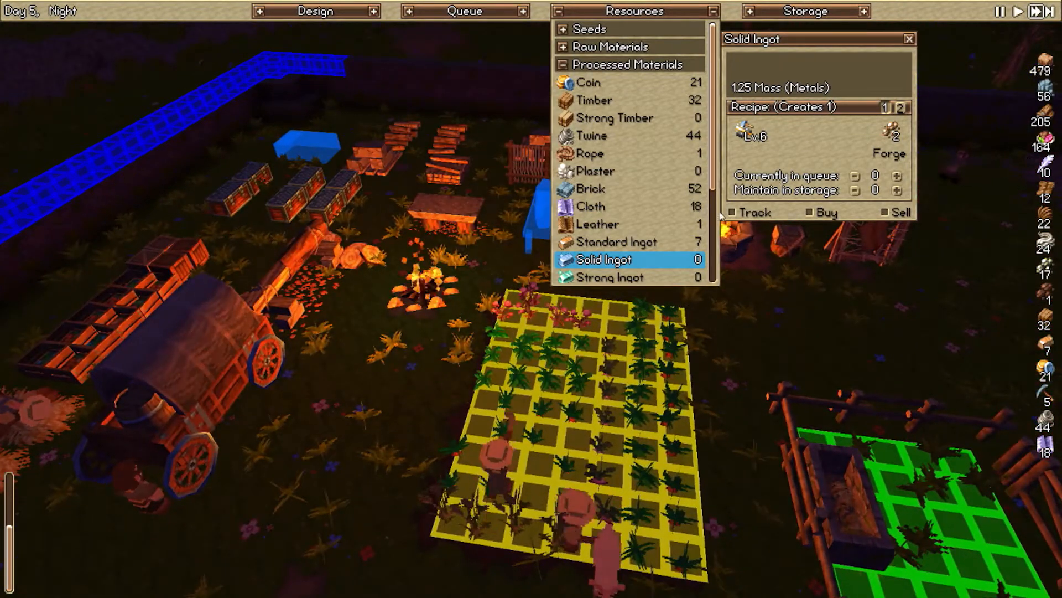
{"action": "left_click", "coordinate": [909, 39]}
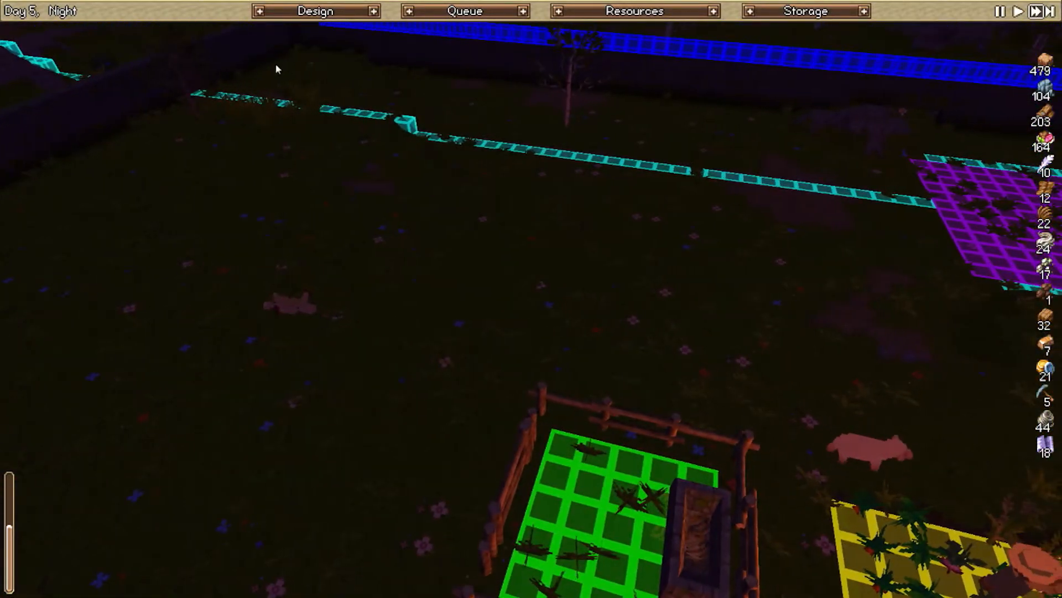
- Glance at processed materials and storage capacities, then list the build categories under Design
{"action": "left_click", "coordinate": [316, 11]}
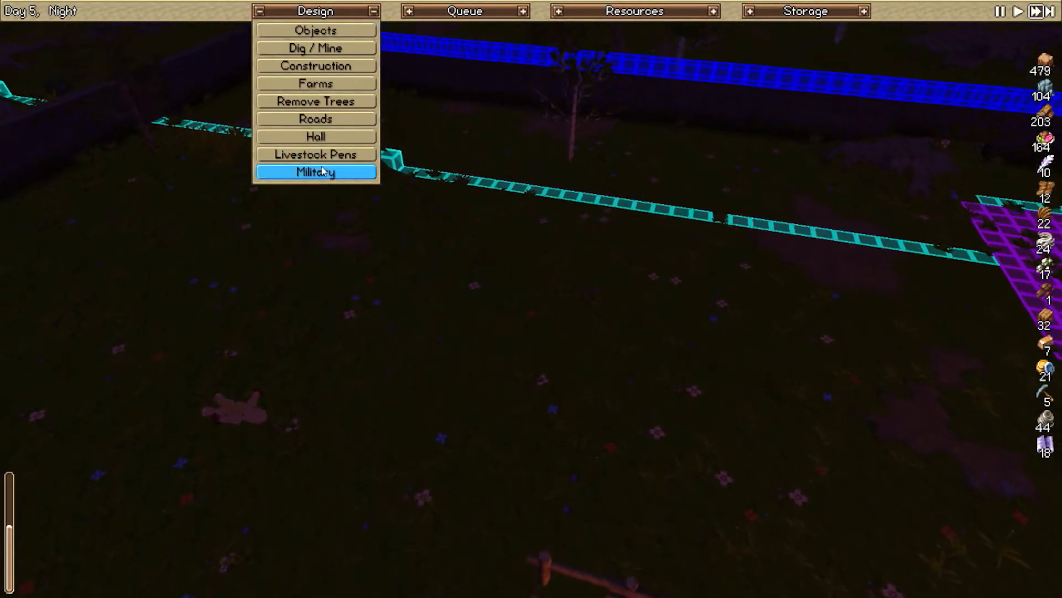
{"action": "left_click", "coordinate": [314, 11]}
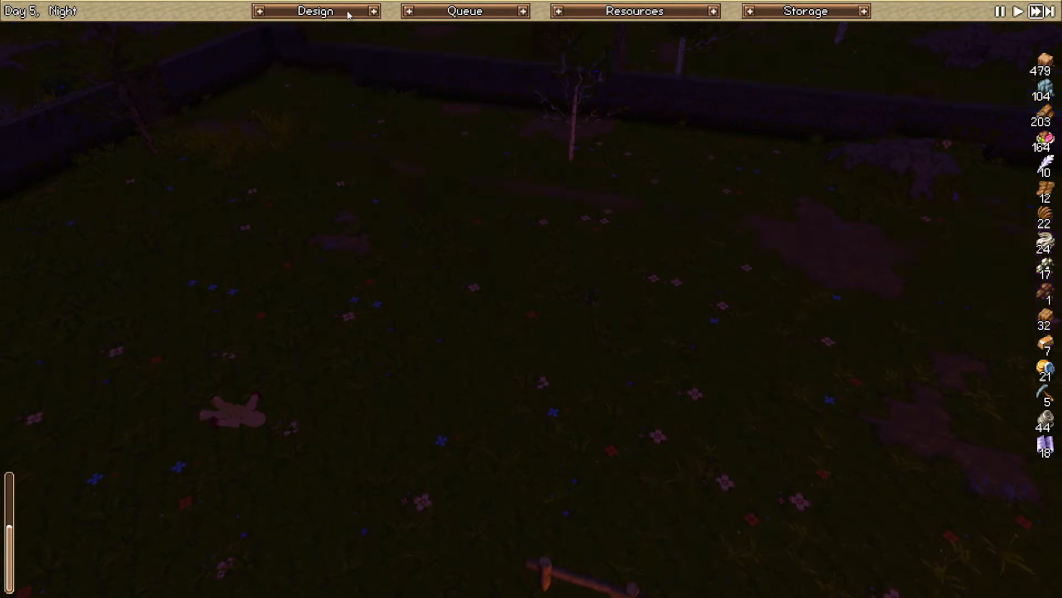
{"action": "left_click", "coordinate": [634, 12]}
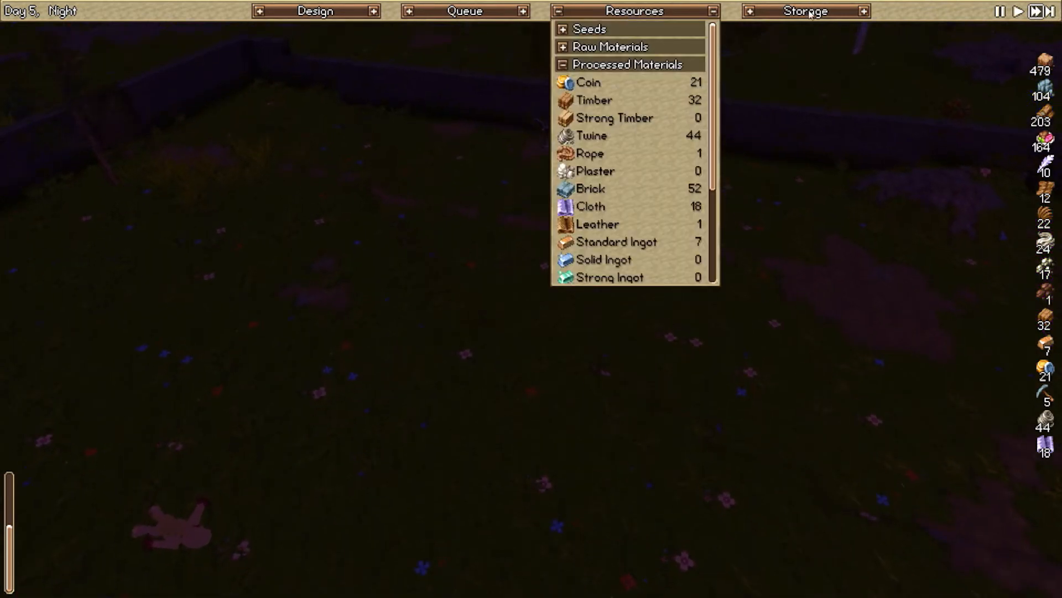
{"action": "left_click", "coordinate": [805, 11]}
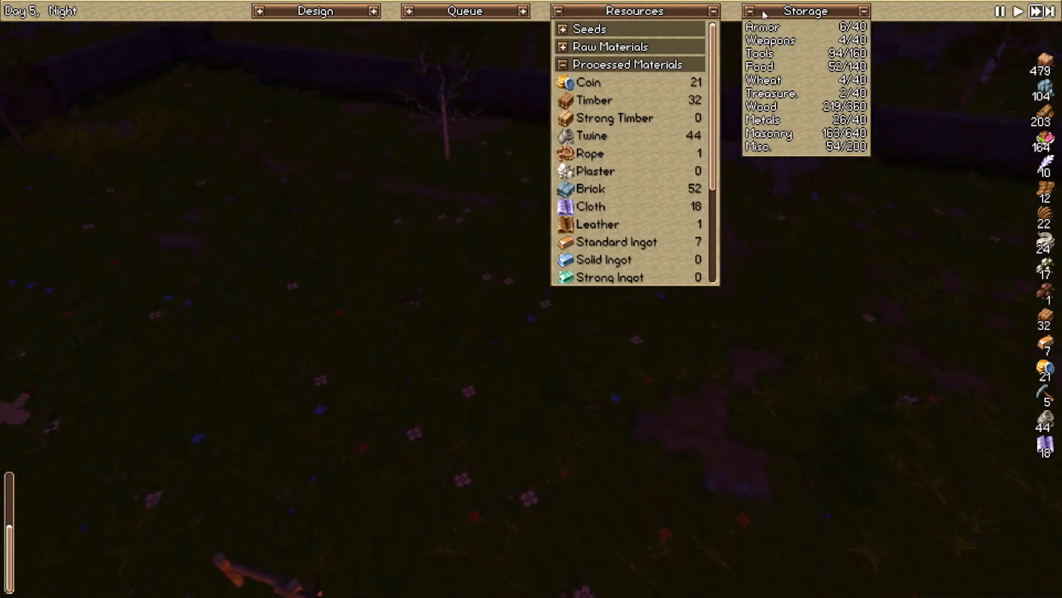
{"action": "left_click", "coordinate": [314, 11]}
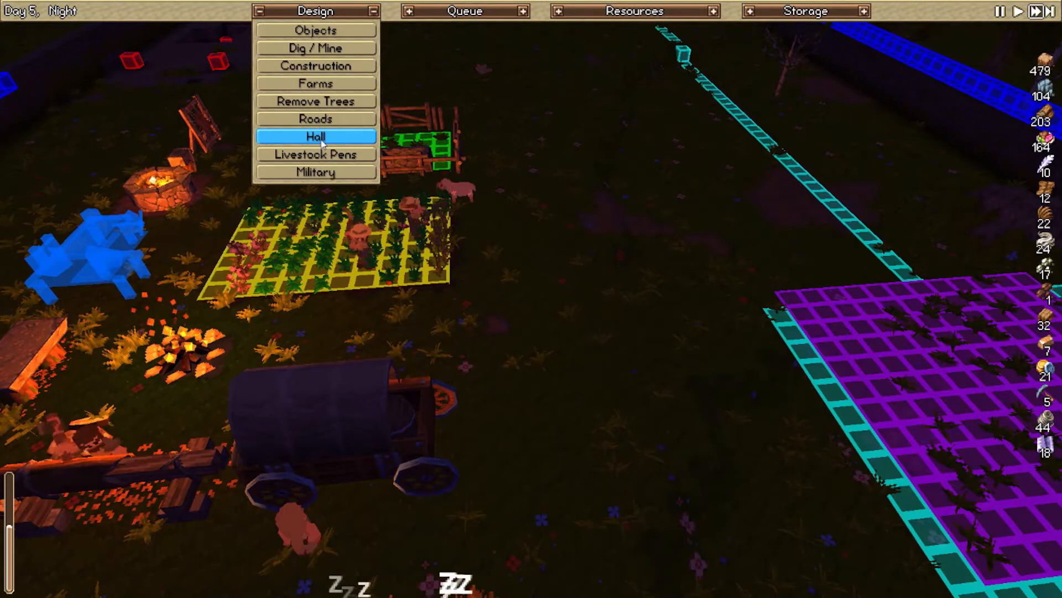
{"action": "mouse_move", "coordinate": [315, 101]}
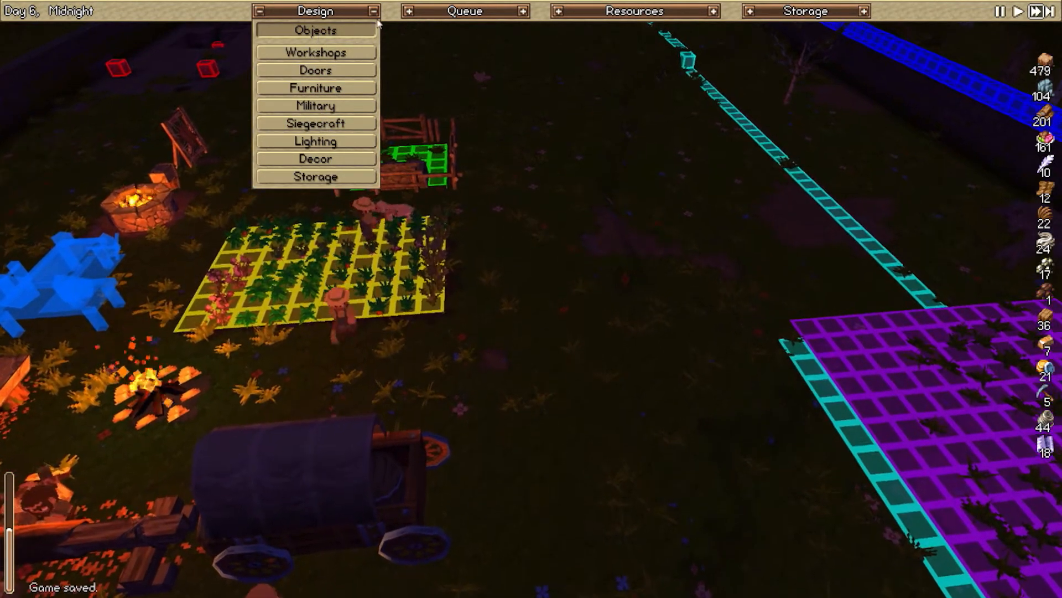
{"action": "mouse_move", "coordinate": [315, 52]}
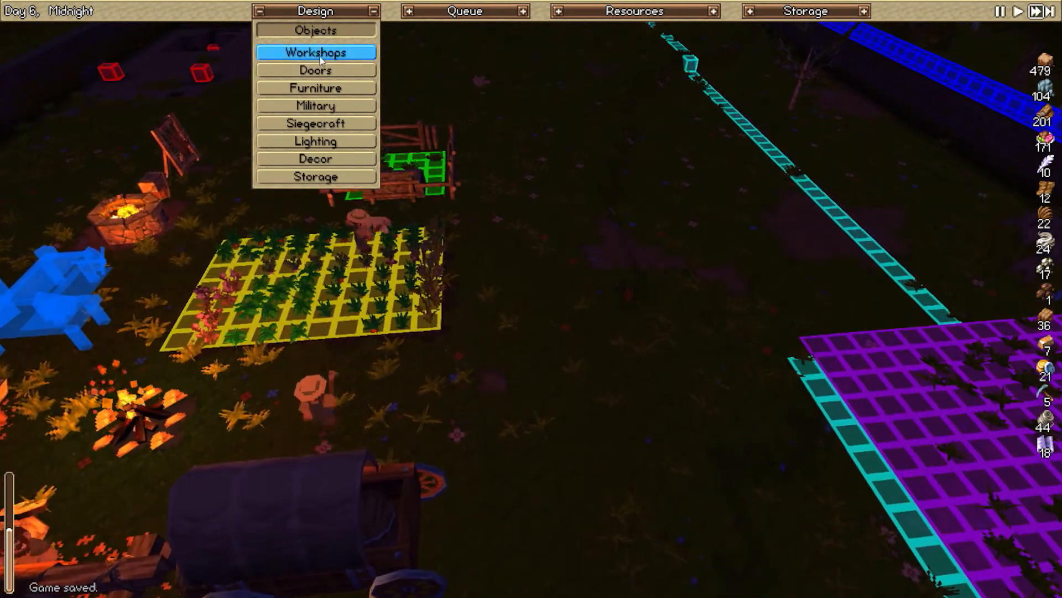
- Plan three training dummies beside the wall and show Geoffrey's level-3 Miner profession levels
{"action": "left_click", "coordinate": [316, 105]}
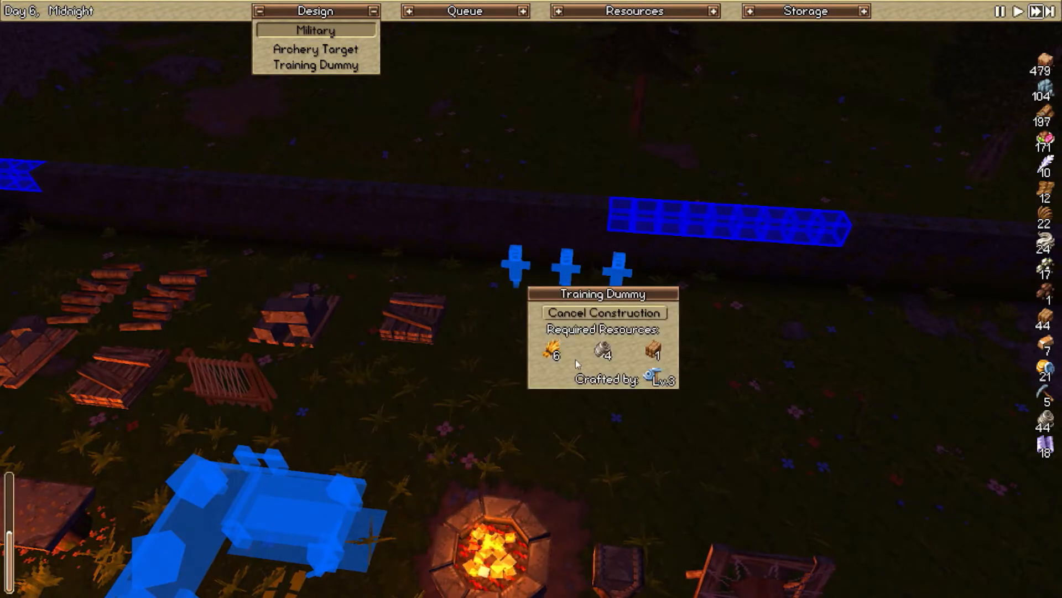
{"action": "left_click", "coordinate": [314, 12]}
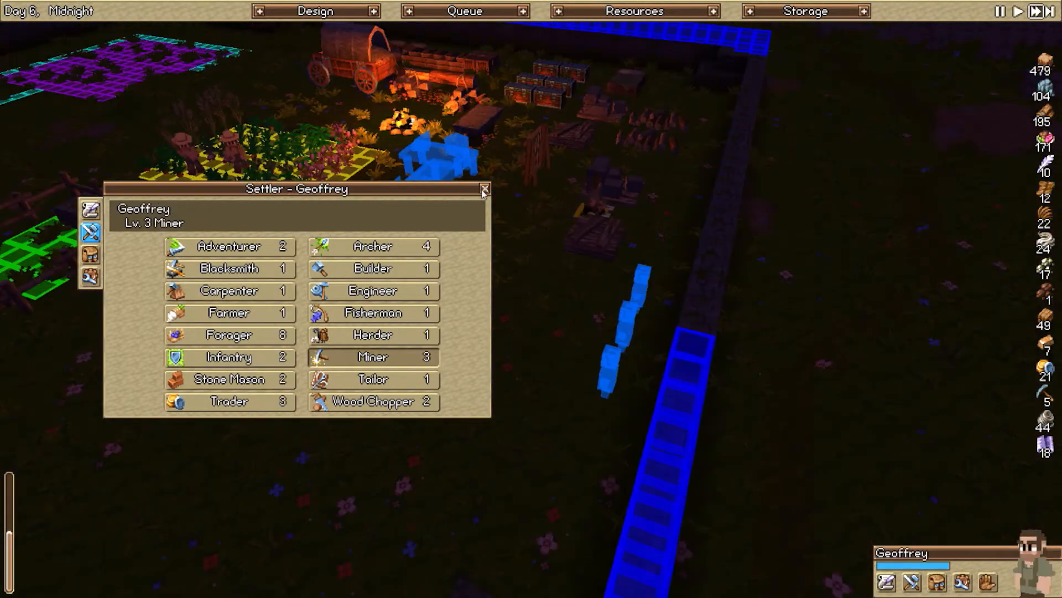
- Browse the buildable workshops' costs (Stone Anvil, Feeding Trough) and leave the roofing options shown
{"action": "left_click", "coordinate": [483, 188]}
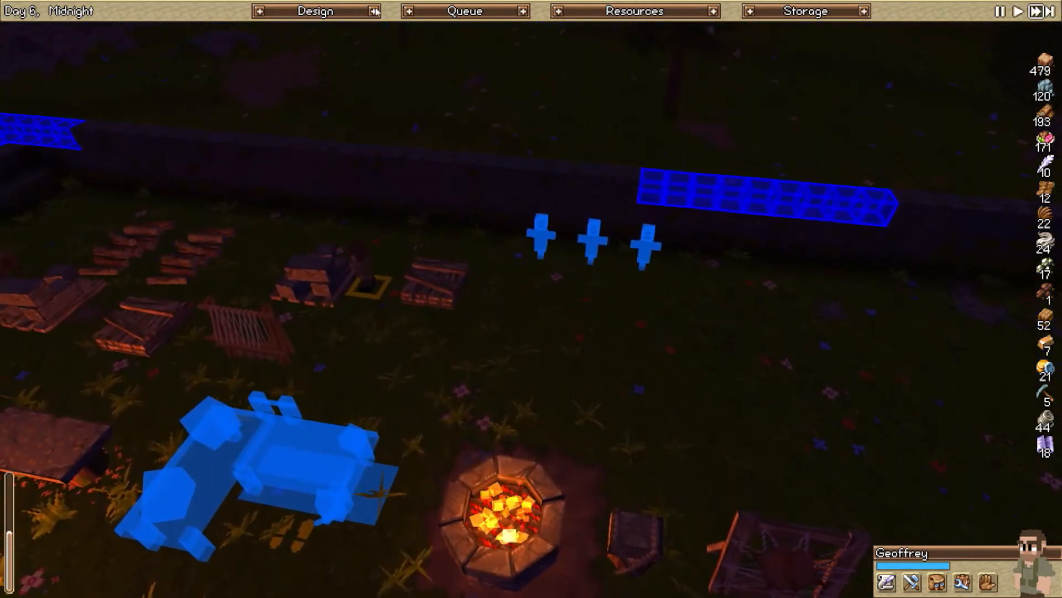
{"action": "left_click", "coordinate": [314, 11]}
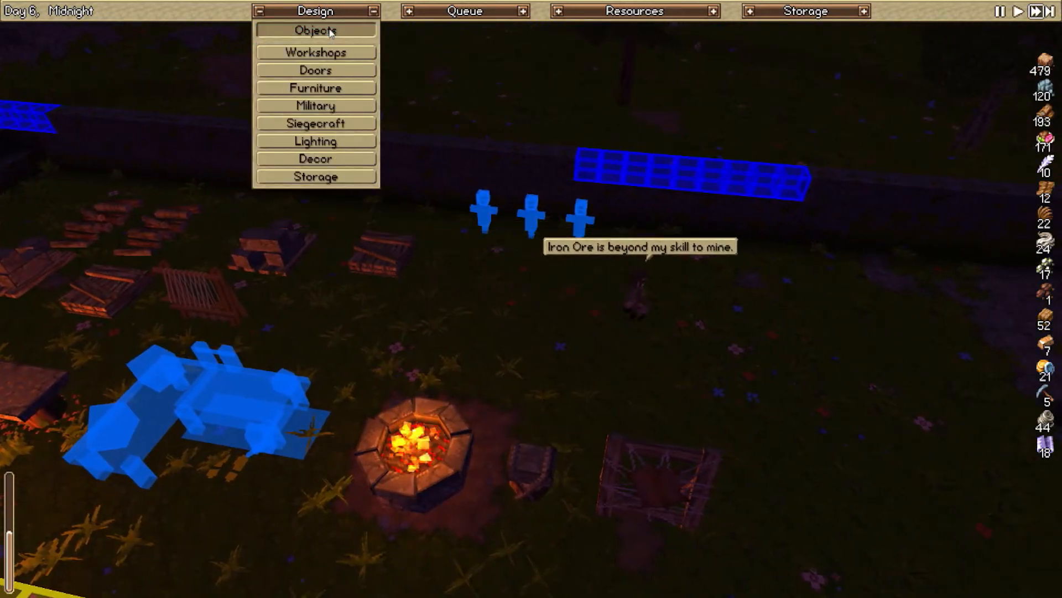
{"action": "left_click", "coordinate": [316, 52]}
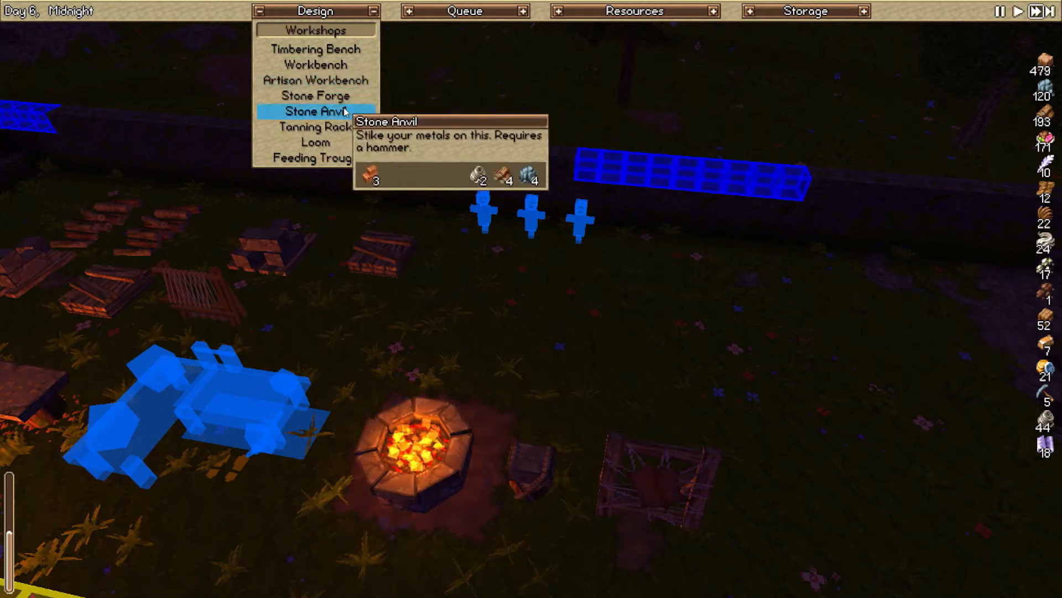
{"action": "mouse_move", "coordinate": [316, 158]}
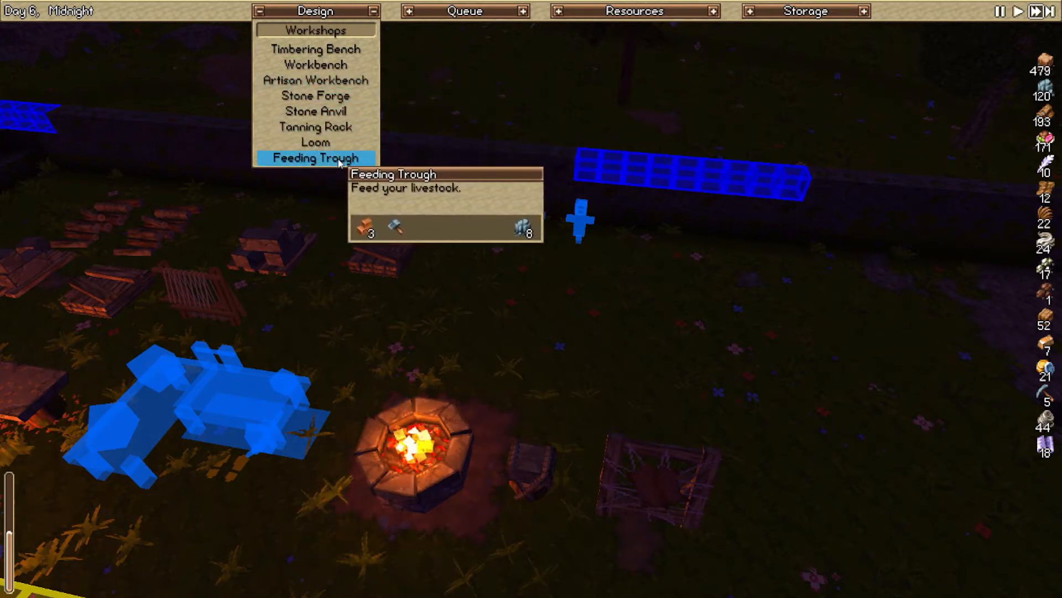
{"action": "left_click", "coordinate": [315, 11]}
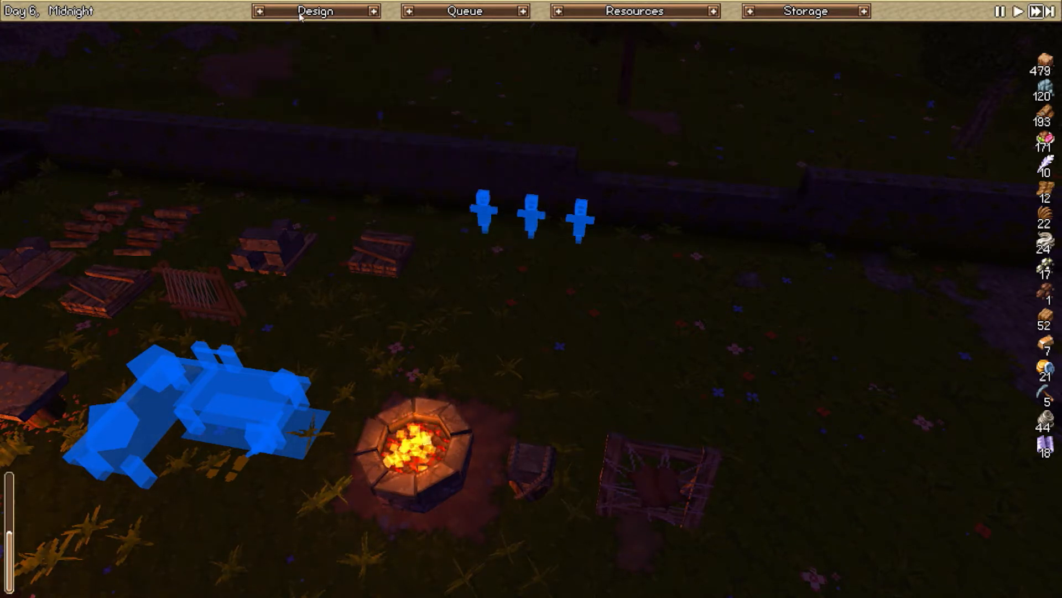
{"action": "left_click", "coordinate": [314, 11]}
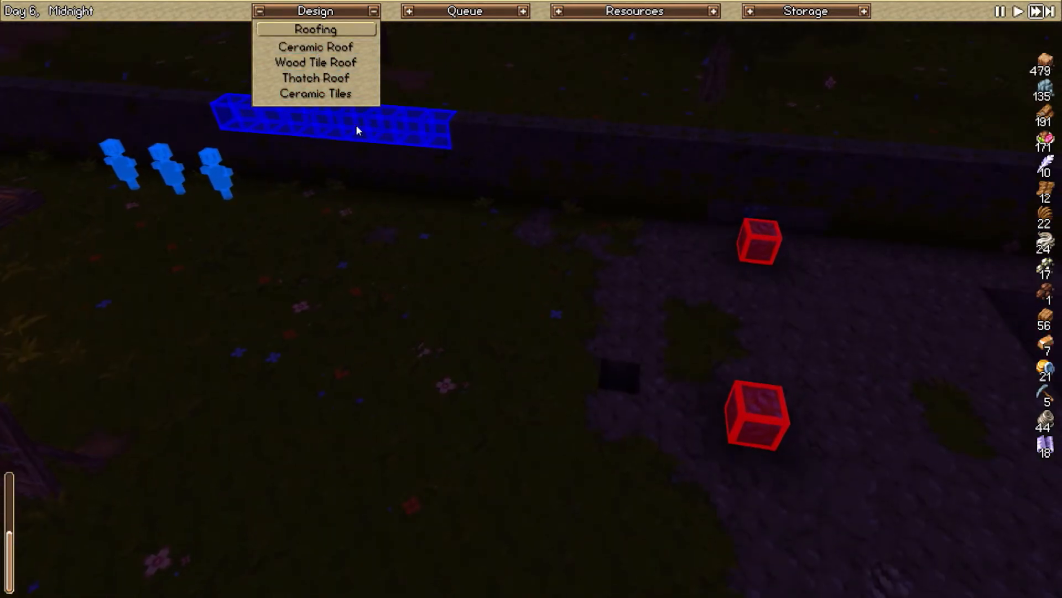
- Lay a block of Wood Tile Roof beside the wall and return to the top-level Design categories
{"action": "left_click", "coordinate": [315, 47]}
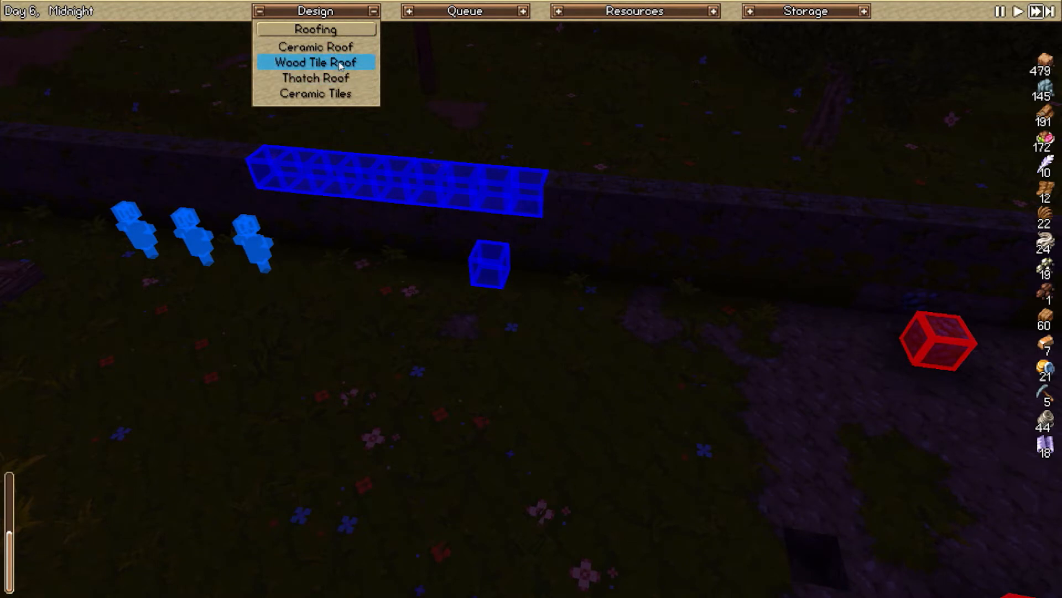
{"action": "left_click", "coordinate": [315, 62]}
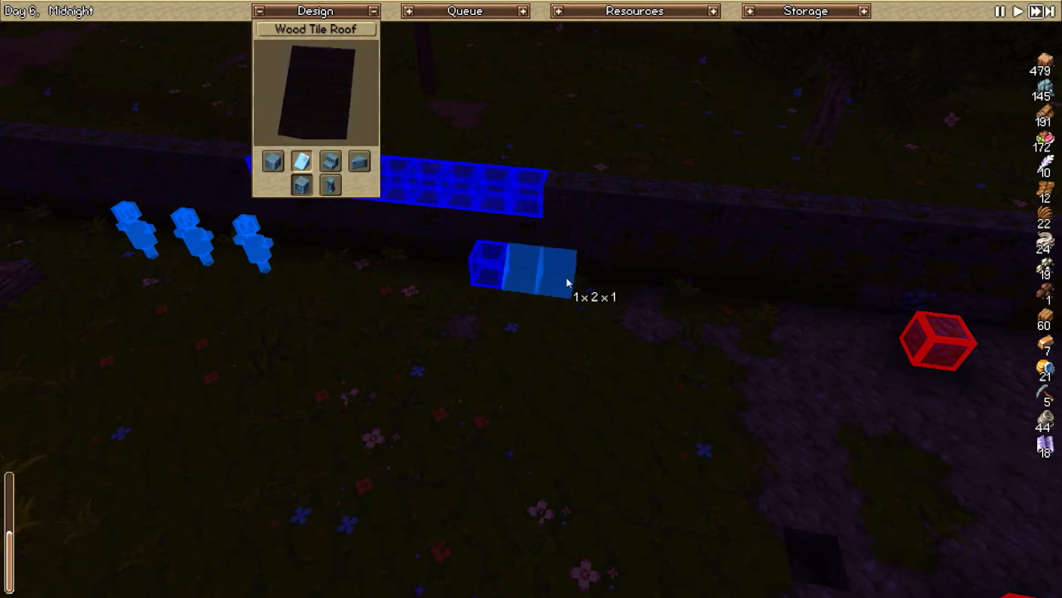
{"action": "left_click", "coordinate": [316, 29]}
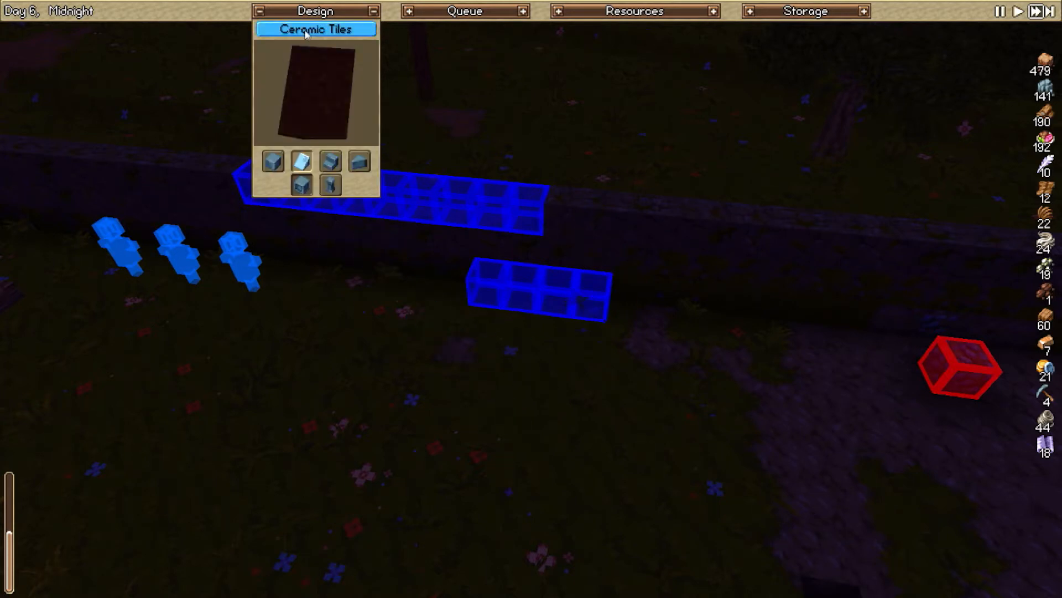
{"action": "left_click", "coordinate": [315, 29]}
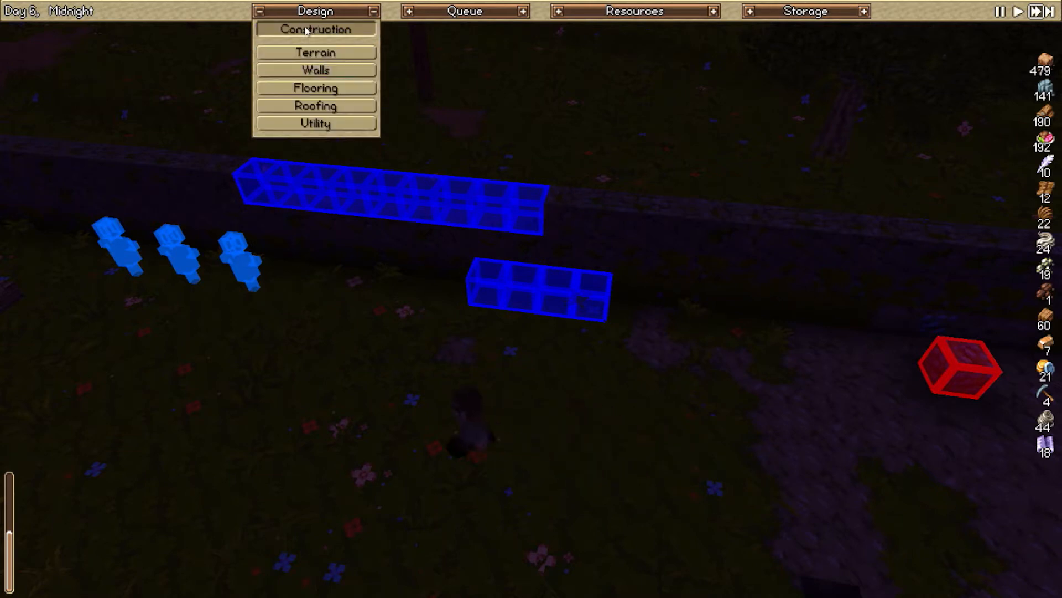
{"action": "left_click", "coordinate": [315, 87]}
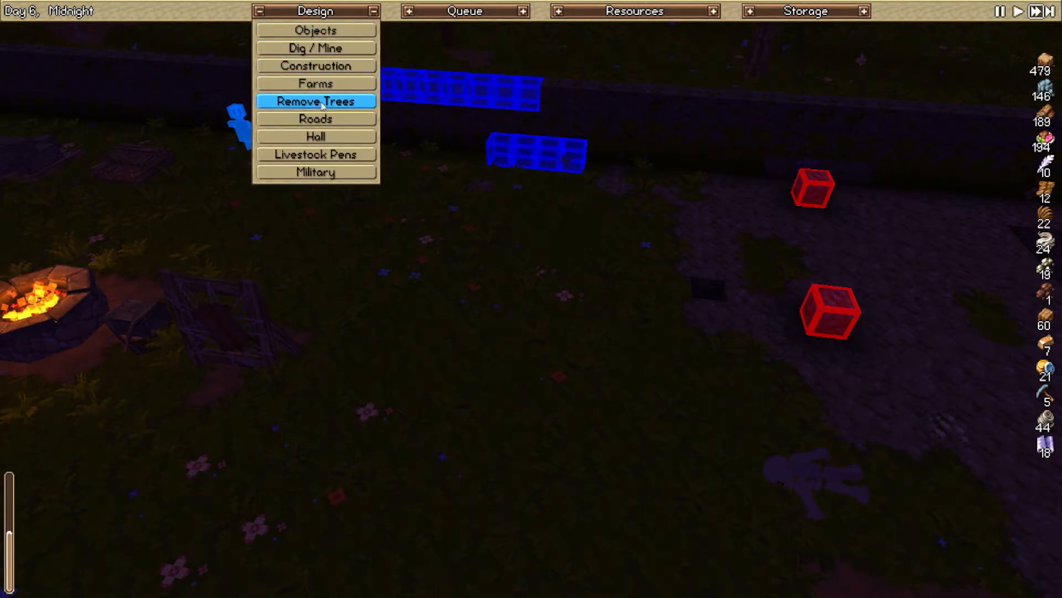
{"action": "mouse_move", "coordinate": [316, 154]}
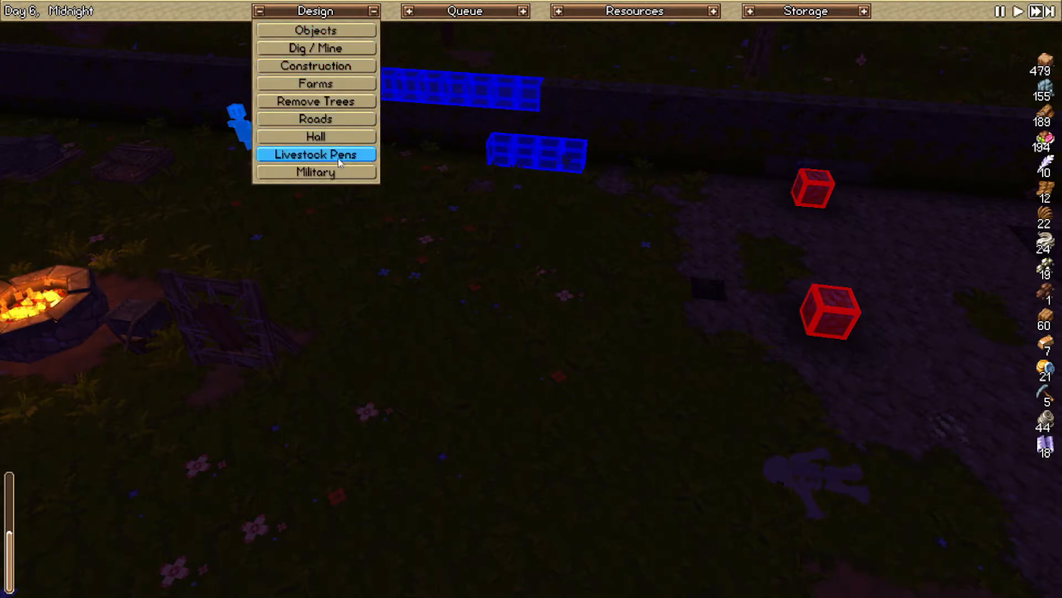
- Browse the storage objects, then the available doors and gates
{"action": "left_click", "coordinate": [316, 172]}
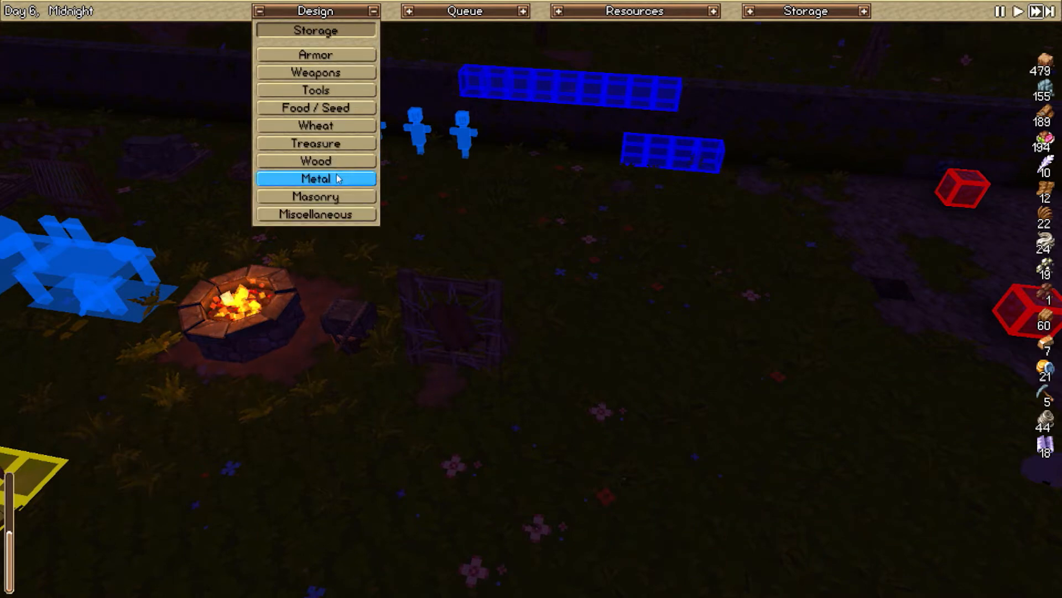
{"action": "left_click", "coordinate": [314, 56]}
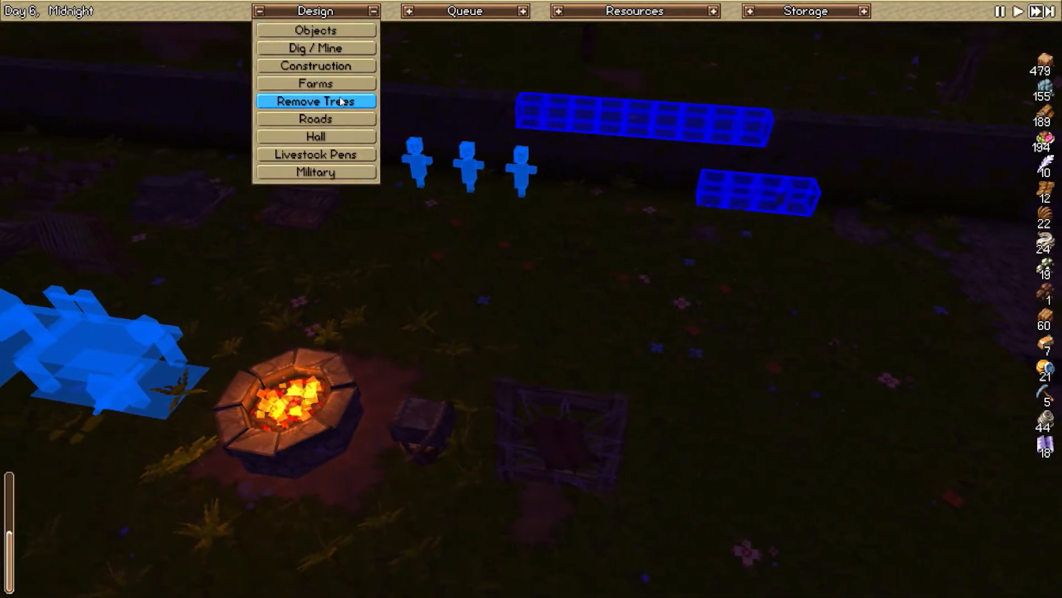
{"action": "left_click", "coordinate": [315, 29]}
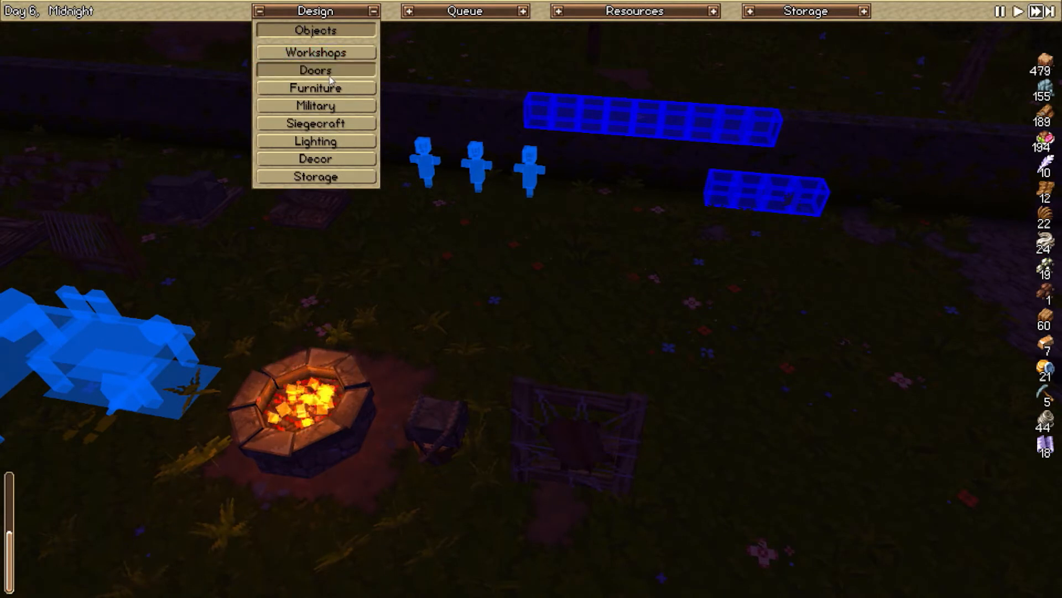
{"action": "left_click", "coordinate": [315, 69]}
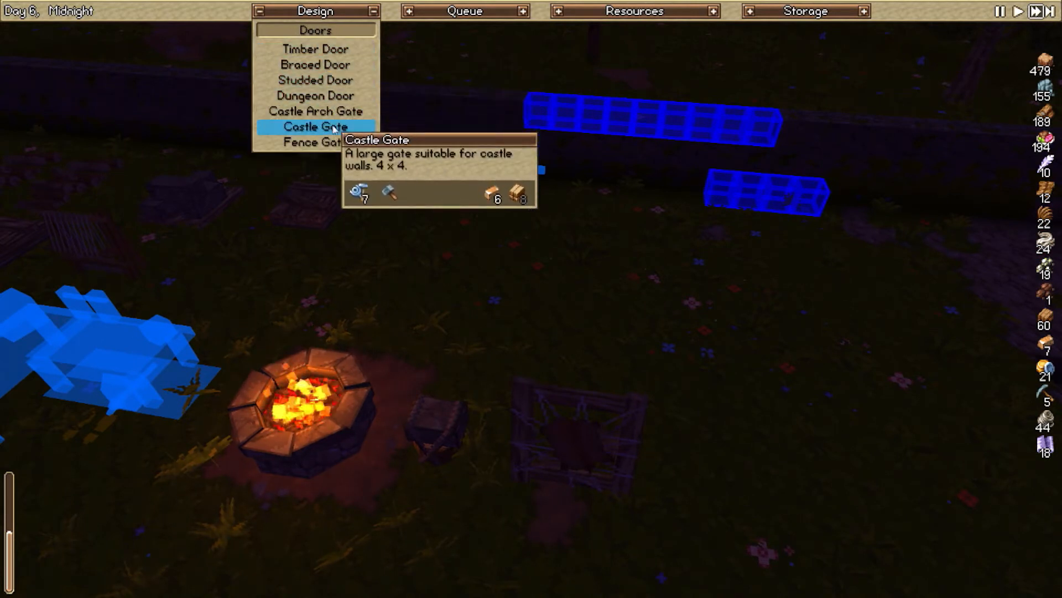
{"action": "mouse_move", "coordinate": [316, 111]}
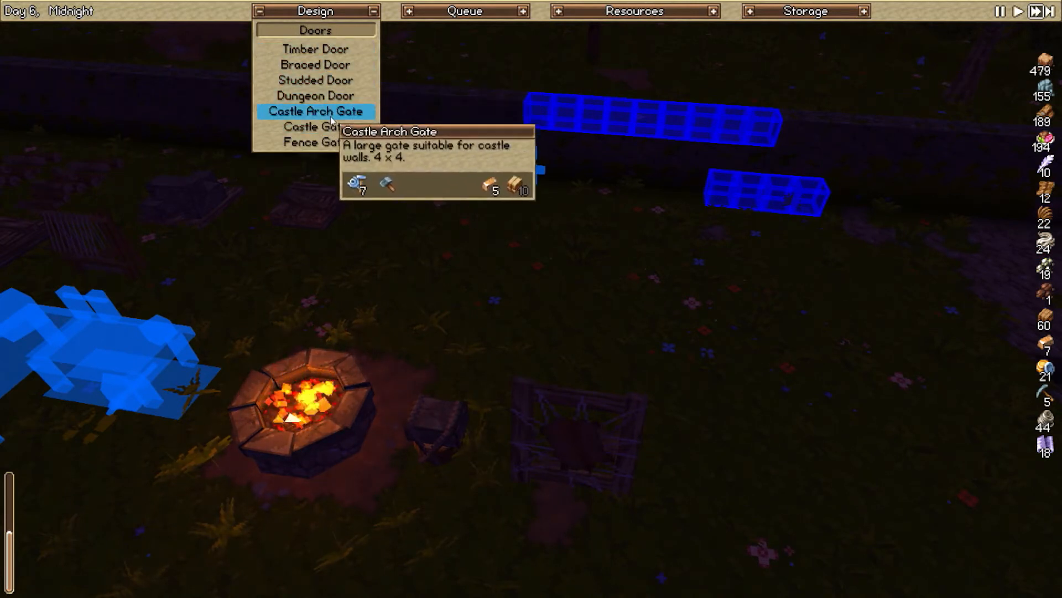
{"action": "mouse_move", "coordinate": [314, 49]}
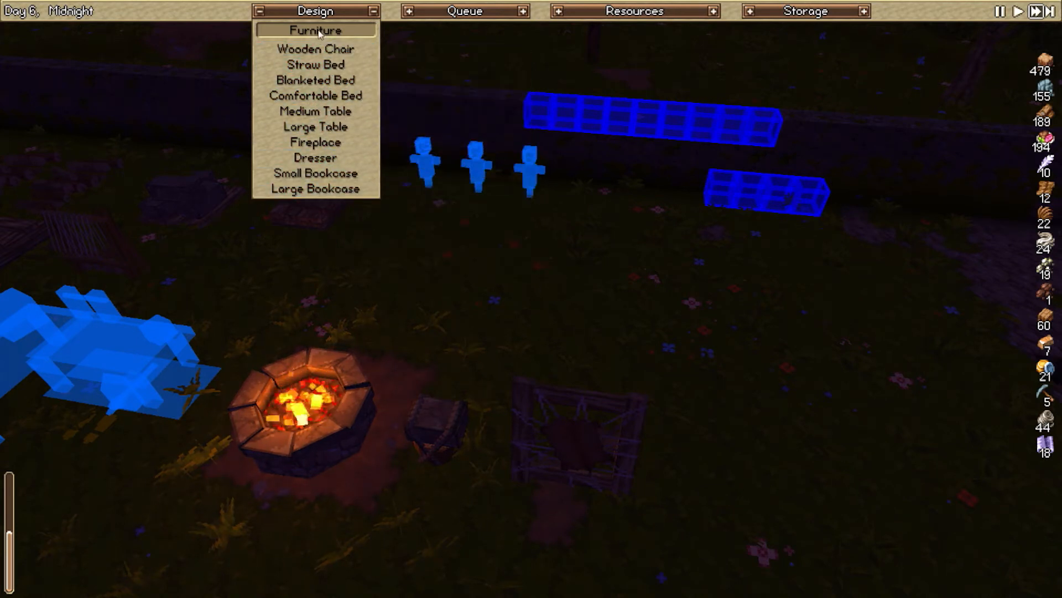
- Browse the lighting objects and land on the decorative objects with the well's cost shown
{"action": "left_click", "coordinate": [314, 30]}
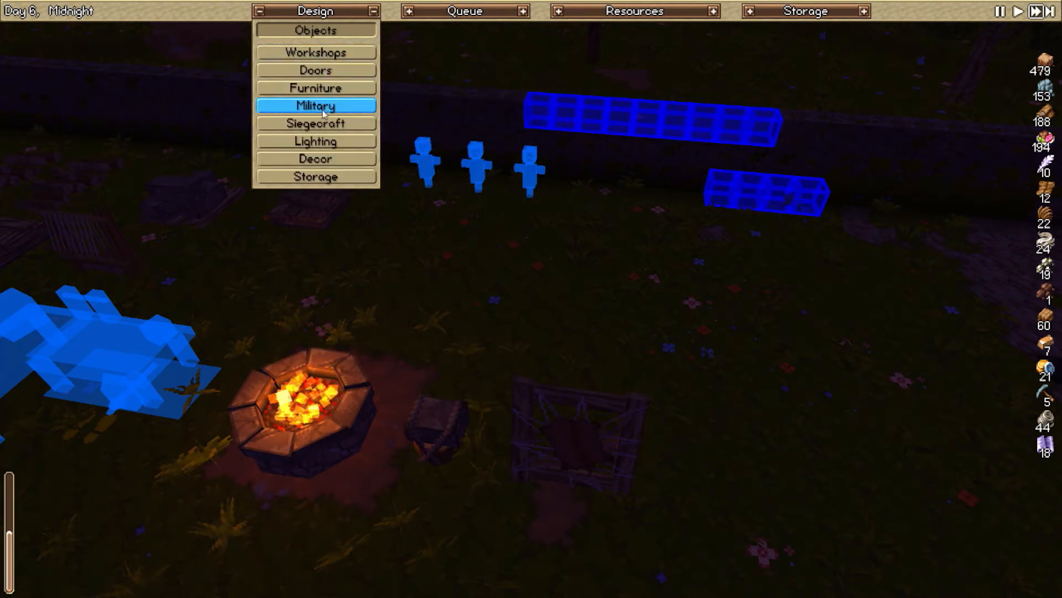
{"action": "left_click", "coordinate": [314, 106]}
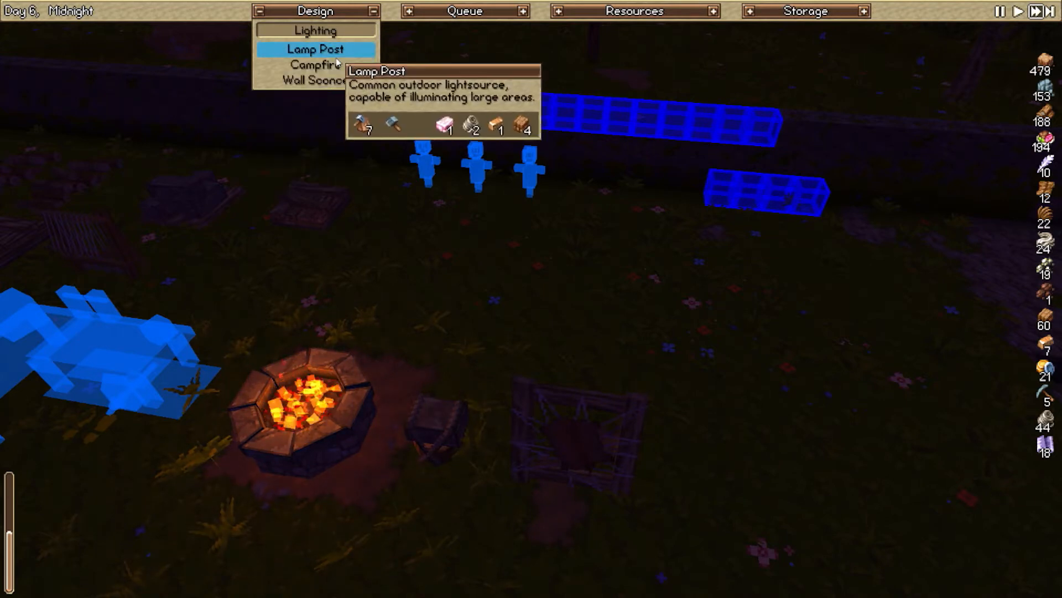
{"action": "mouse_move", "coordinate": [315, 65]}
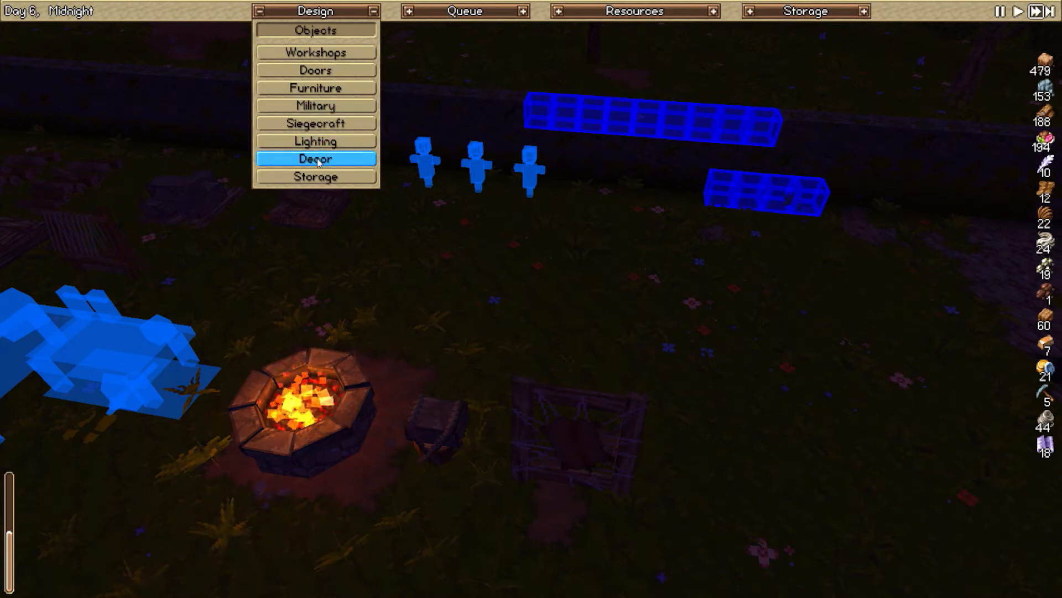
{"action": "left_click", "coordinate": [316, 159]}
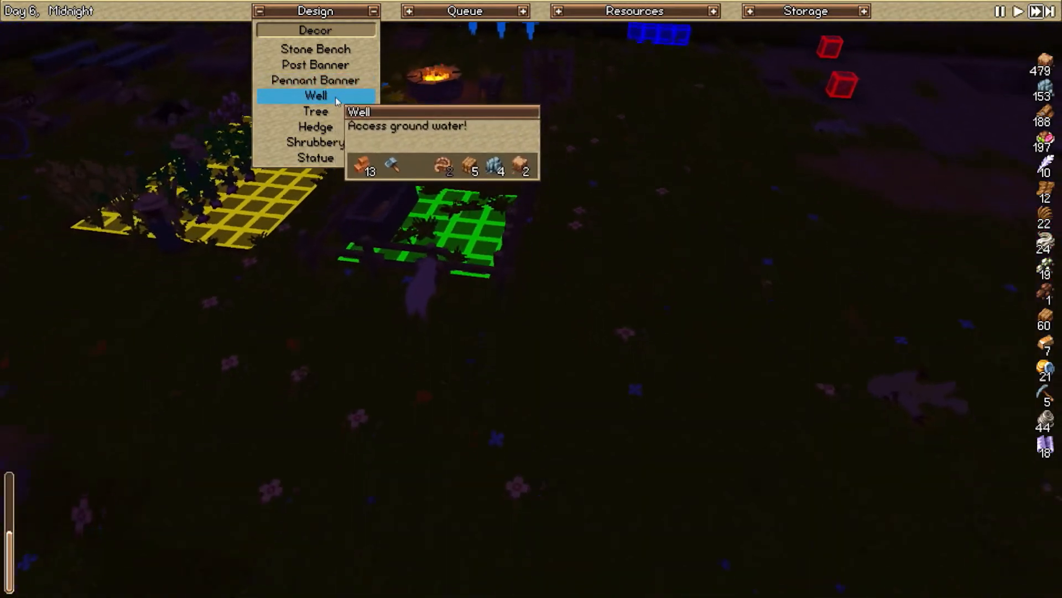
{"action": "mouse_move", "coordinate": [315, 111]}
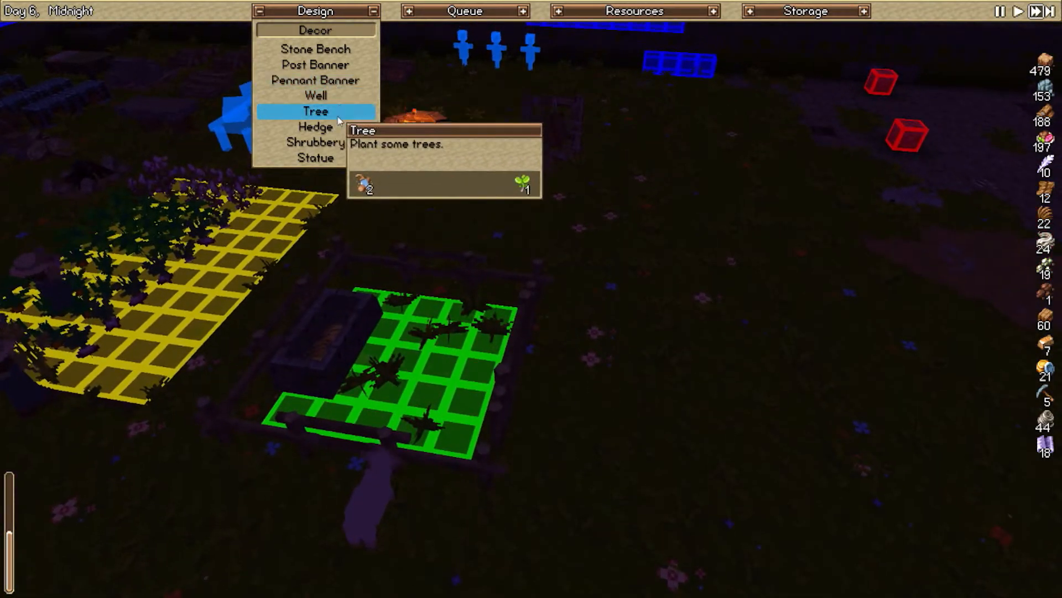
{"action": "mouse_move", "coordinate": [314, 96]}
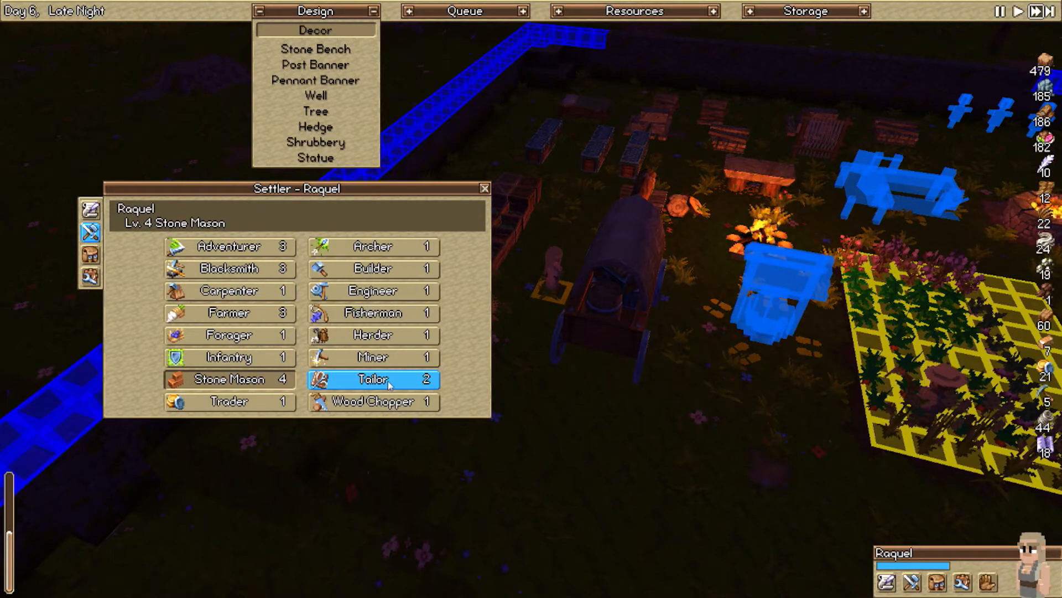
- Compare Satch's profession levels with another settler's and close the Settler window
{"action": "left_click", "coordinate": [484, 188]}
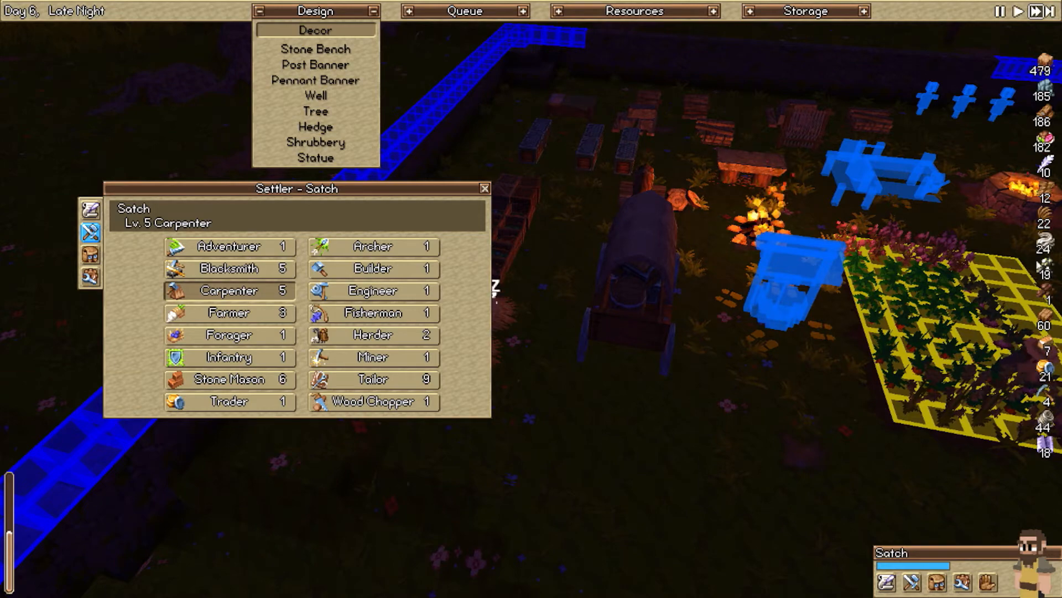
{"action": "left_click", "coordinate": [484, 188]}
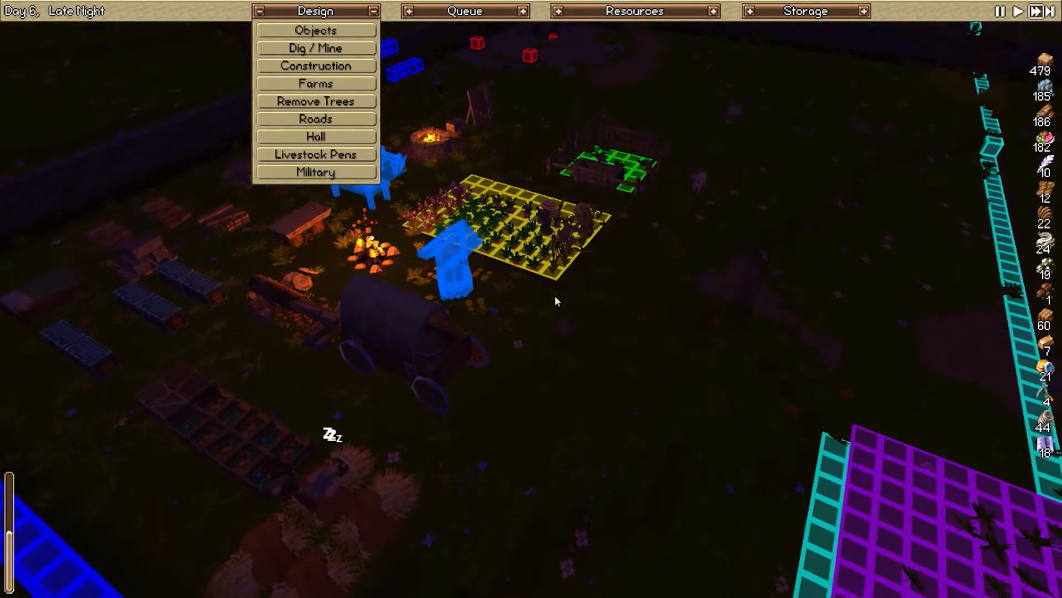
{"action": "left_click", "coordinate": [633, 11]}
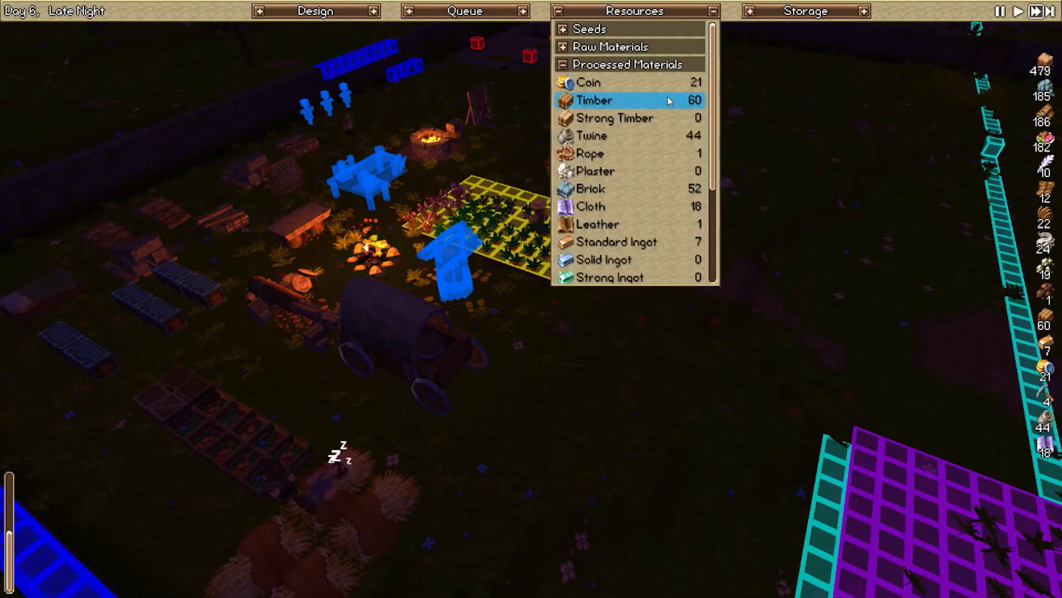
{"action": "scroll", "scroll_direction": "down", "scroll_amount": 3}
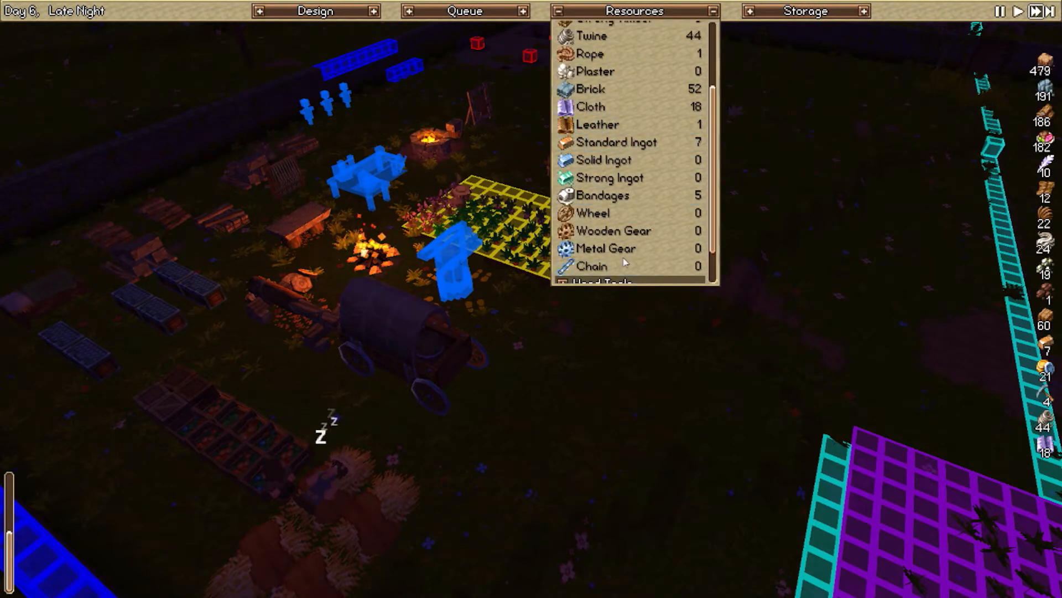
{"action": "left_click", "coordinate": [613, 230]}
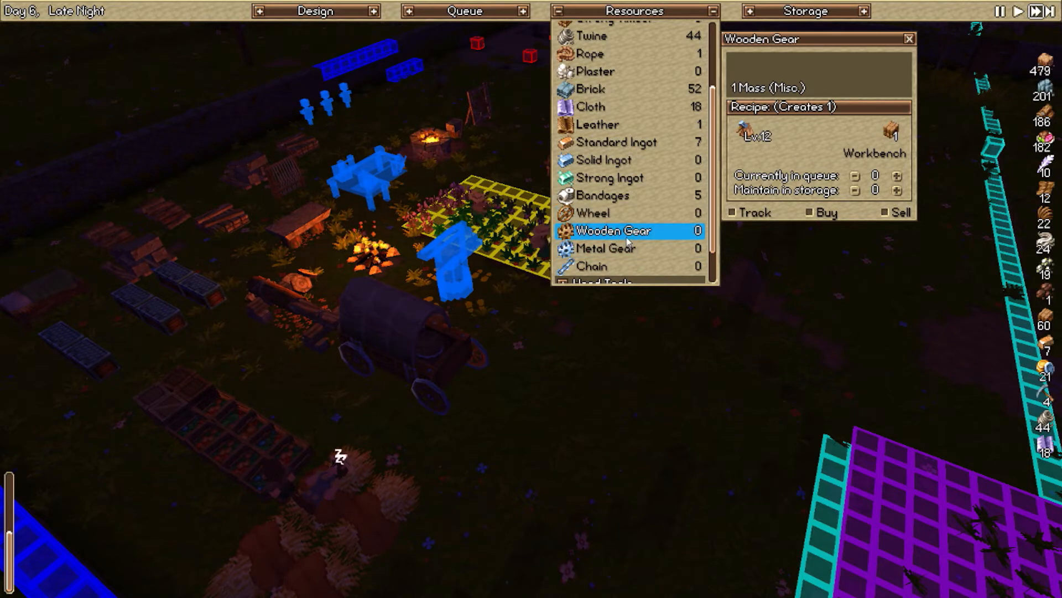
{"action": "left_click", "coordinate": [593, 213]}
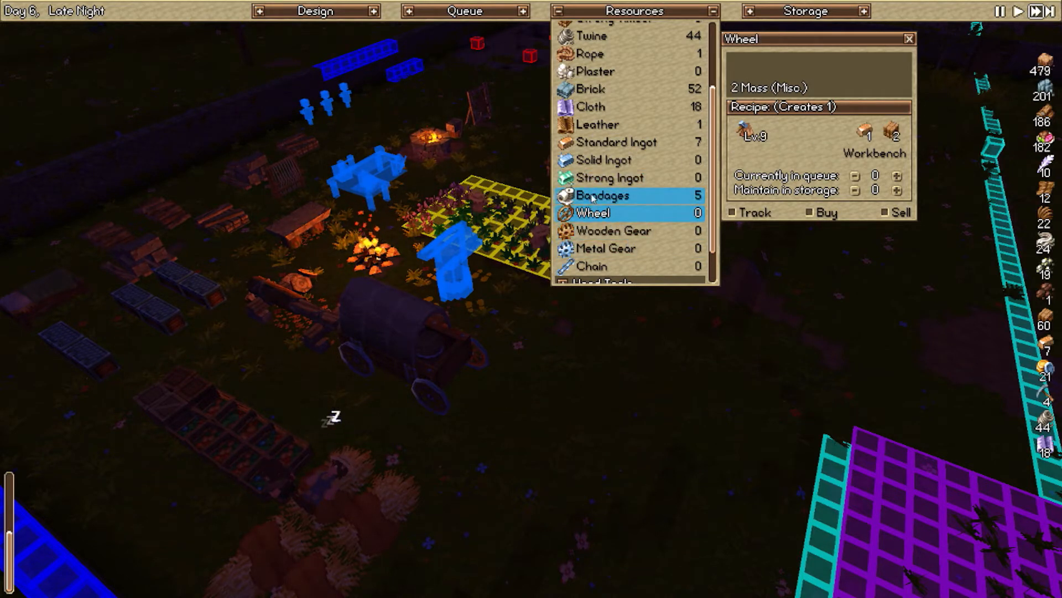
{"action": "left_click", "coordinate": [589, 107]}
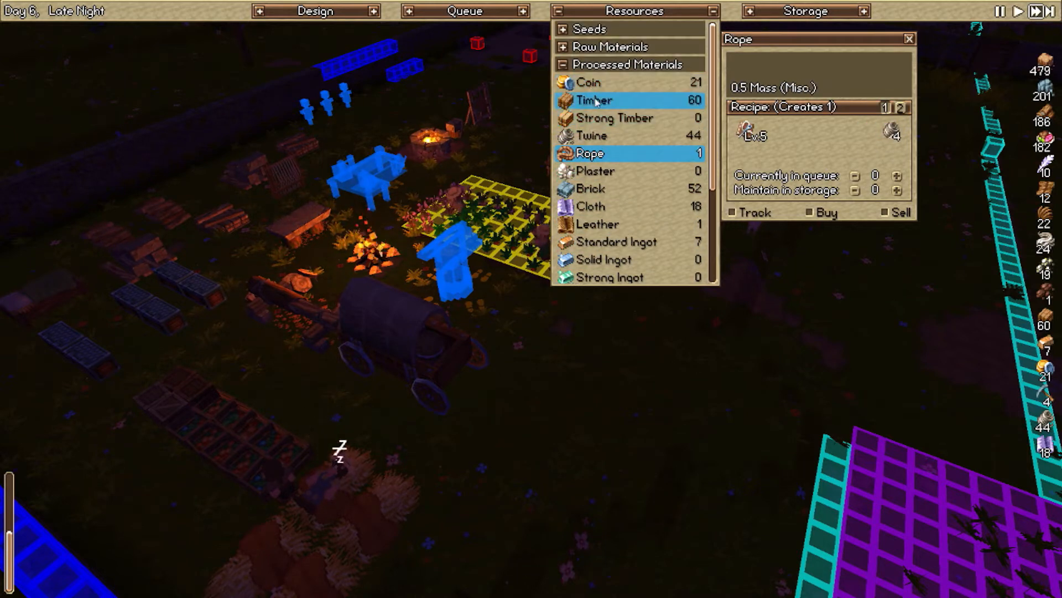
{"action": "left_click", "coordinate": [591, 135]}
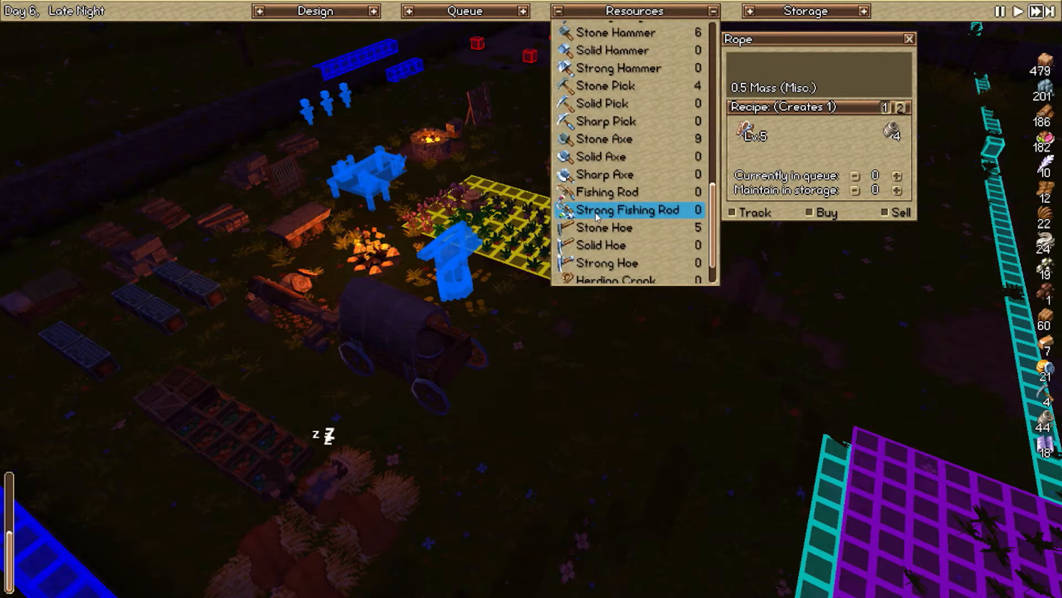
{"action": "left_click", "coordinate": [602, 114]}
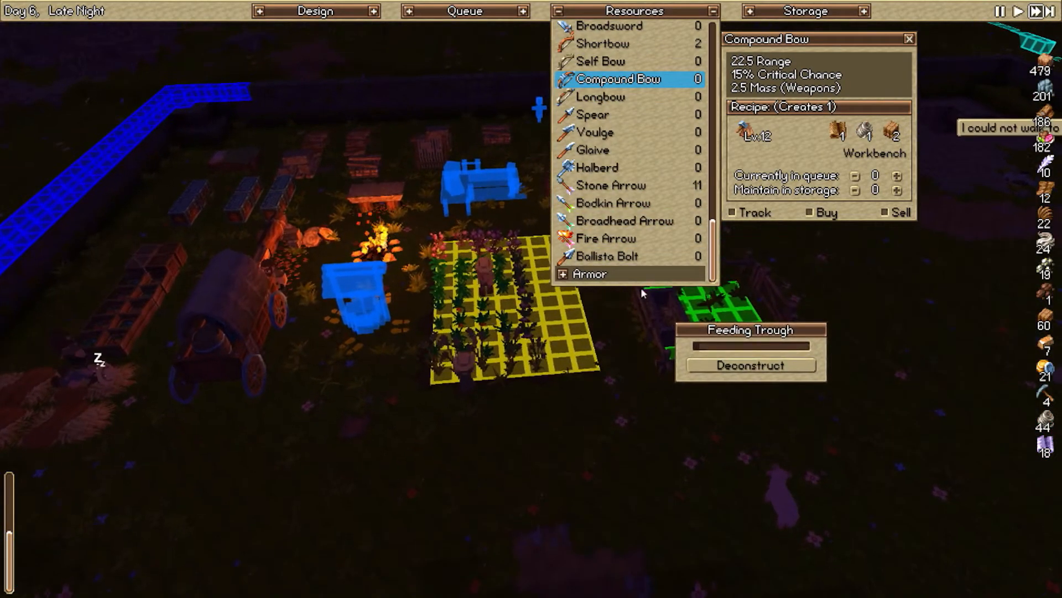
{"action": "left_click", "coordinate": [608, 90]}
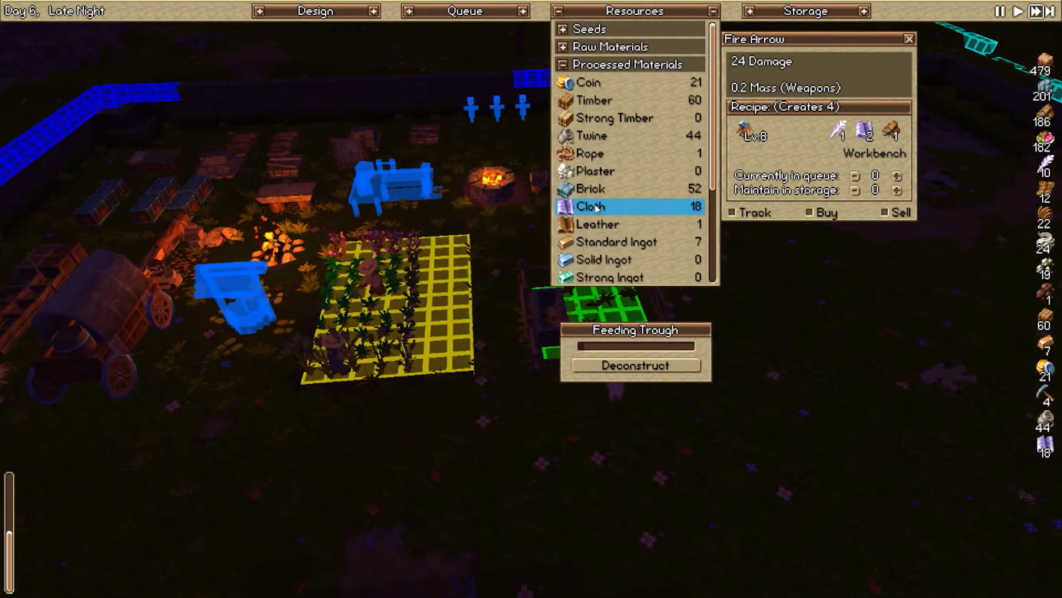
{"action": "left_click", "coordinate": [589, 29]}
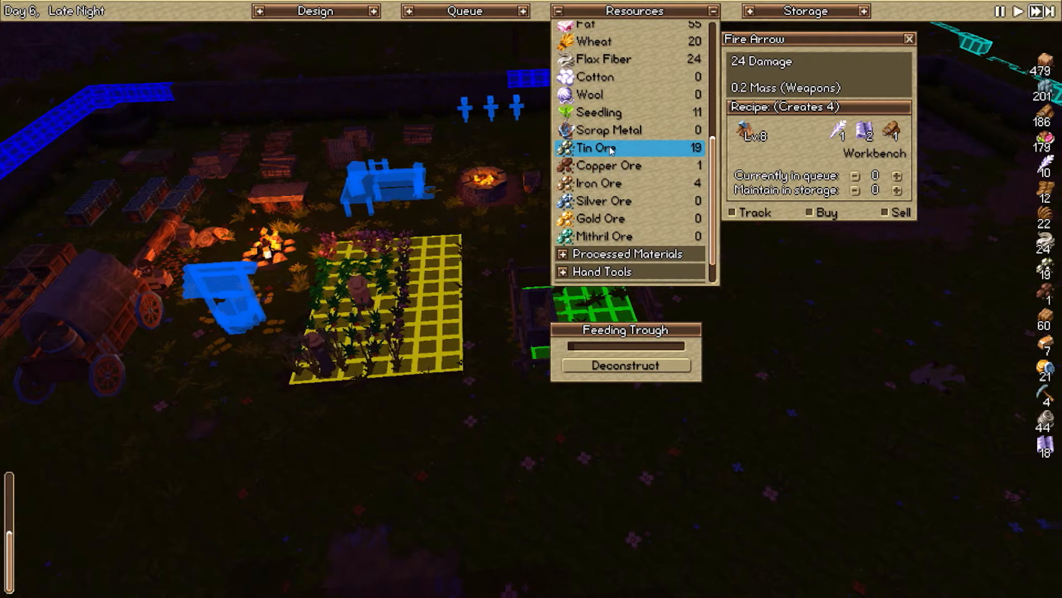
- Check the Tin Ore and Iron Ore stocks, collapse Raw Materials and Seeds, and close the resource list
{"action": "left_click", "coordinate": [609, 182]}
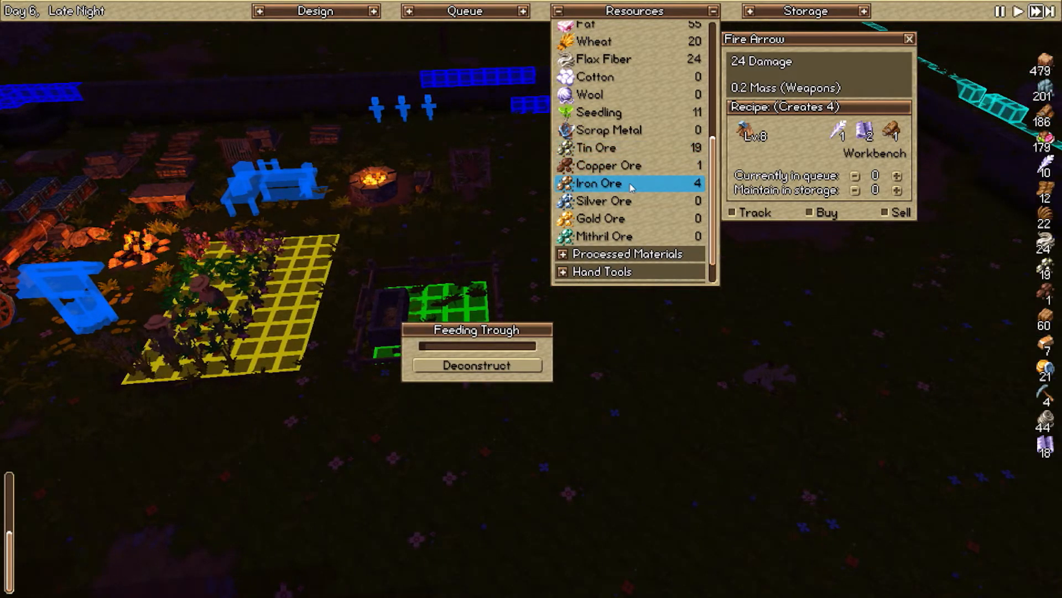
{"action": "left_click", "coordinate": [598, 182]}
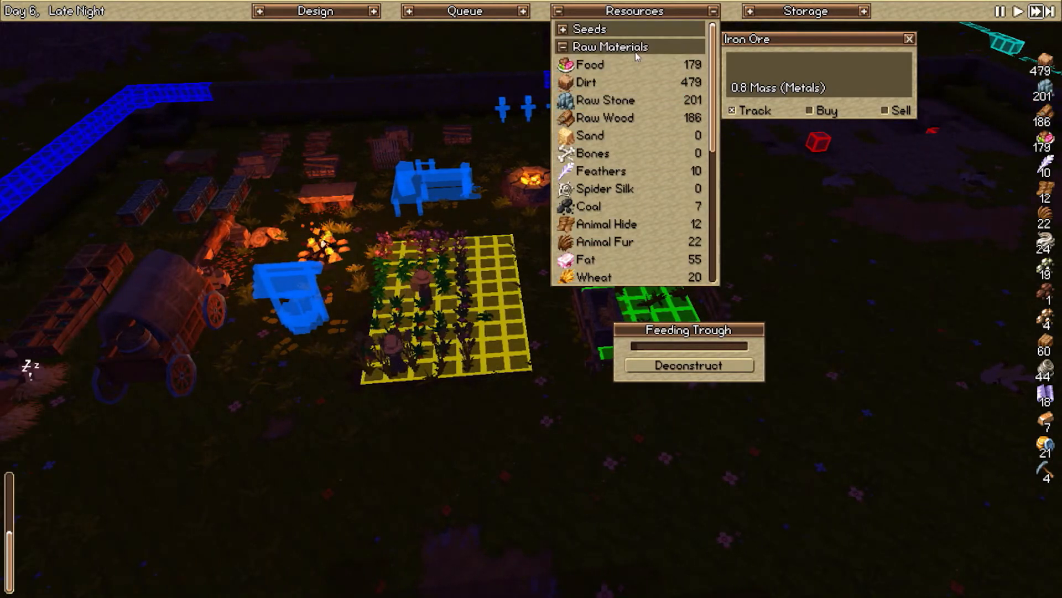
{"action": "left_click", "coordinate": [589, 29]}
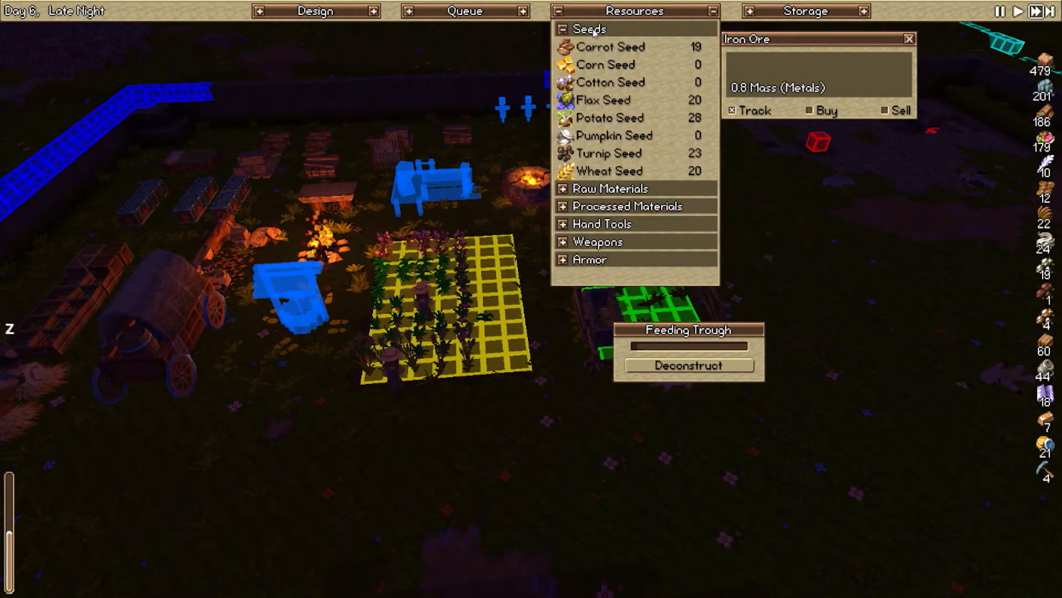
{"action": "left_click", "coordinate": [589, 29]}
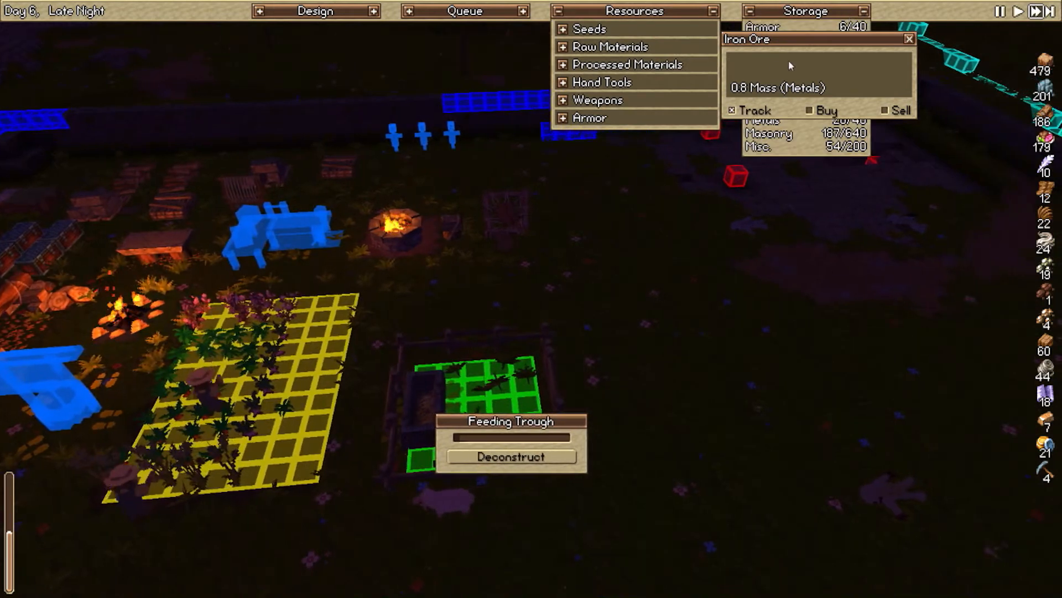
{"action": "left_click", "coordinate": [910, 39]}
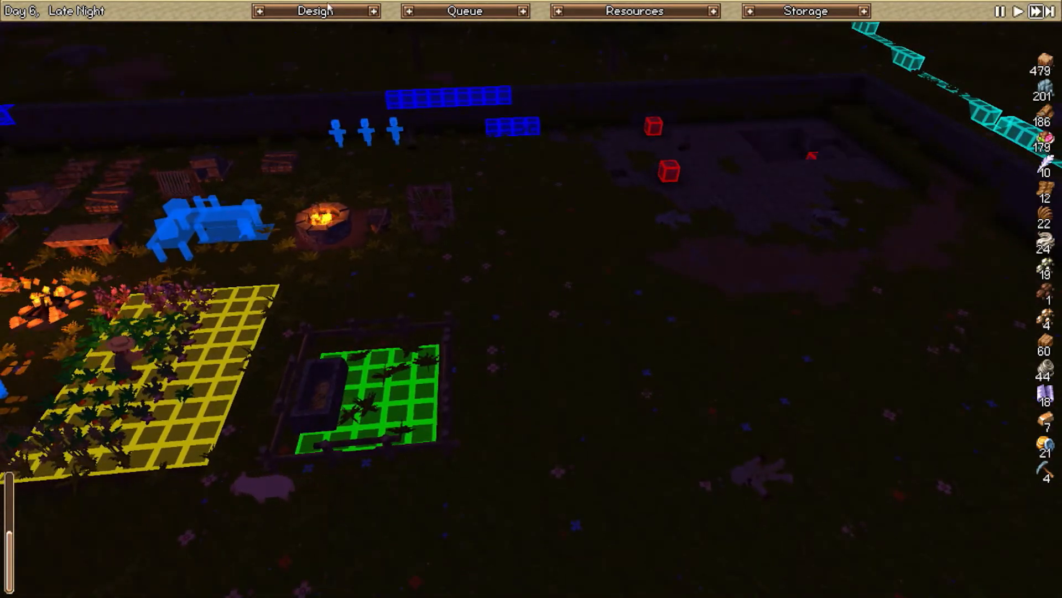
{"action": "left_click", "coordinate": [315, 11]}
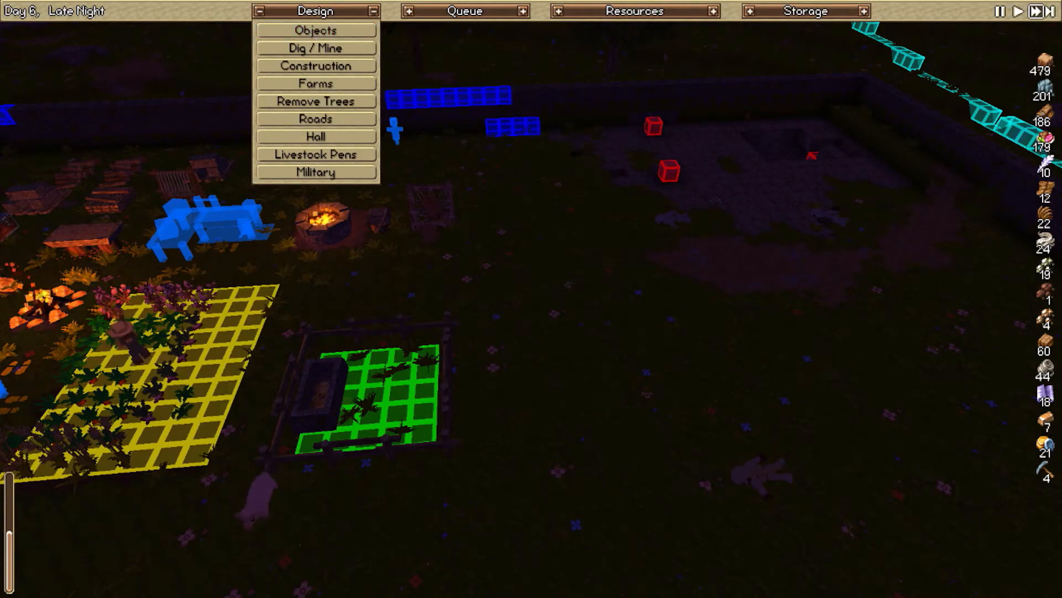
{"action": "left_click", "coordinate": [634, 11]}
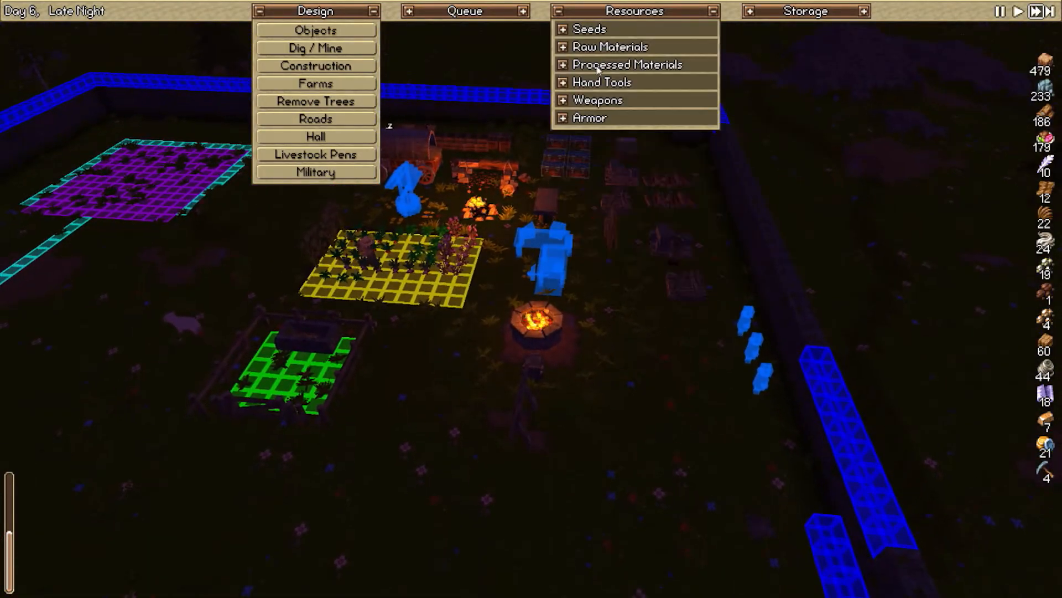
{"action": "left_click", "coordinate": [626, 64]}
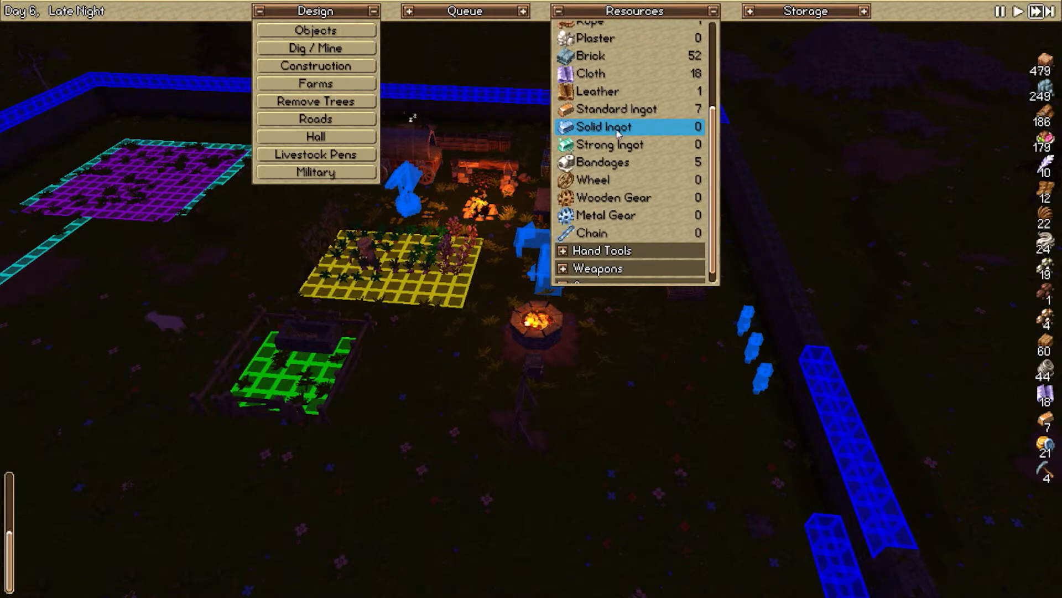
{"action": "left_click", "coordinate": [591, 232]}
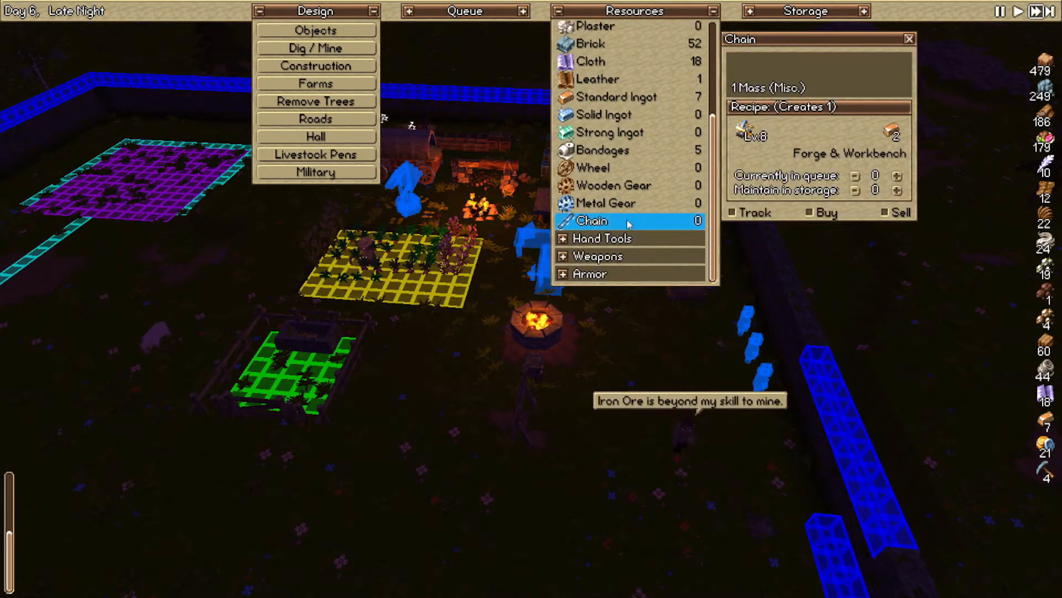
{"action": "left_click", "coordinate": [593, 167]}
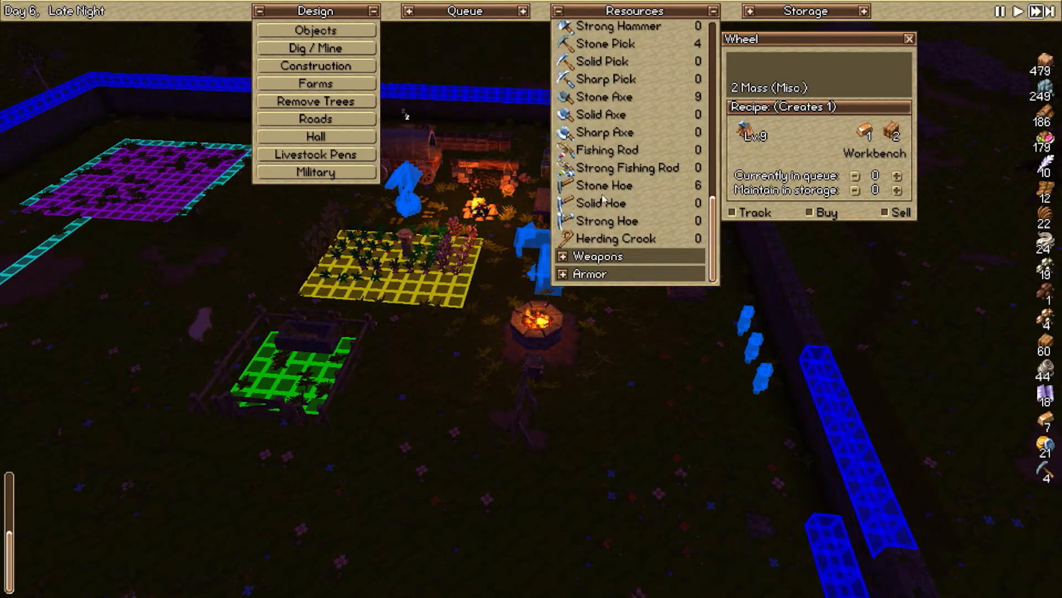
{"action": "left_click", "coordinate": [615, 238]}
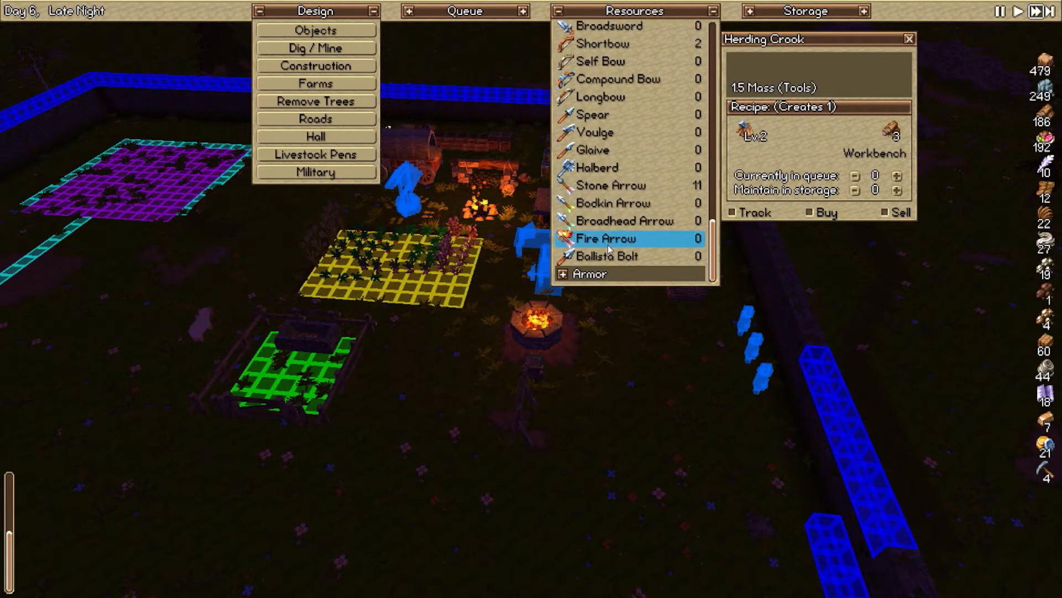
{"action": "left_click", "coordinate": [599, 98]}
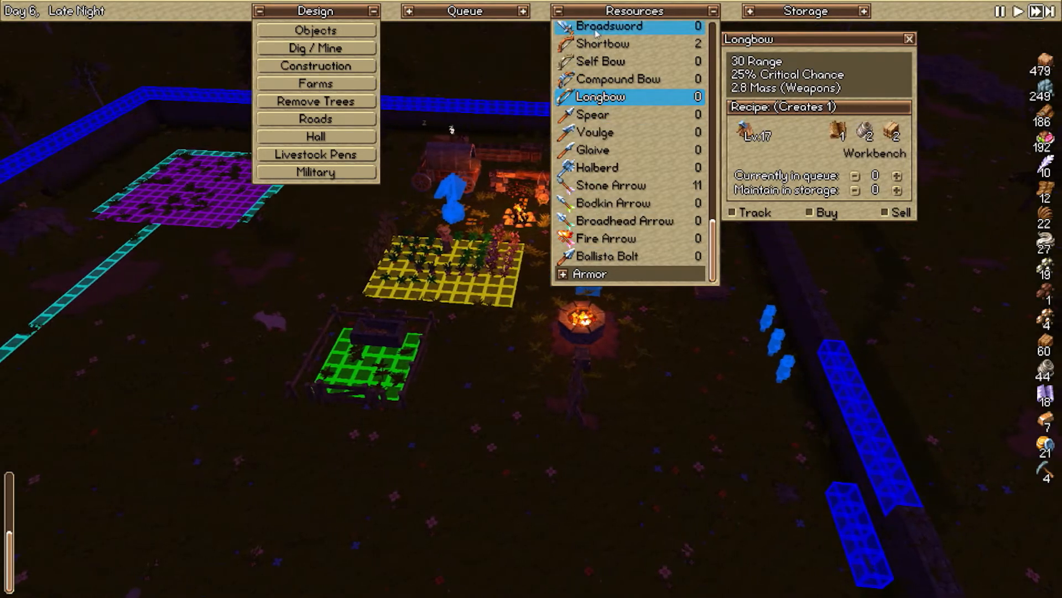
{"action": "left_click", "coordinate": [617, 178]}
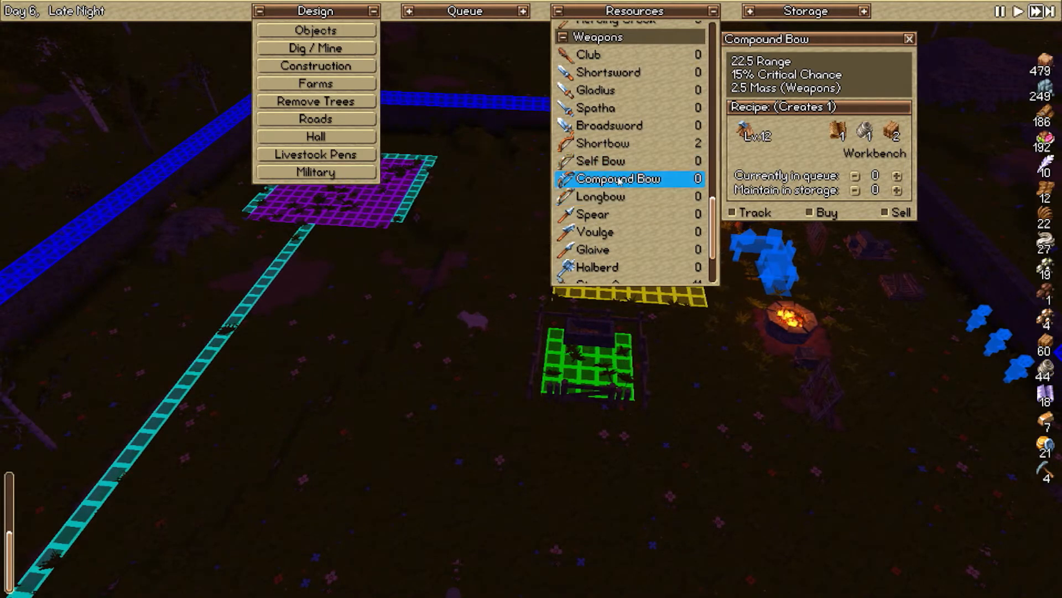
{"action": "left_click", "coordinate": [599, 197]}
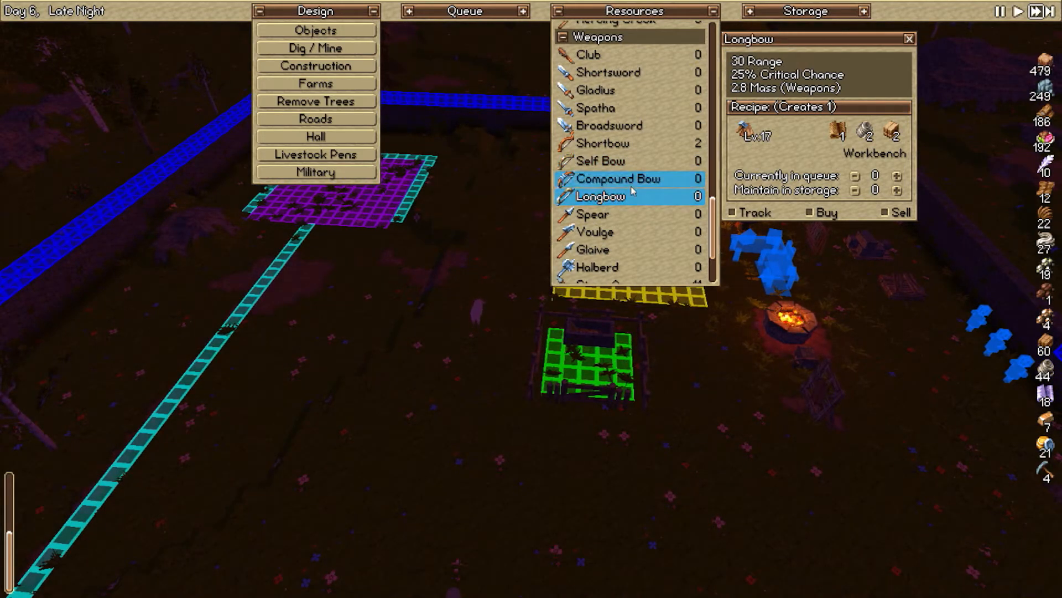
{"action": "left_click", "coordinate": [618, 178]}
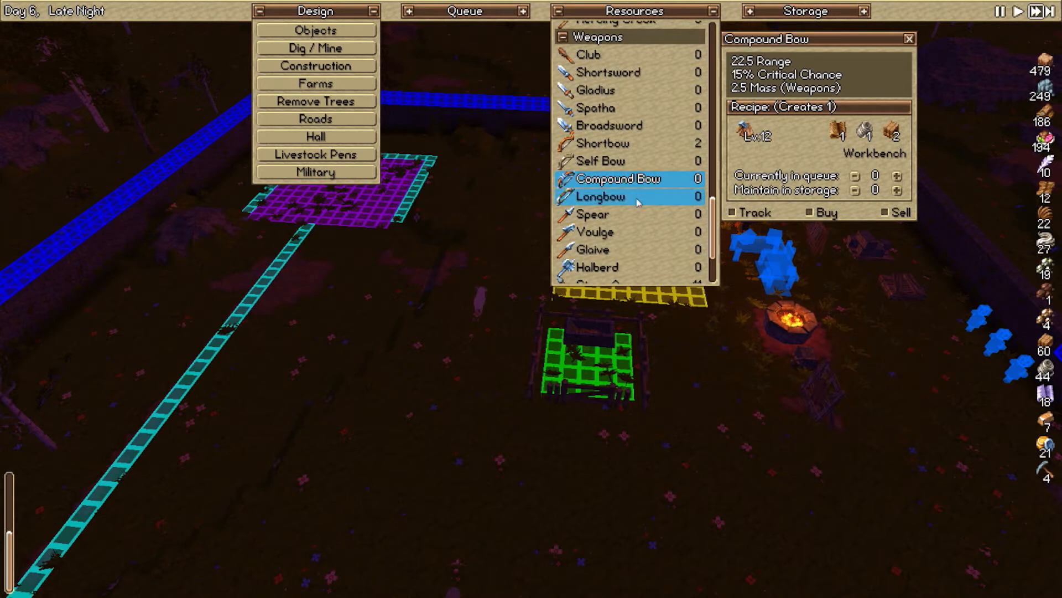
{"action": "left_click", "coordinate": [600, 197]}
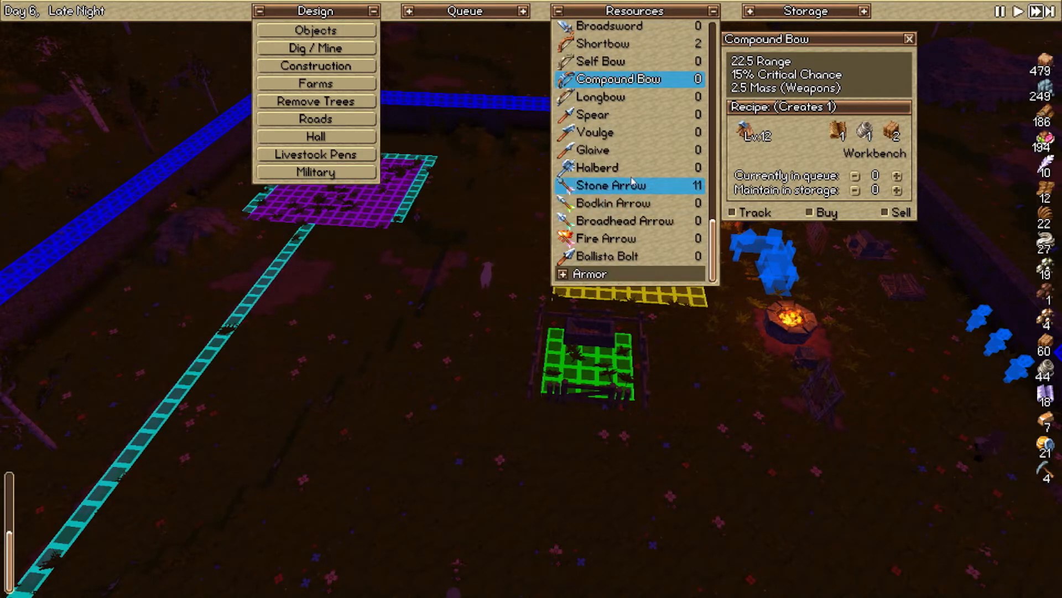
{"action": "left_click", "coordinate": [612, 203]}
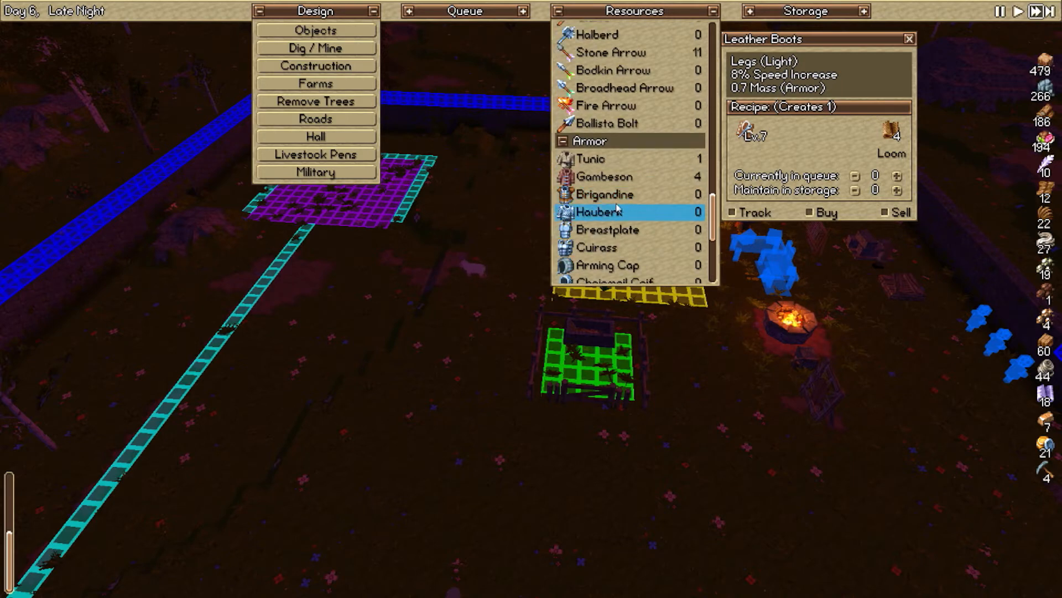
{"action": "left_click", "coordinate": [604, 194]}
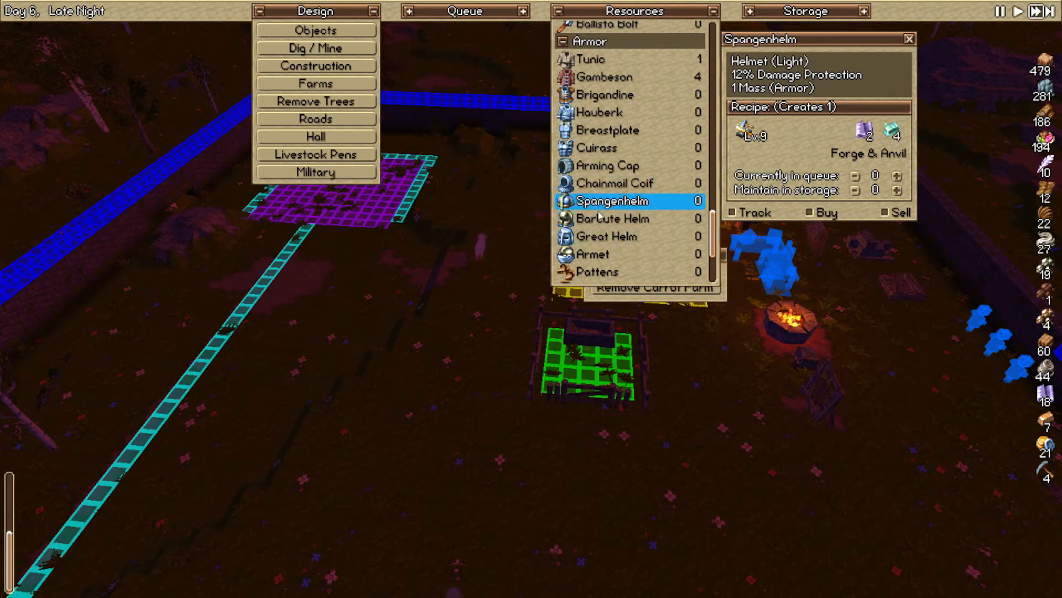
{"action": "left_click", "coordinate": [612, 218]}
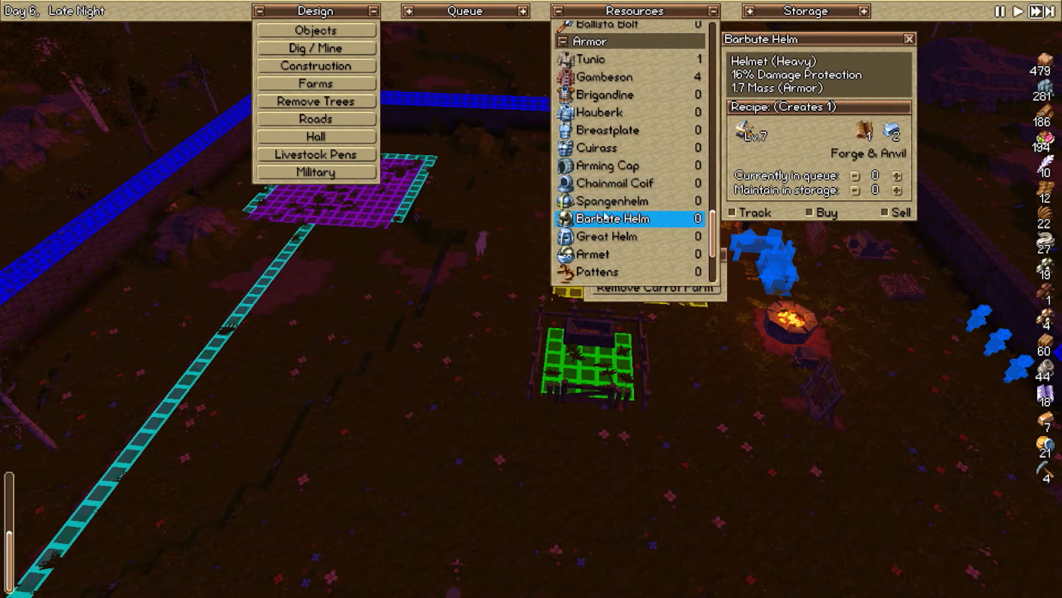
{"action": "left_click", "coordinate": [611, 201]}
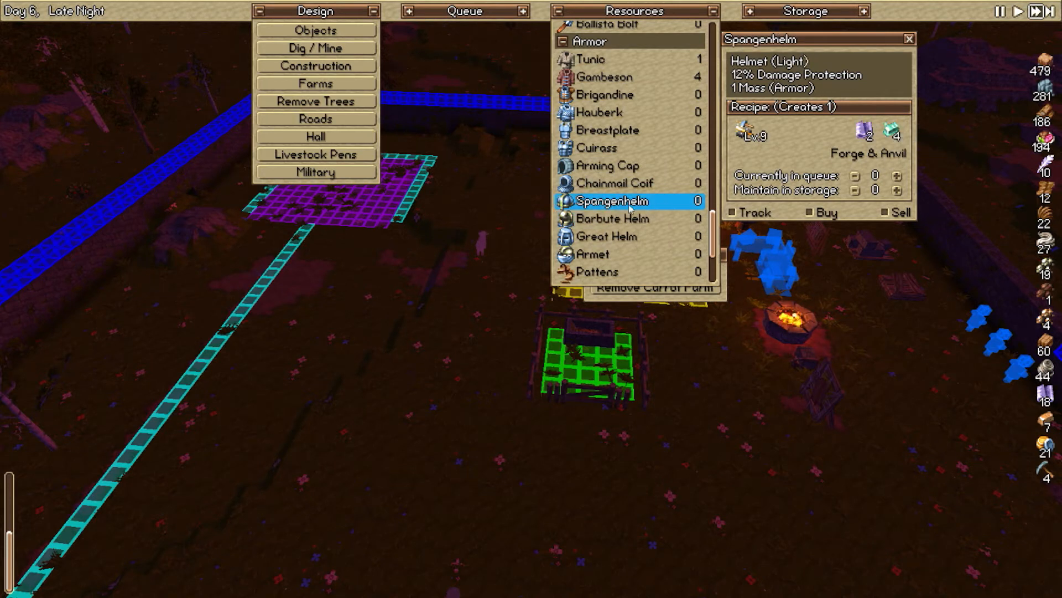
{"action": "left_click", "coordinate": [611, 218]}
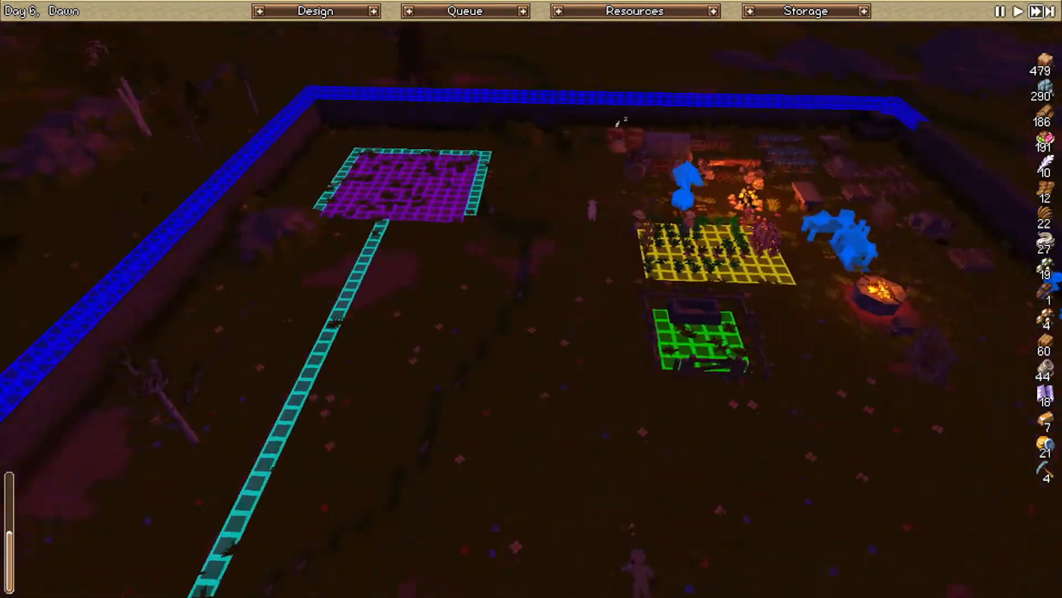
- Designate a Hall zone from the Design list and drag out its area on the ground
{"action": "left_click", "coordinate": [315, 11]}
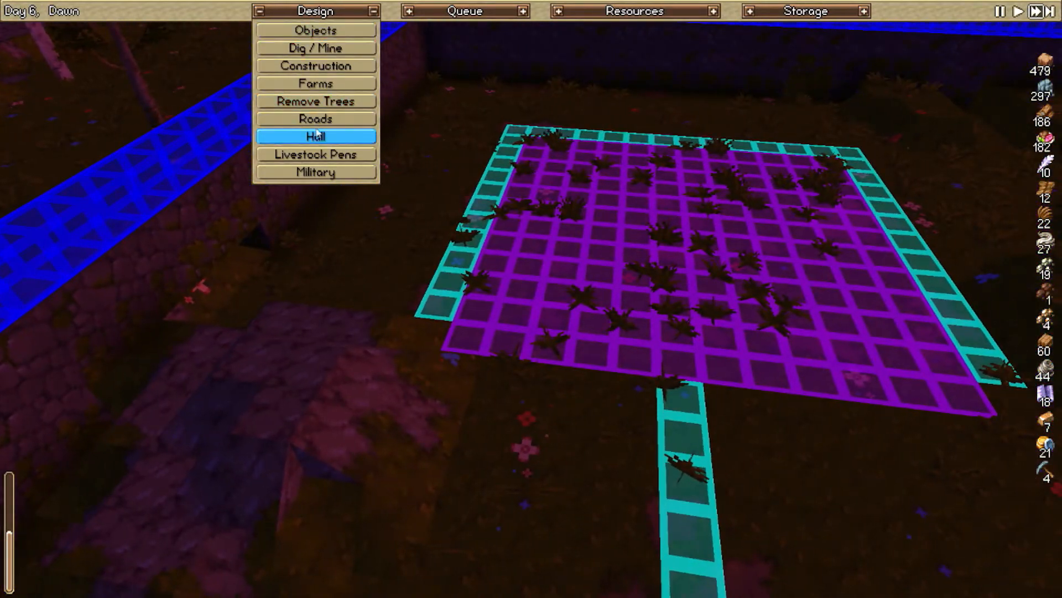
{"action": "left_click", "coordinate": [315, 118]}
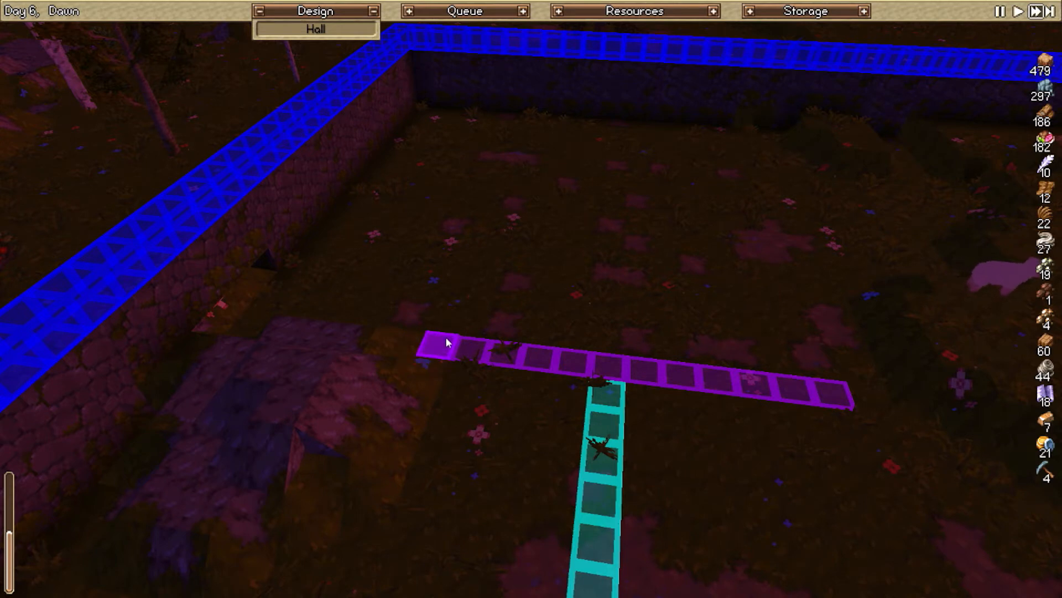
{"action": "left_click_drag", "start_coordinate": [447, 342], "coordinate": [793, 210]}
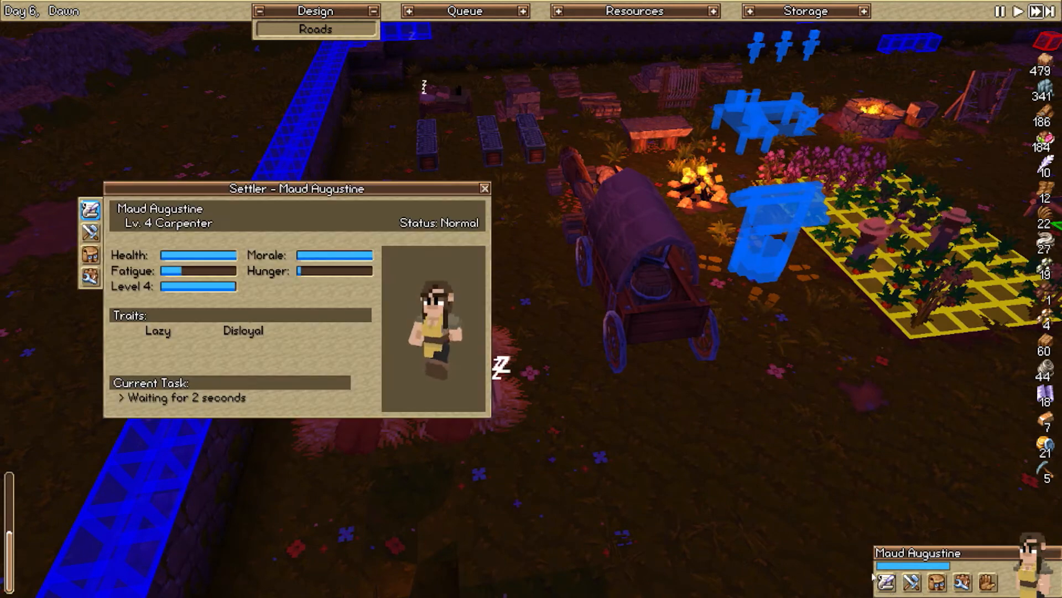
- Check Maud's profession choices and Louis Morgan's miner details, then close the Settler window
{"action": "left_click", "coordinate": [89, 232]}
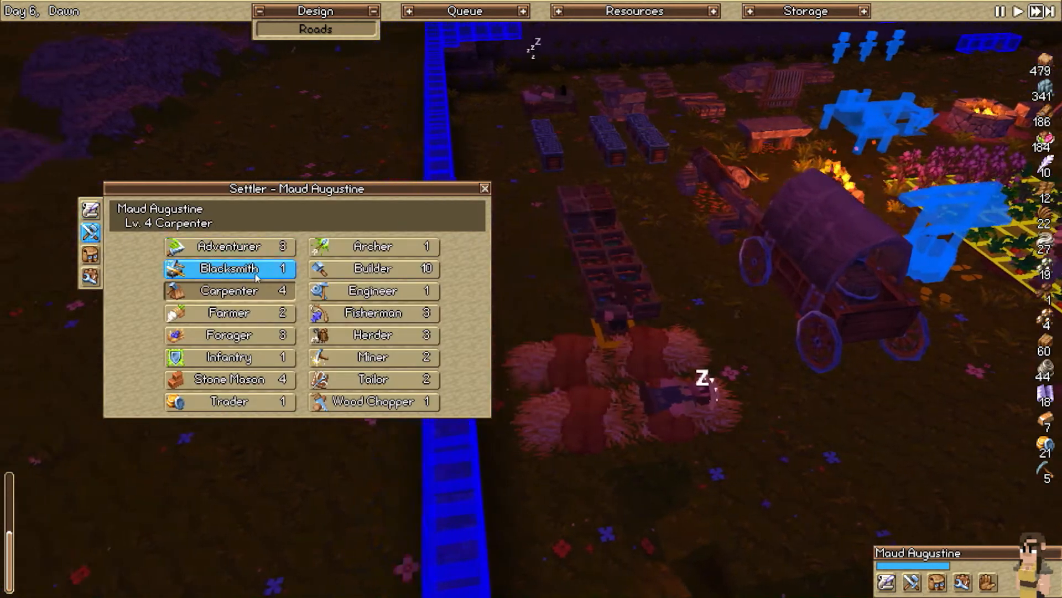
{"action": "left_click", "coordinate": [485, 188]}
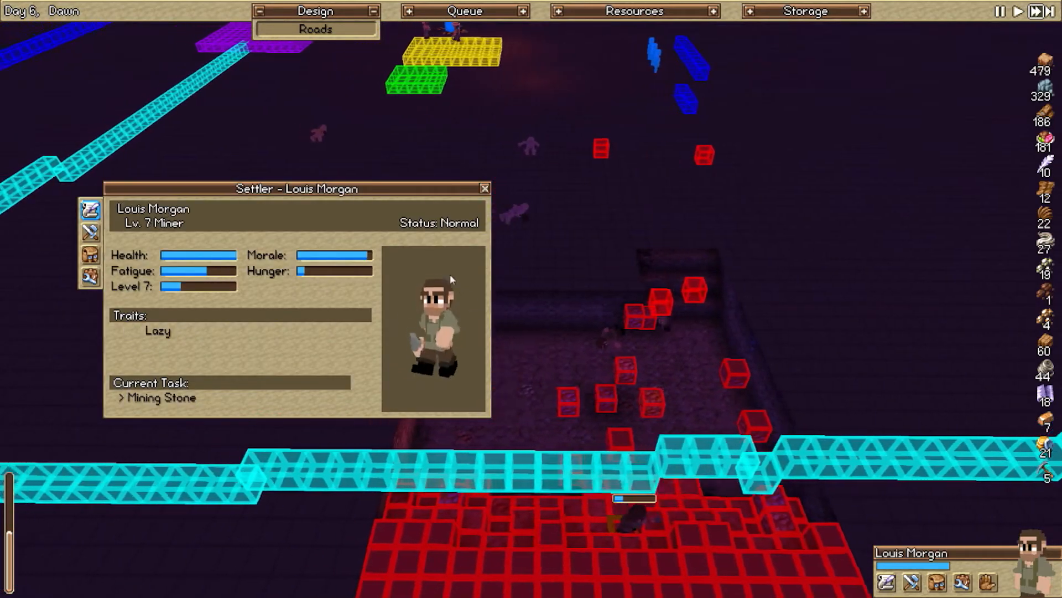
{"action": "left_click", "coordinate": [483, 188]}
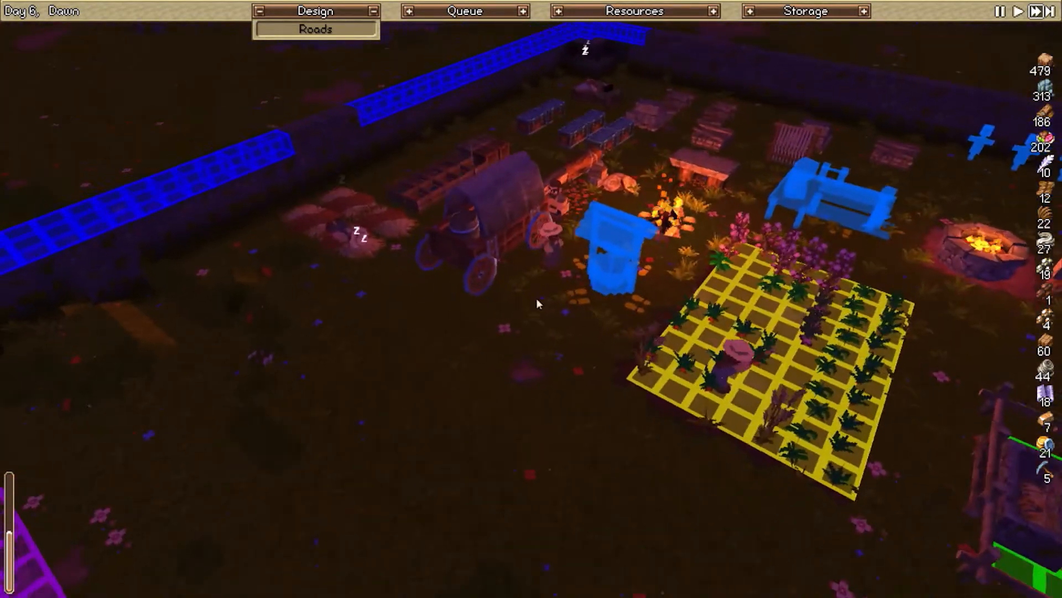
- Bring up the Brick recipe under Resources > Processed Materials
{"action": "left_click", "coordinate": [633, 11]}
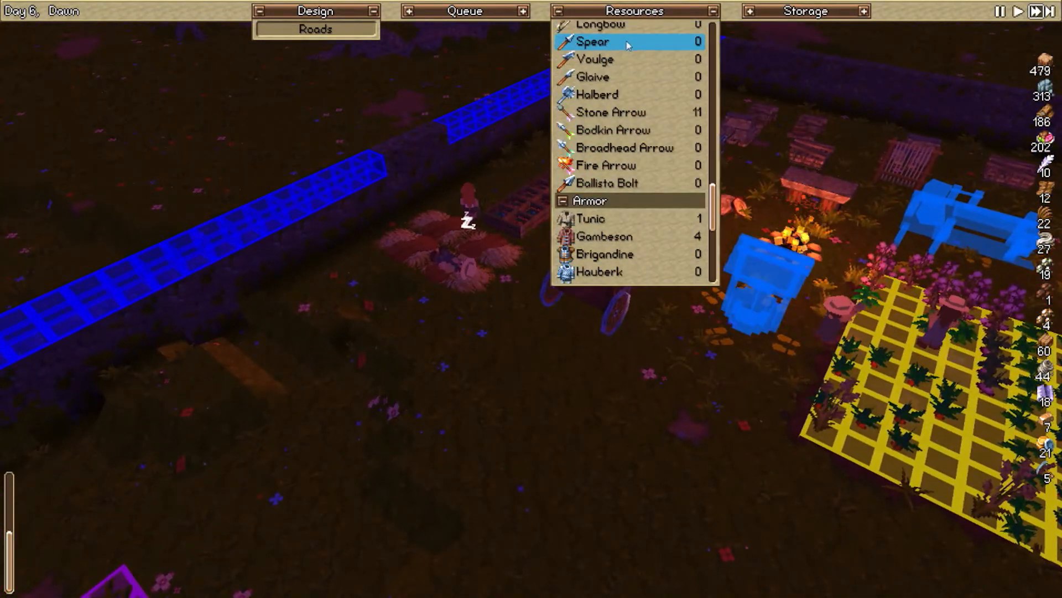
{"action": "scroll", "scroll_direction": "down", "scroll_amount": 3}
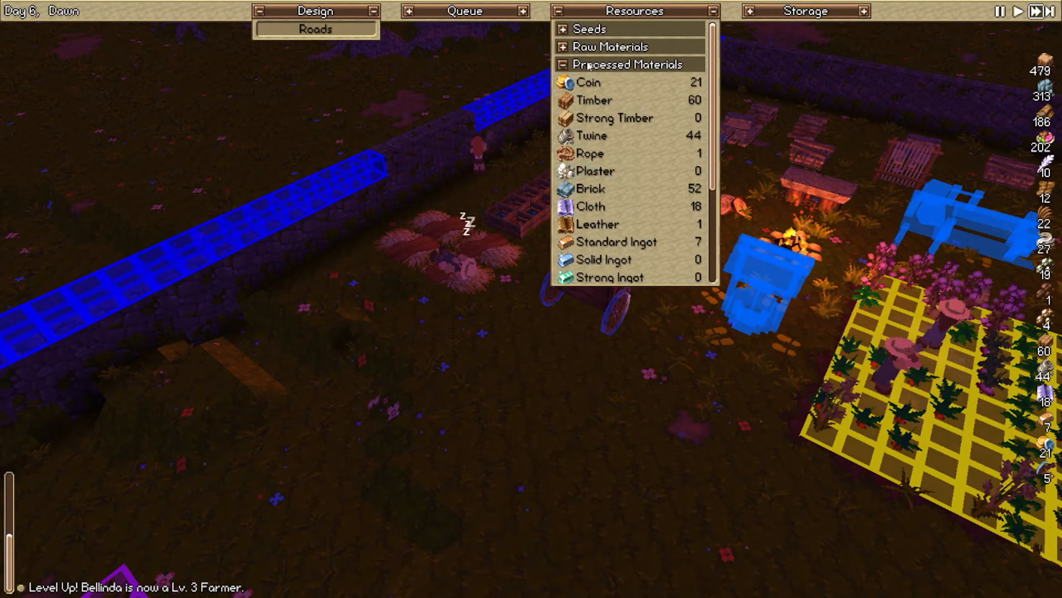
{"action": "left_click", "coordinate": [590, 188]}
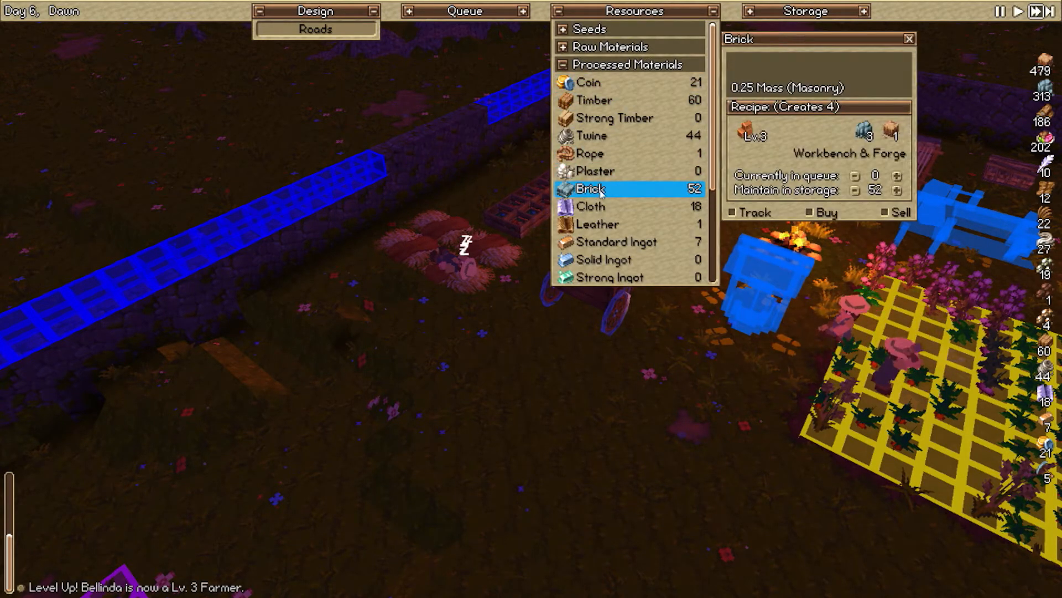
- Raise the brick production queue repeatedly until 244 bricks are queued
{"action": "left_click", "coordinate": [895, 175]}
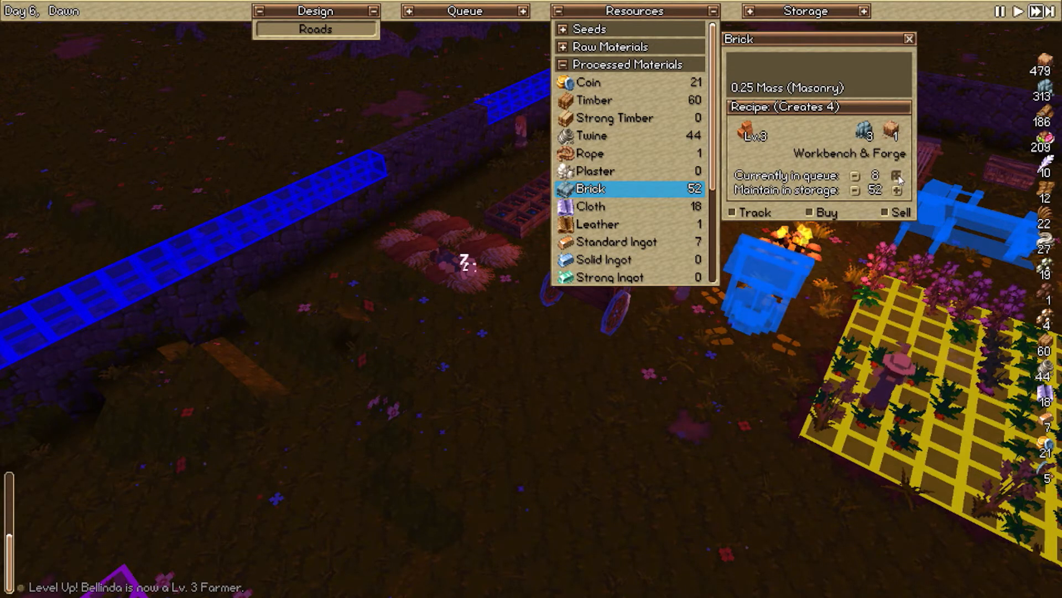
{"action": "left_click", "coordinate": [898, 175]}
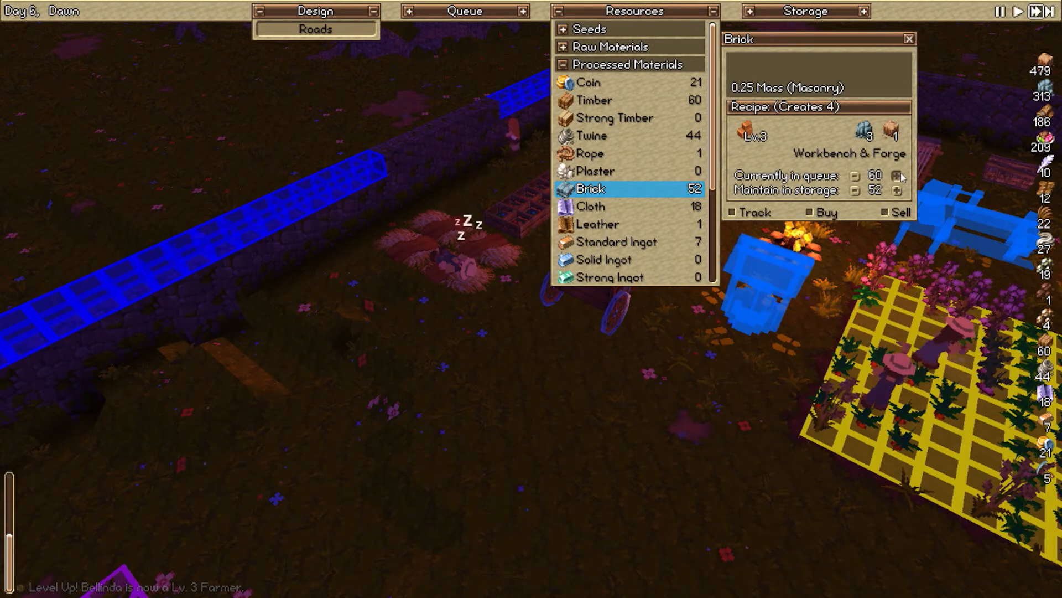
{"action": "left_click", "coordinate": [898, 176]}
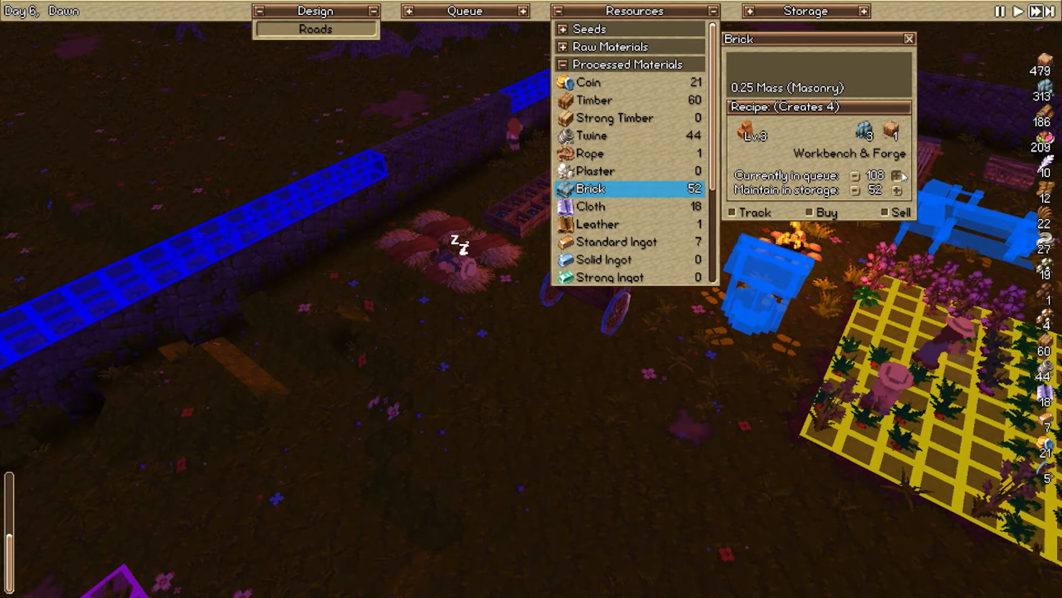
{"action": "left_click", "coordinate": [897, 176]}
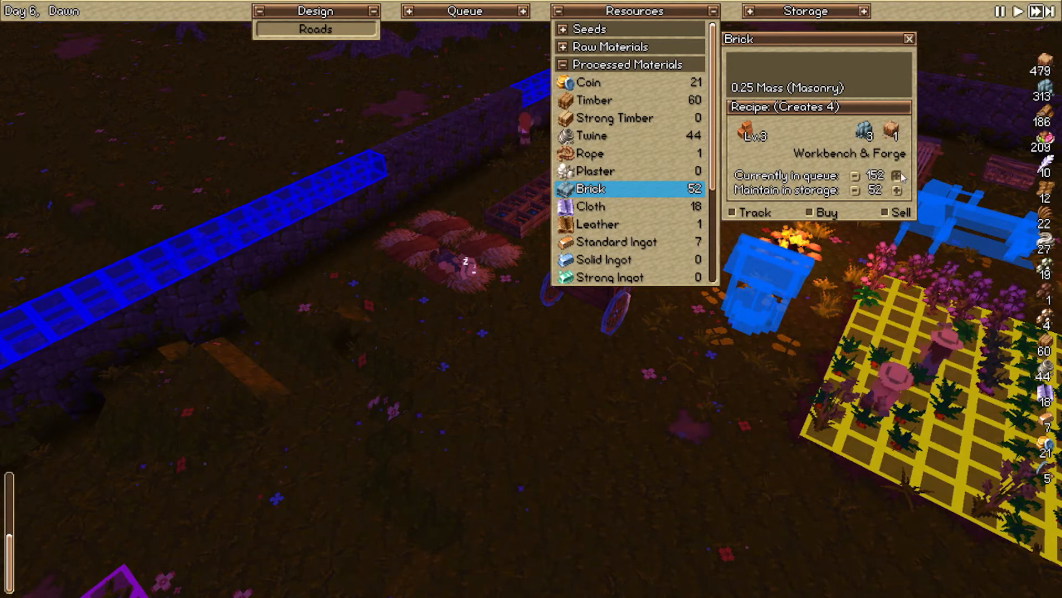
{"action": "left_click", "coordinate": [898, 175]}
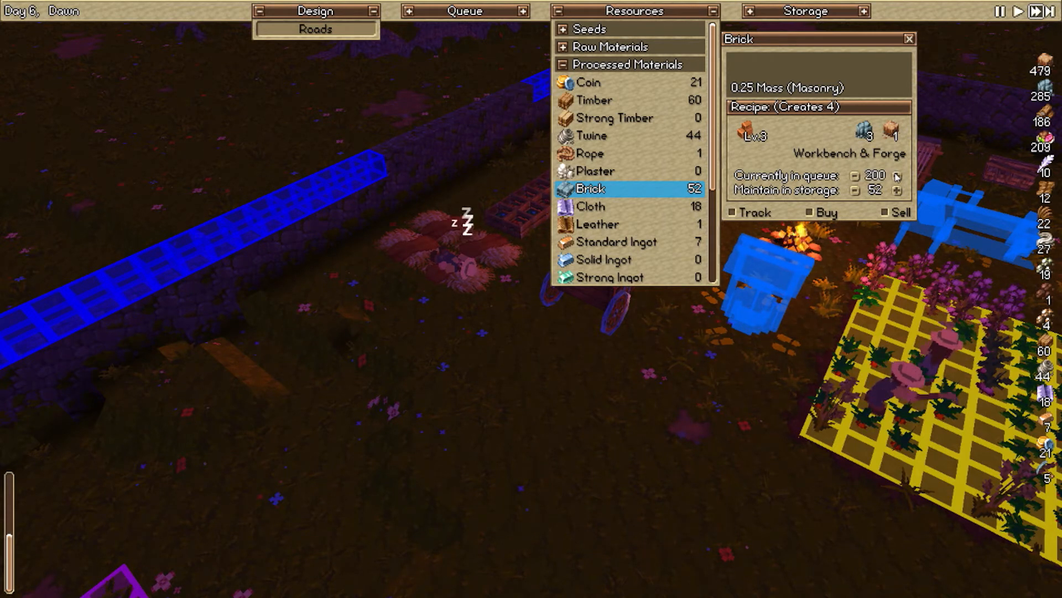
{"action": "left_click", "coordinate": [897, 175]}
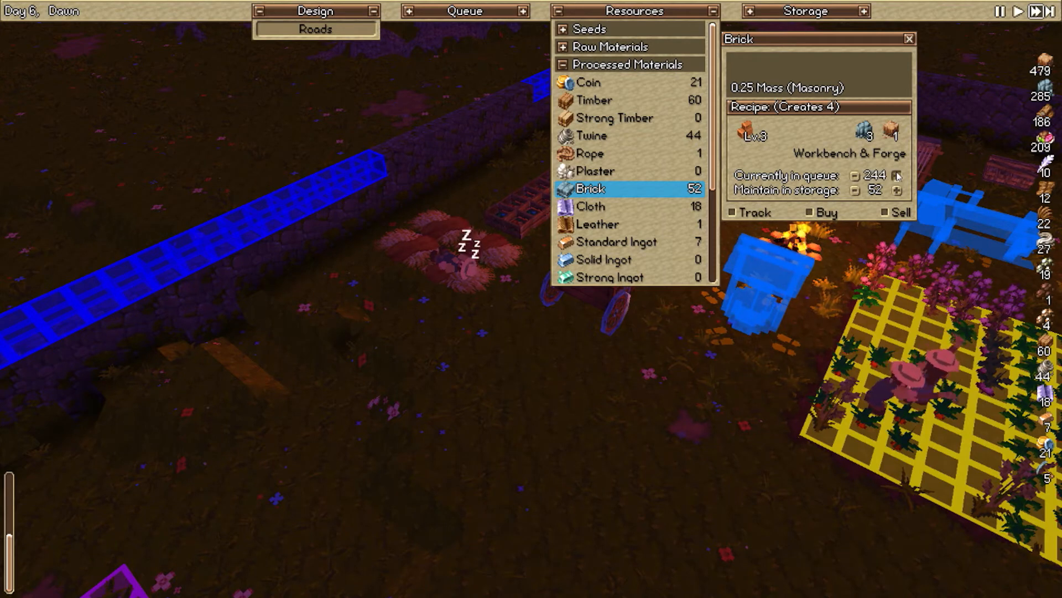
{"action": "left_click", "coordinate": [898, 175]}
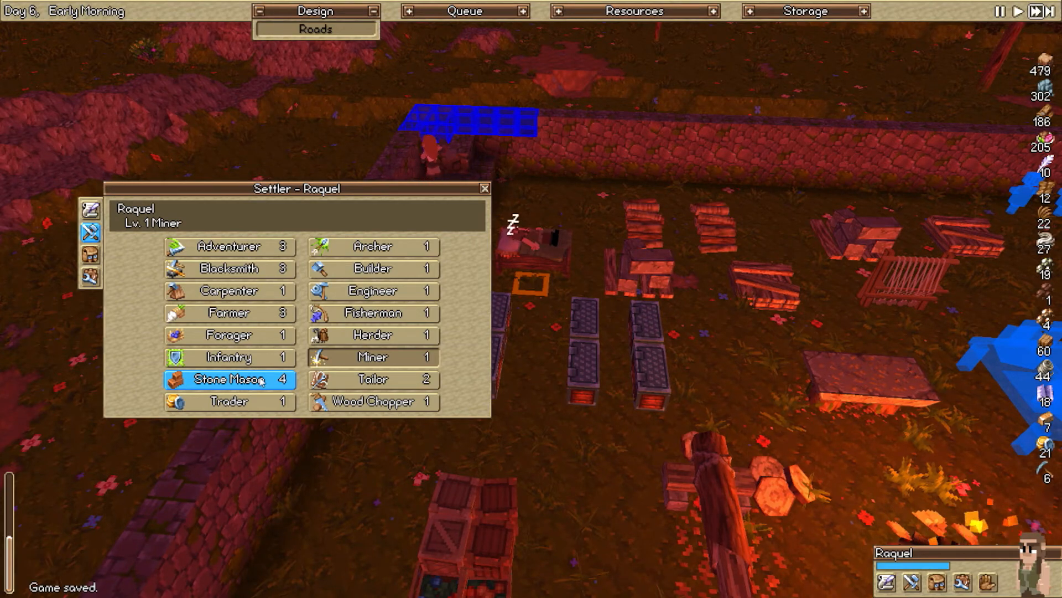
- Reassign the level-1 miner Raquel to the Stone Mason profession
{"action": "left_click", "coordinate": [372, 312]}
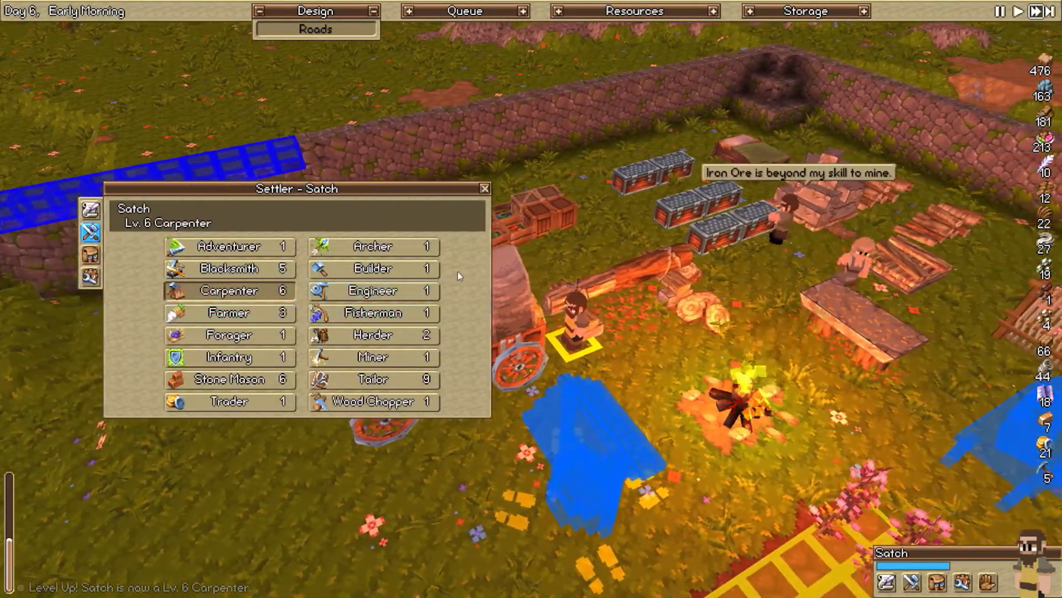
- Reassign the carpenter Satch to the Builder profession
{"action": "left_click", "coordinate": [372, 267]}
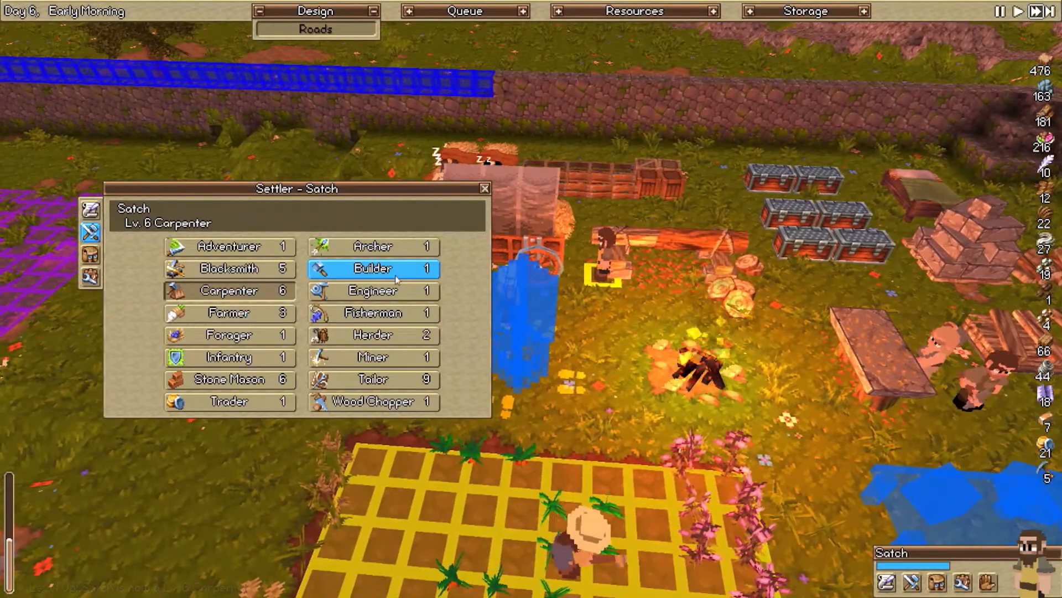
{"action": "left_click", "coordinate": [372, 312]}
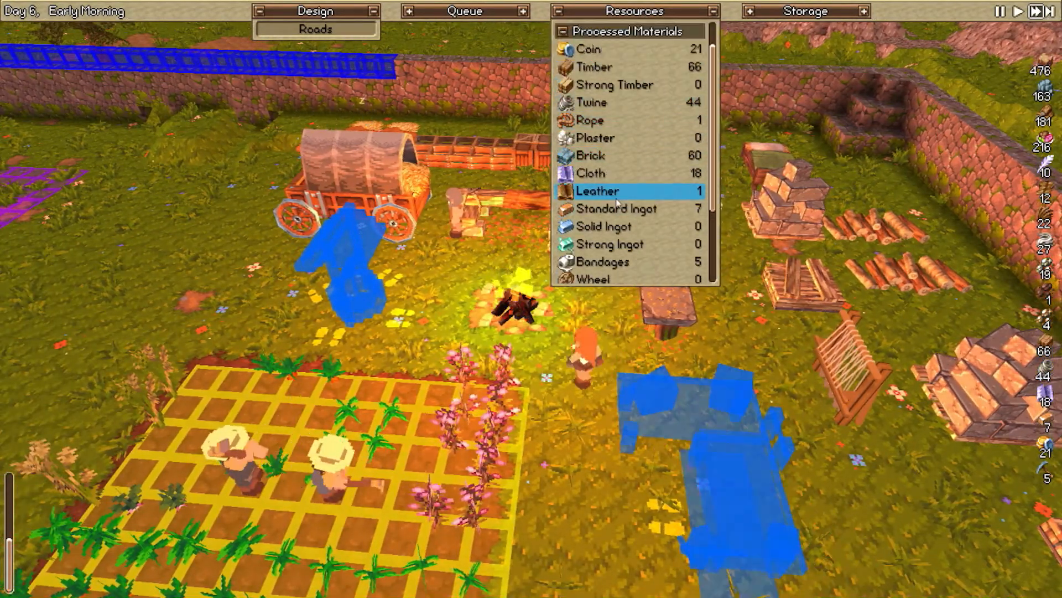
- Review the Standard and Solid Ingot recipes, then the Sabatons and Kite Shield armour recipes
{"action": "left_click", "coordinate": [617, 208]}
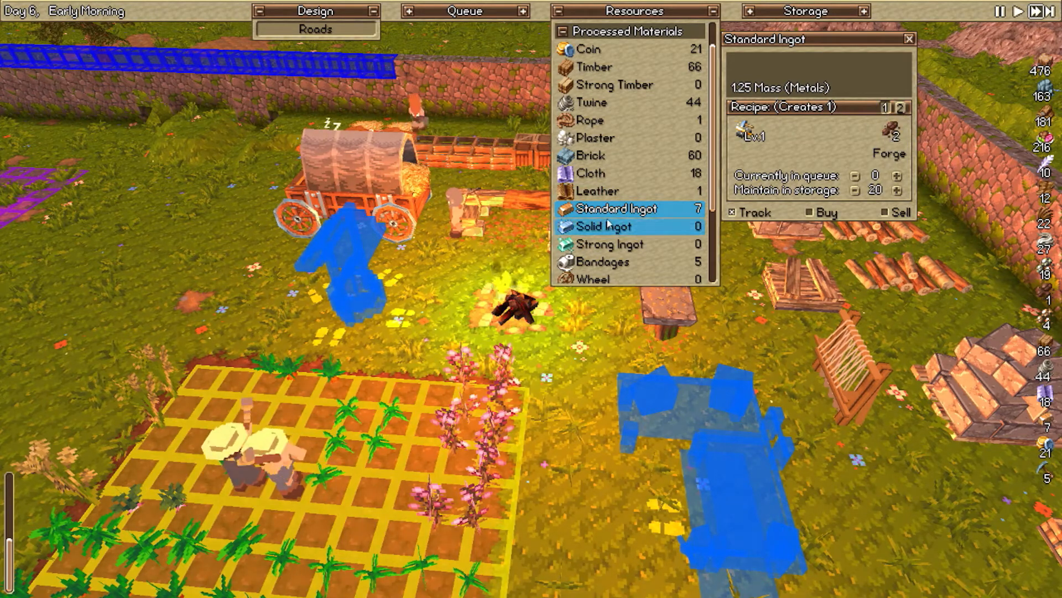
{"action": "left_click", "coordinate": [602, 225]}
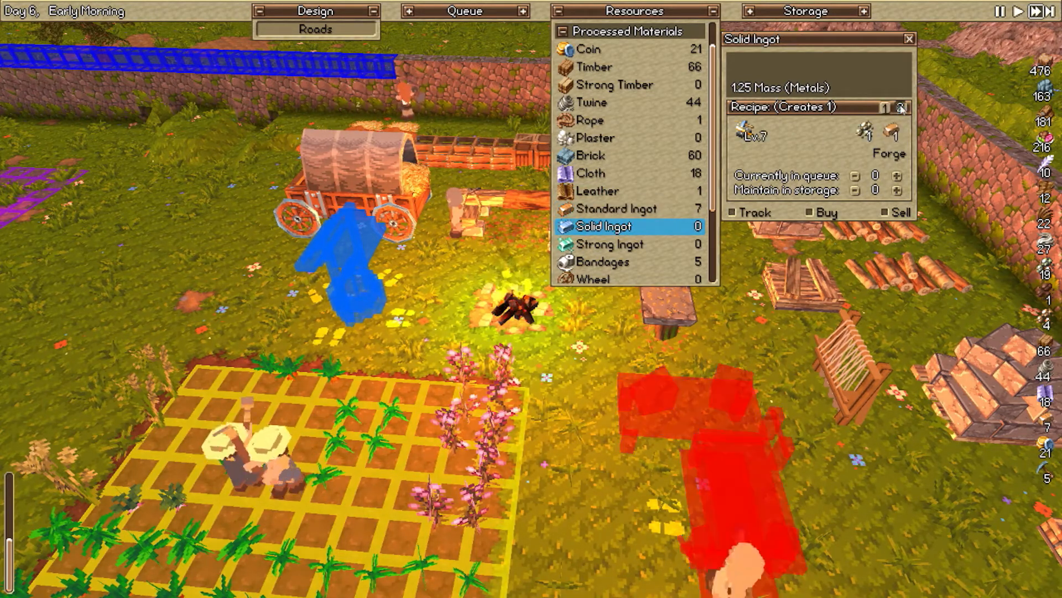
{"action": "left_click", "coordinate": [885, 108]}
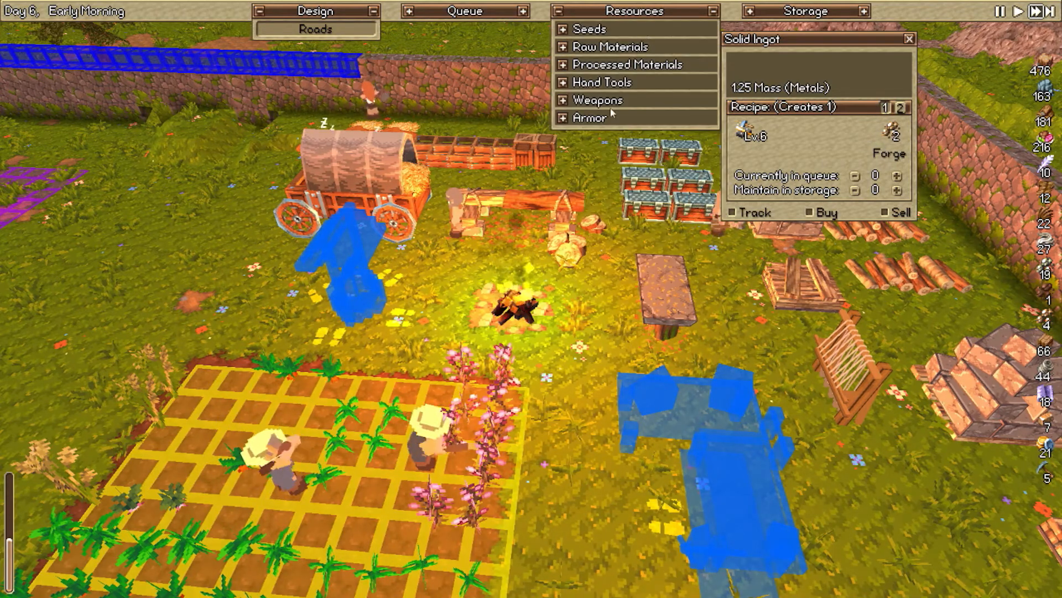
{"action": "left_click", "coordinate": [601, 81]}
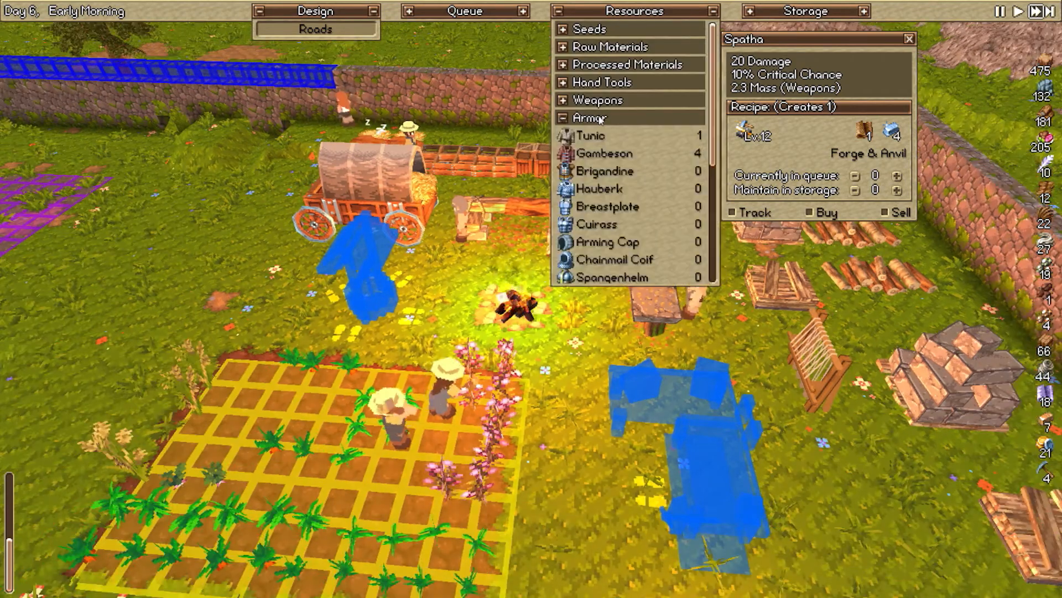
{"action": "left_click", "coordinate": [598, 188]}
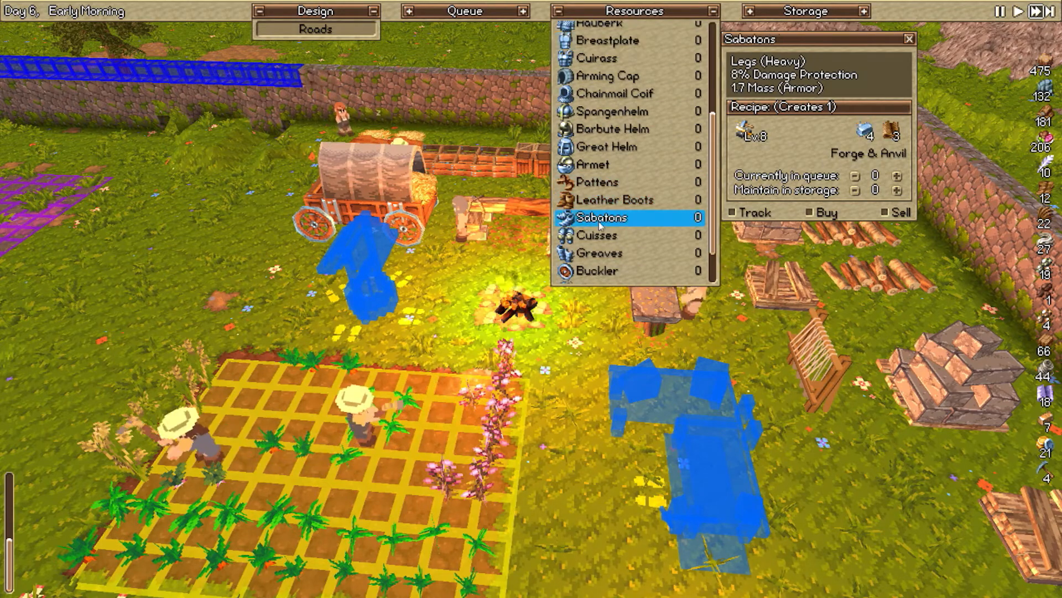
{"action": "left_click", "coordinate": [596, 220]}
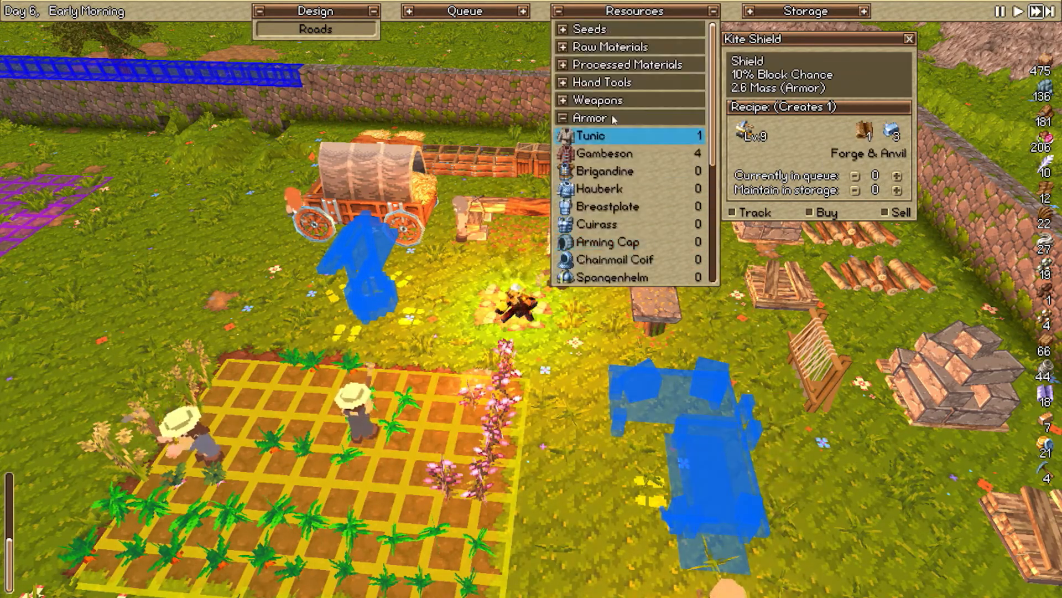
- Review hand tool recipes: Solid Axe, Strong Fishing Rod, ending on the Solid Hoe
{"action": "left_click", "coordinate": [590, 119]}
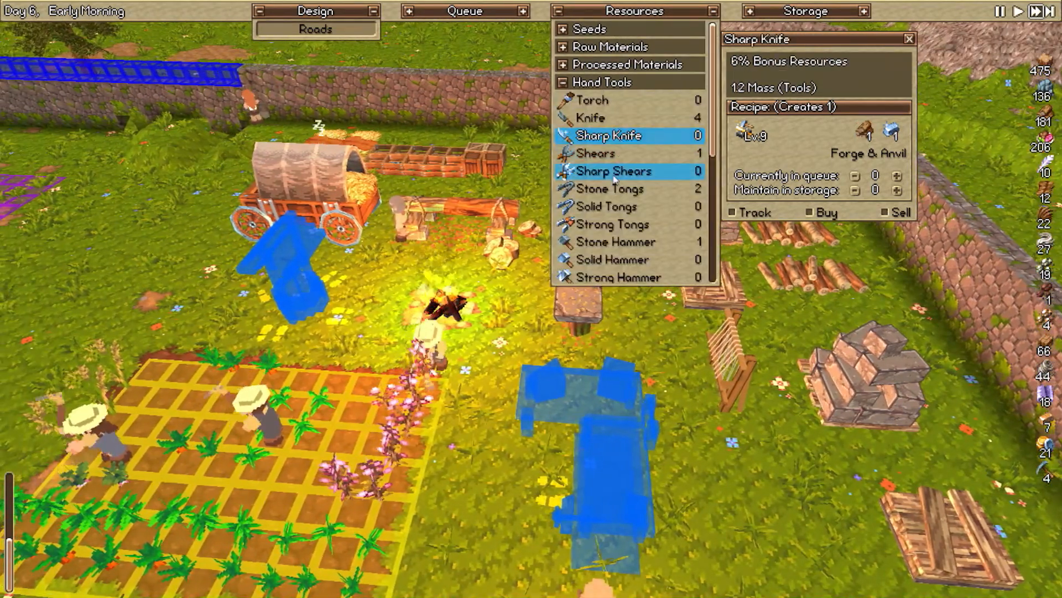
{"action": "left_click", "coordinate": [608, 188]}
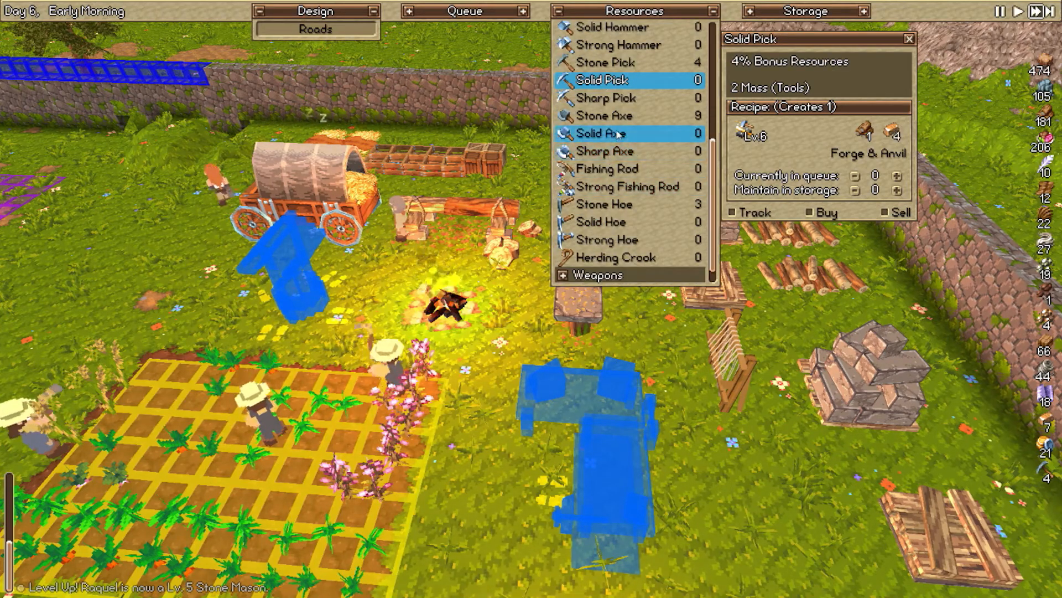
{"action": "left_click", "coordinate": [603, 133]}
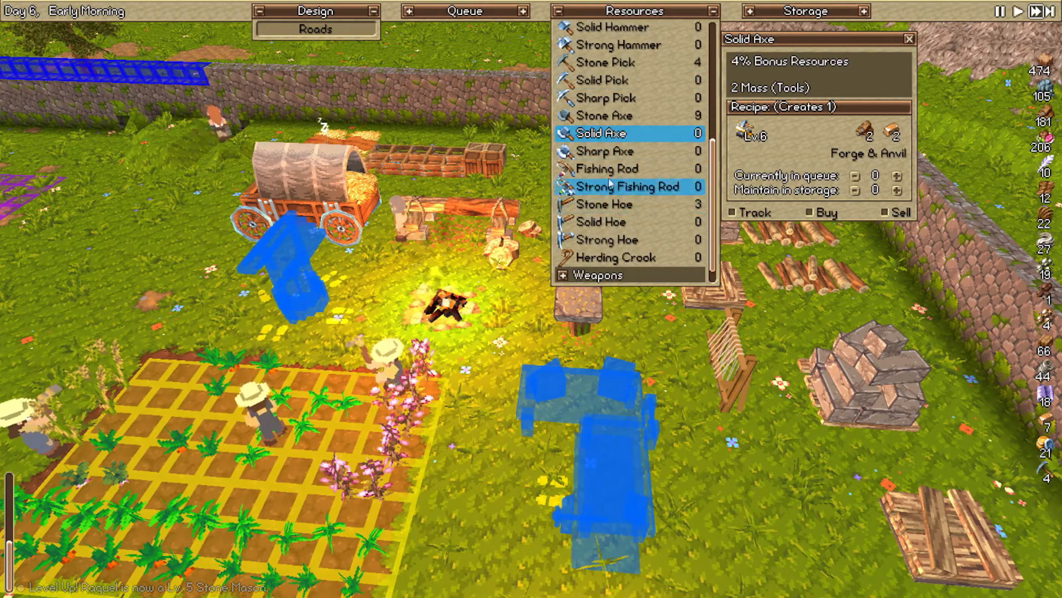
{"action": "left_click", "coordinate": [625, 186]}
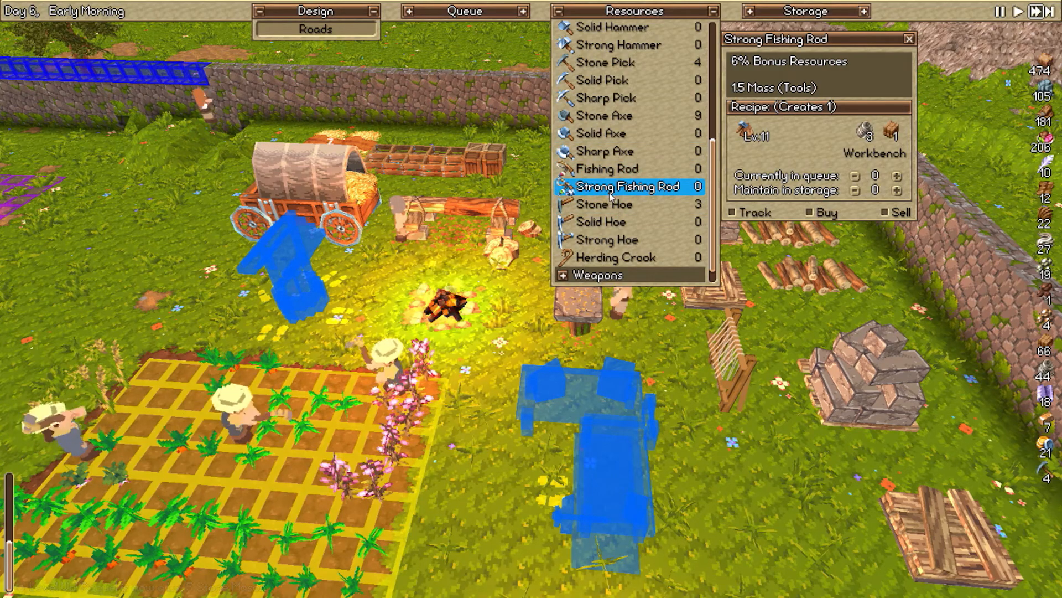
{"action": "left_click", "coordinate": [601, 204]}
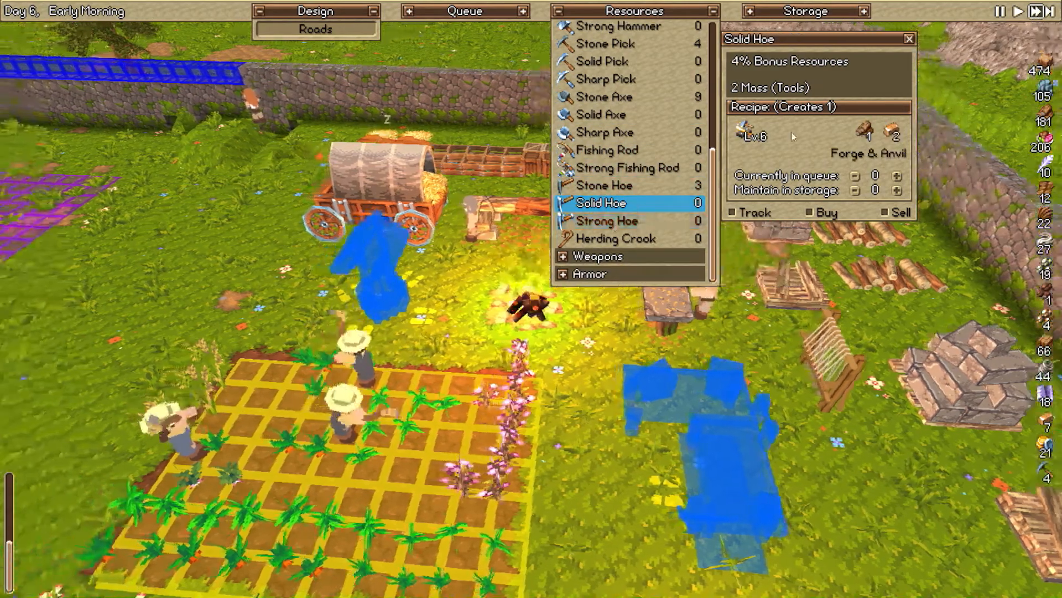